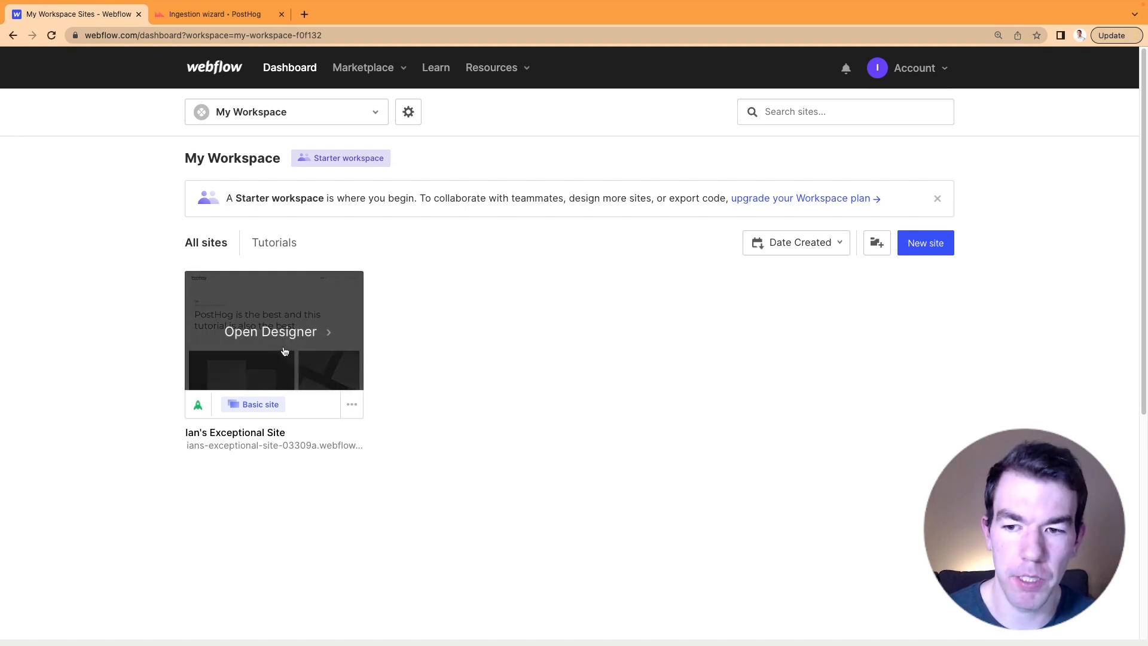
Step: Open Ian's Exceptional Site in the Designer and add a Click Me! button under the hero heading
click(269, 332)
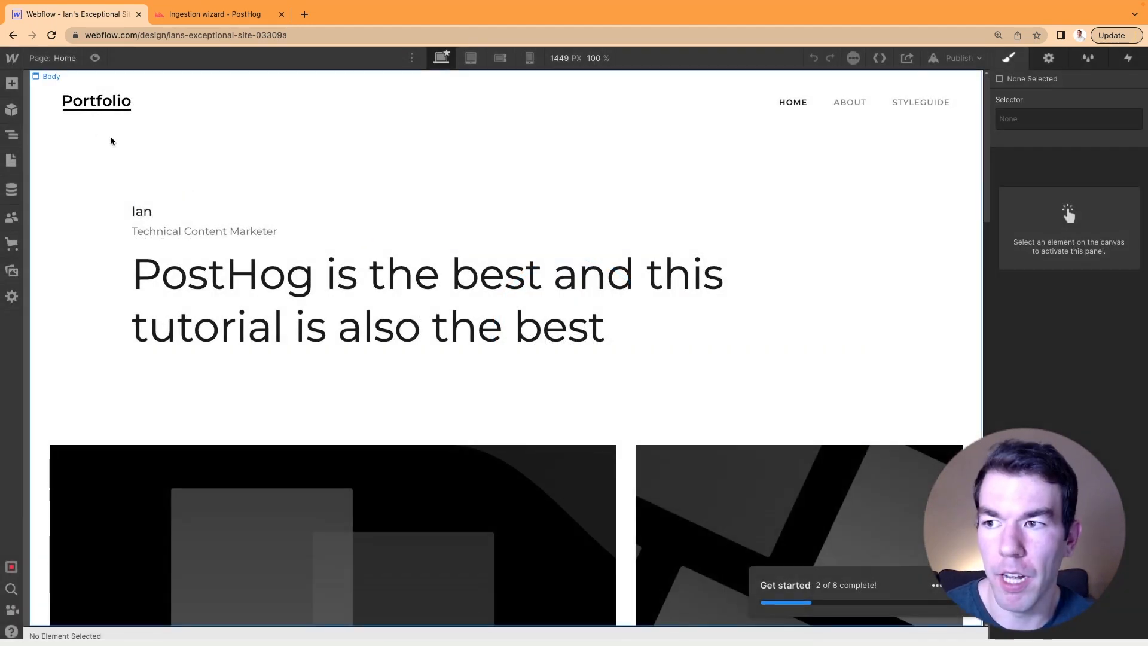
click(12, 83)
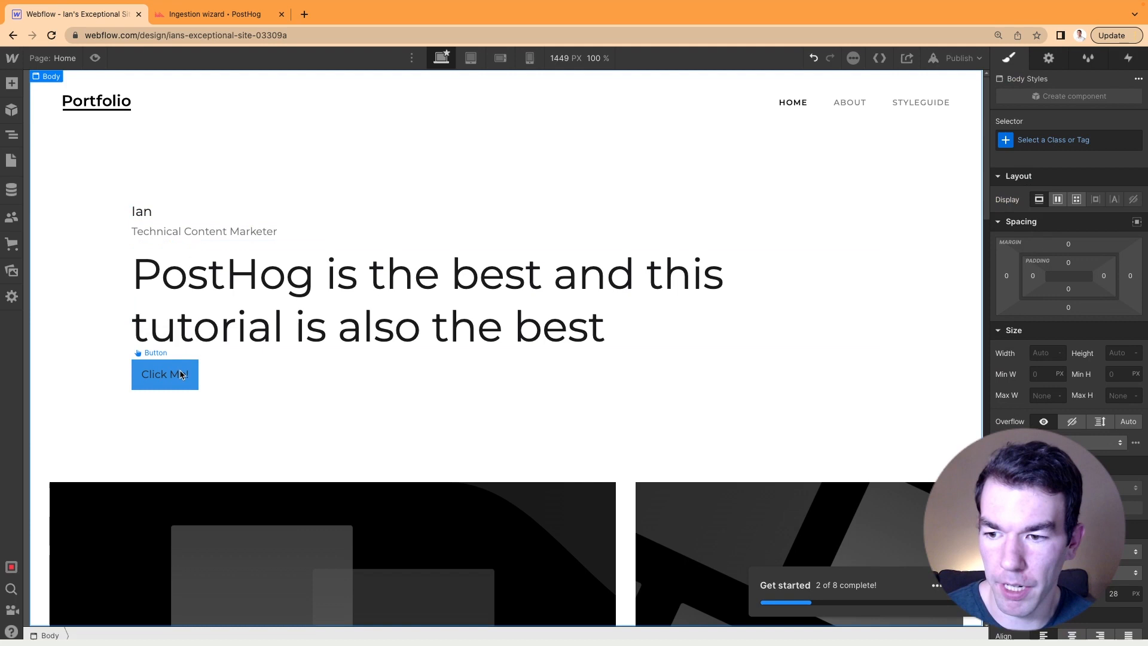
Step: Set the Click Me! button's ID to main-cta in its Settings
click(1048, 58)
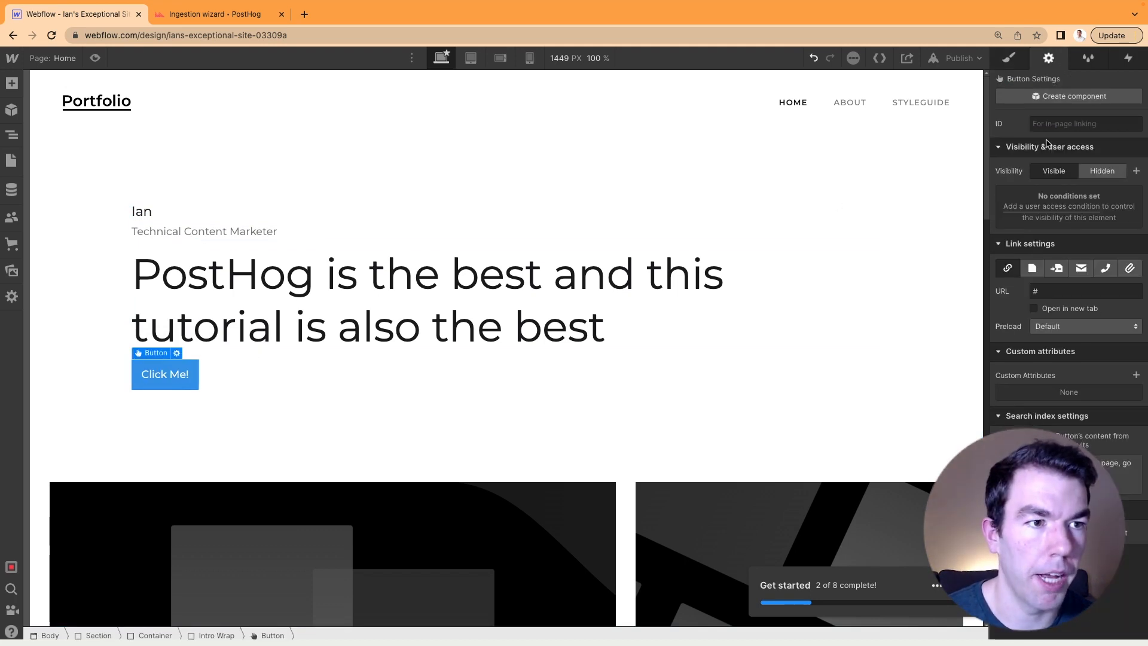
text(main-cta)
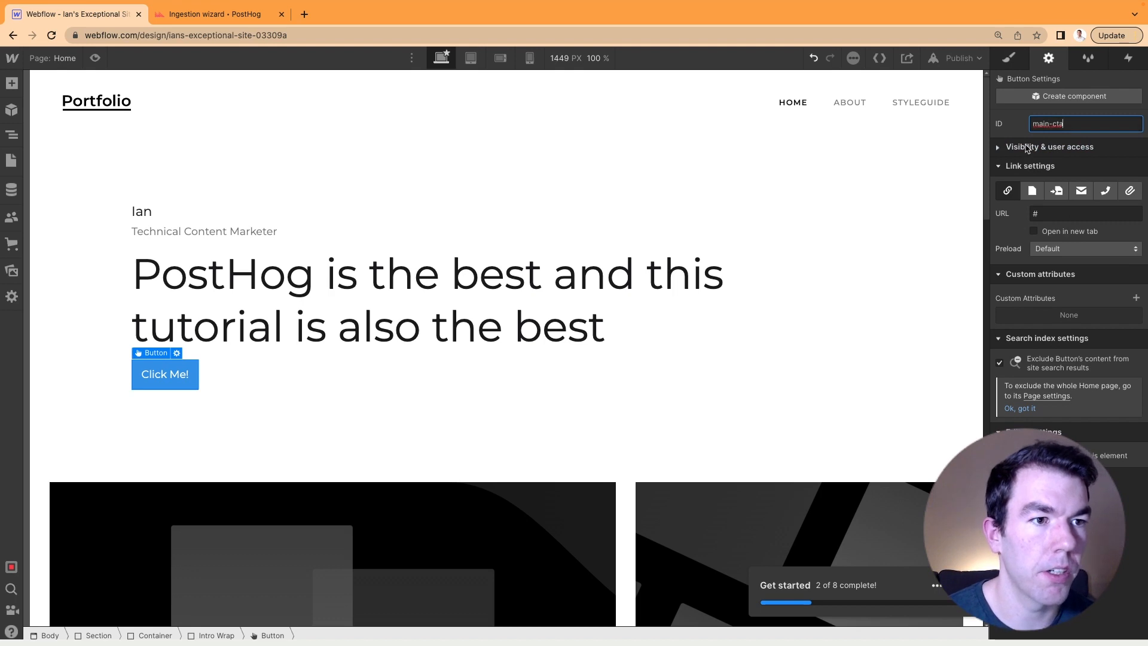
click(1050, 147)
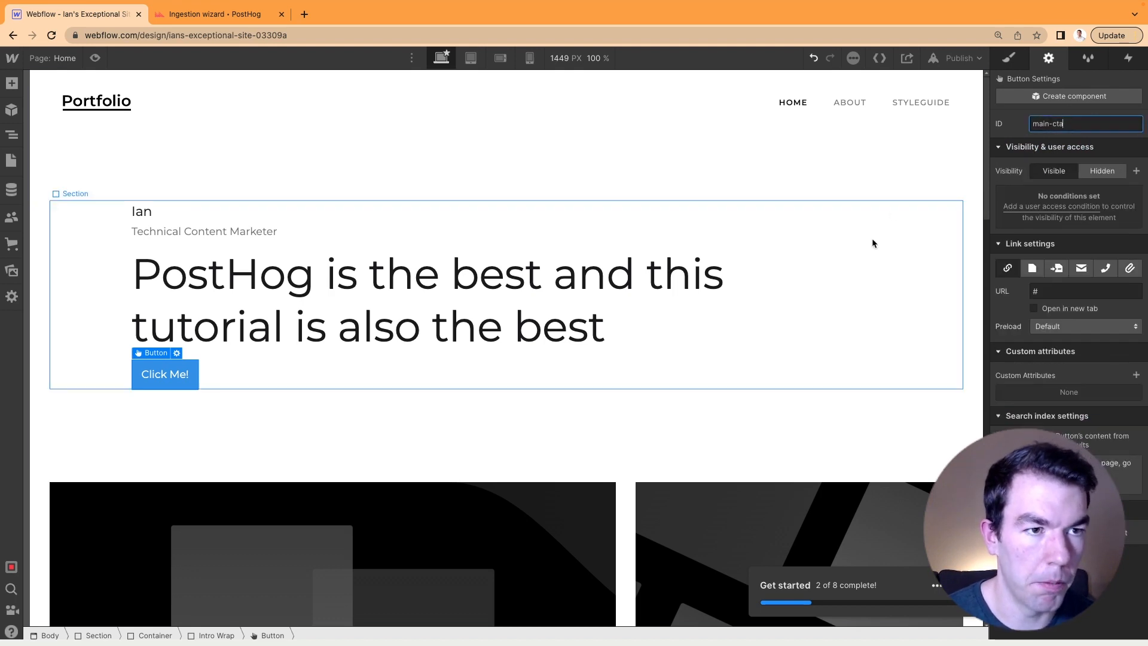
Step: Publish the site to its webflow.io domain and close the publish panel
click(958, 58)
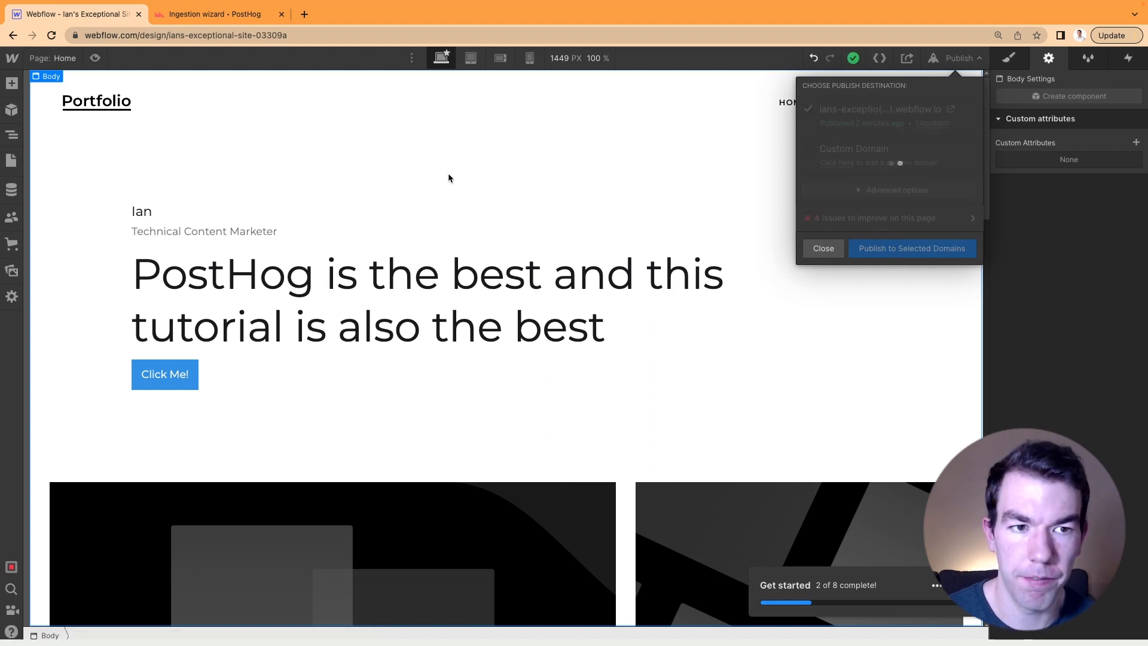
click(911, 248)
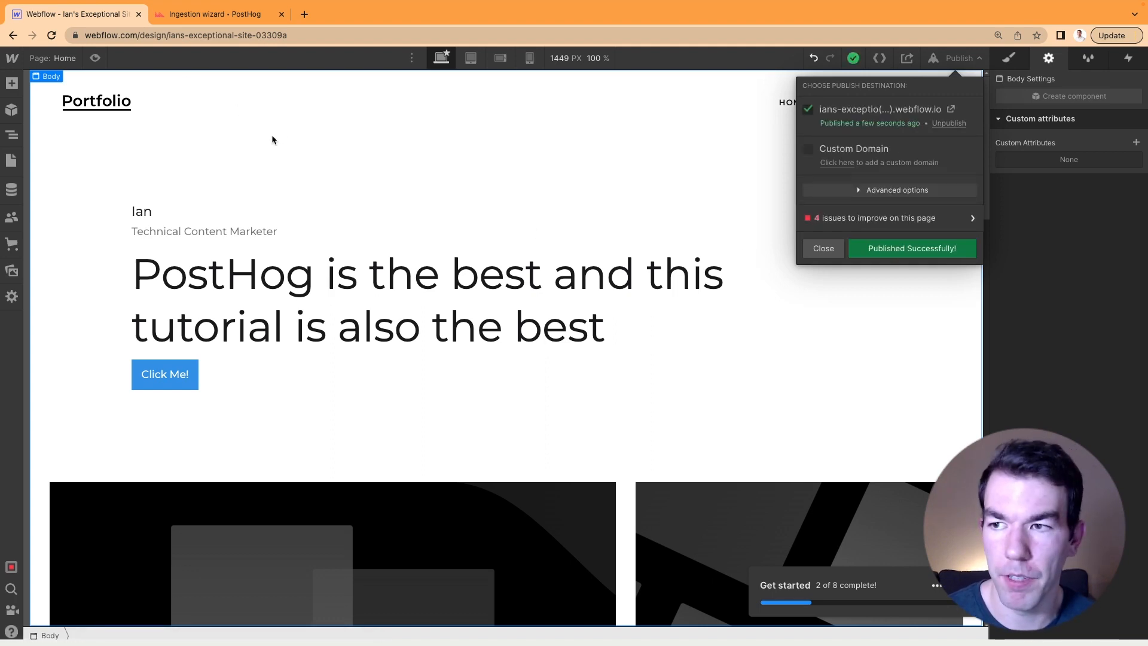
click(822, 248)
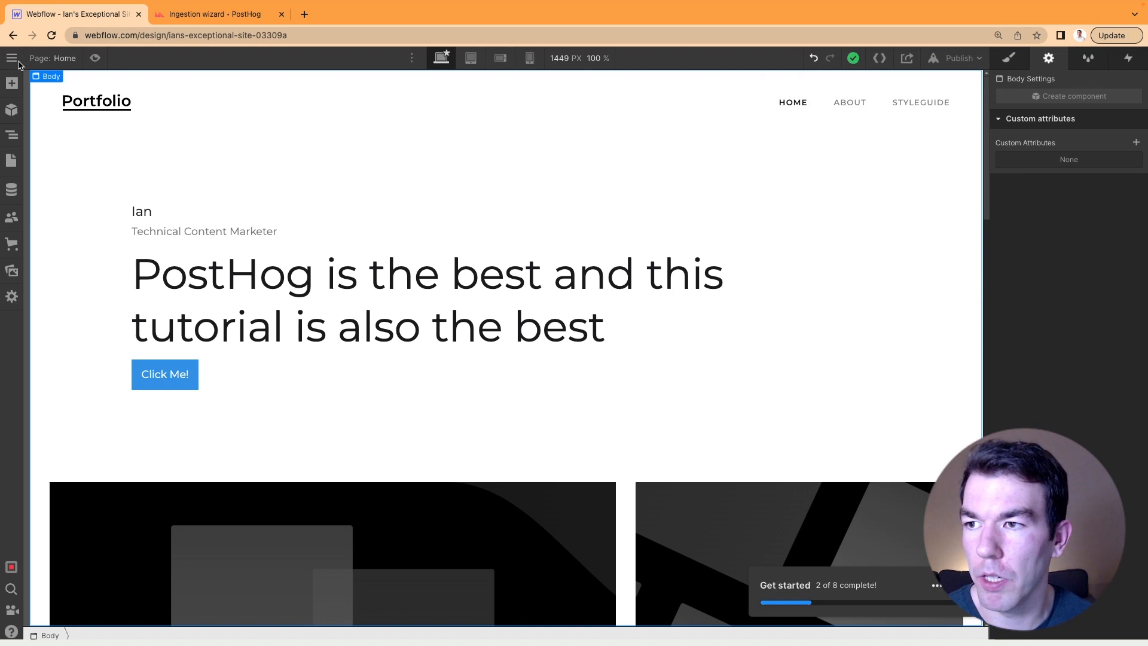
Step: Exit the Designer and copy PostHog's web code snippet via the 'I can add a code snippet' option
click(11, 58)
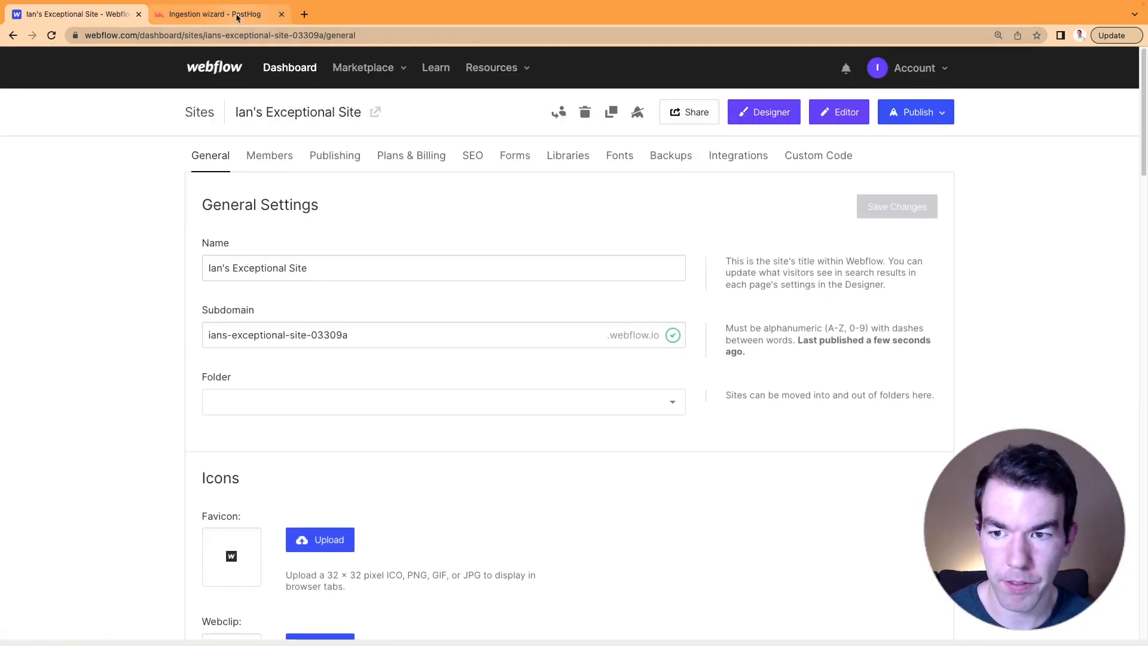
click(213, 14)
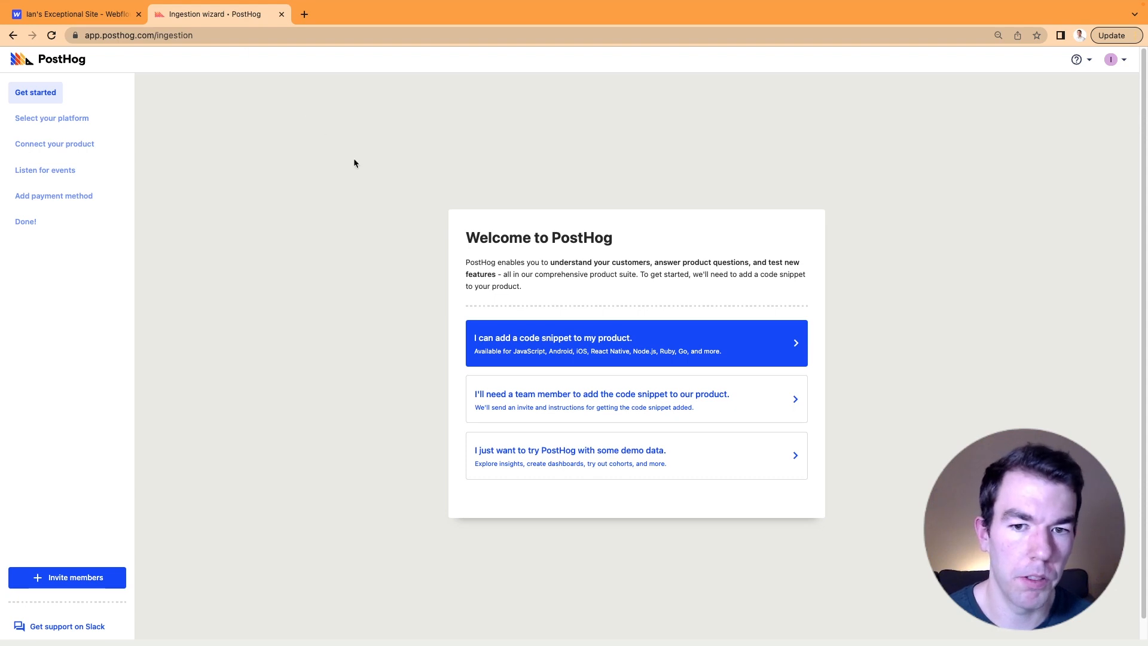
click(635, 342)
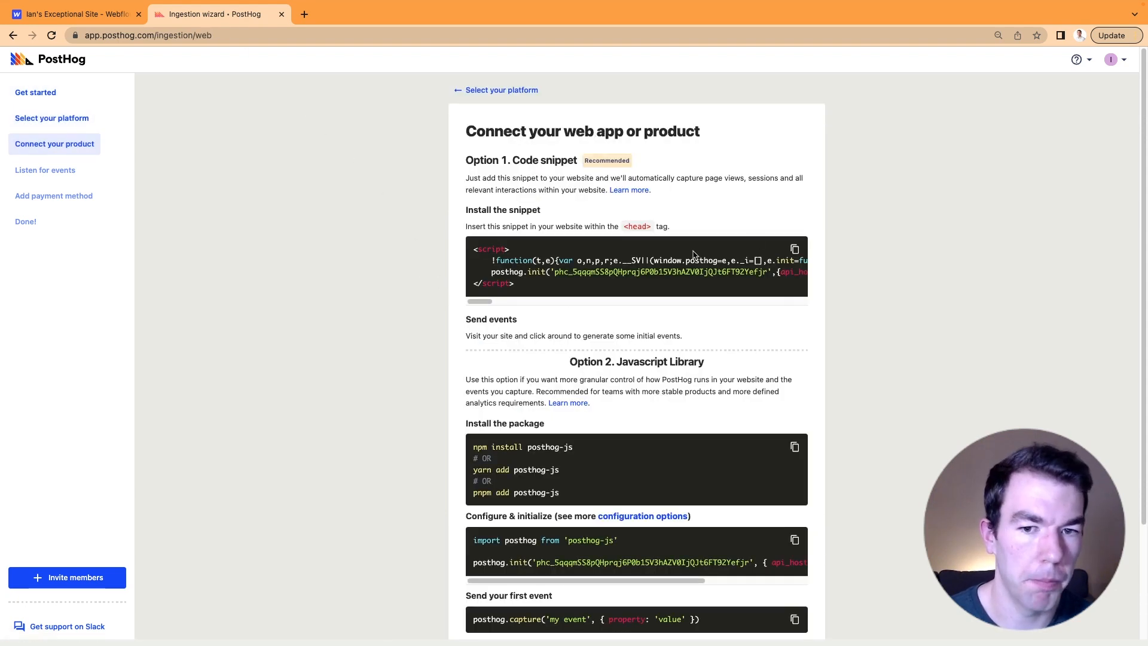
click(794, 248)
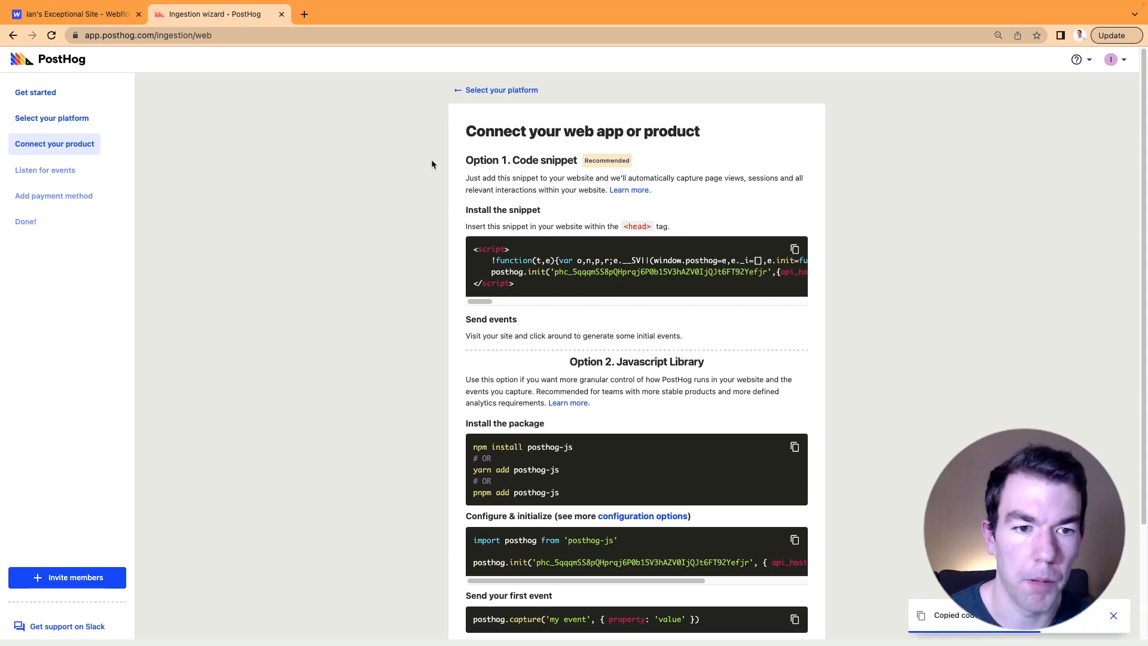
click(73, 14)
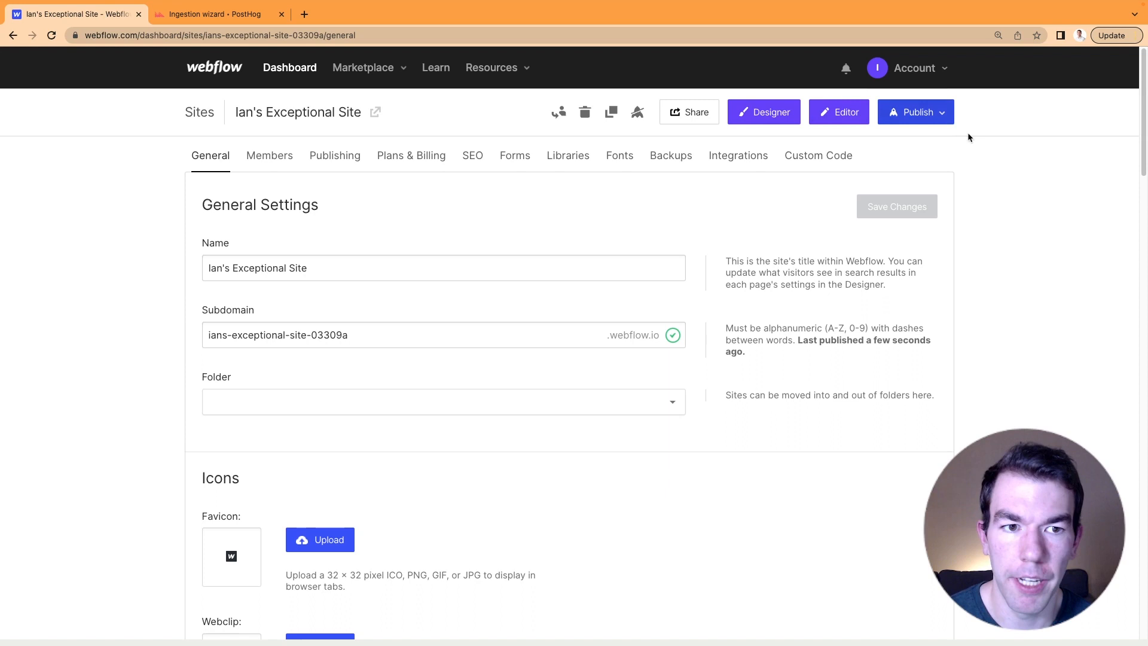
Step: Paste the PostHog snippet into Webflow's Head Code, save, and republish the site
click(818, 155)
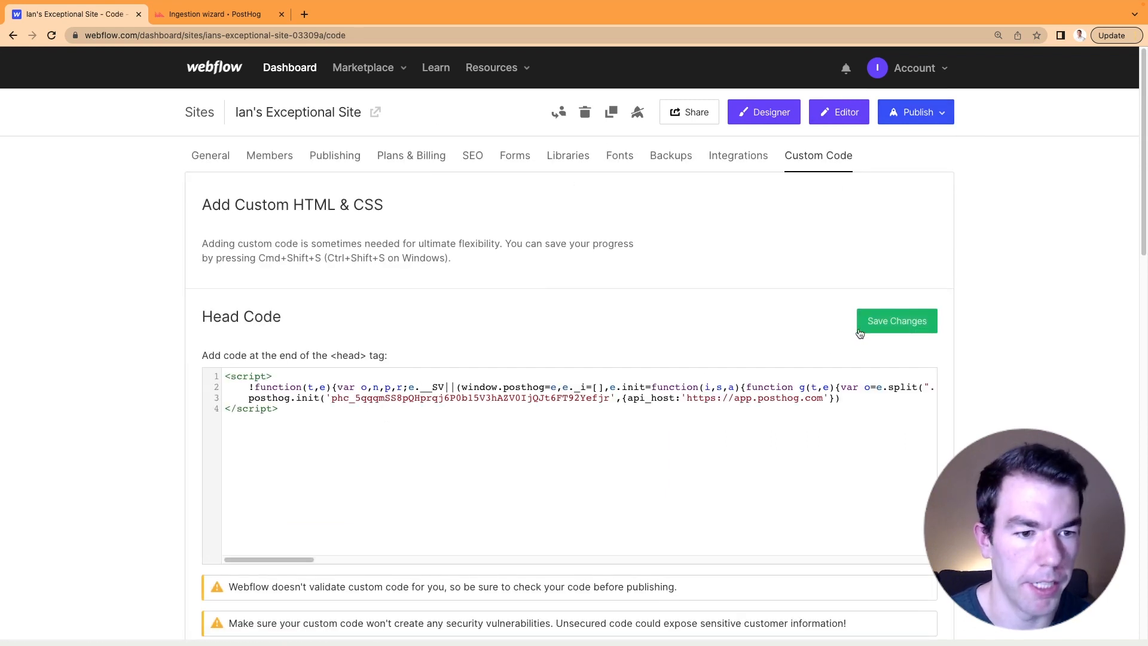
click(896, 321)
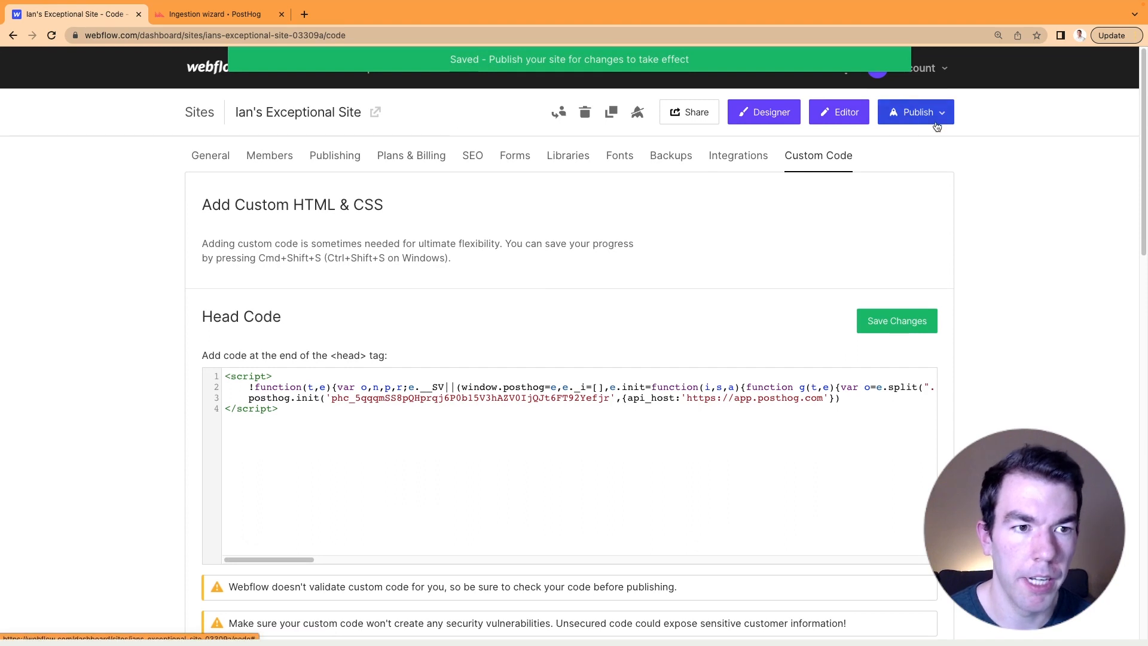
click(915, 112)
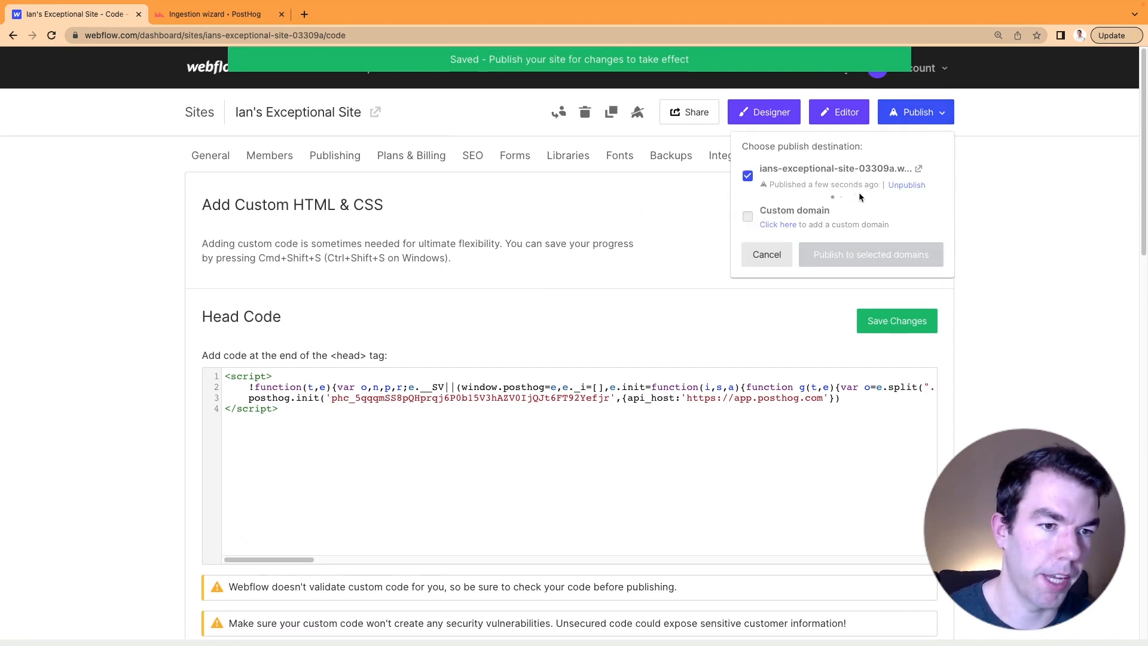
click(870, 254)
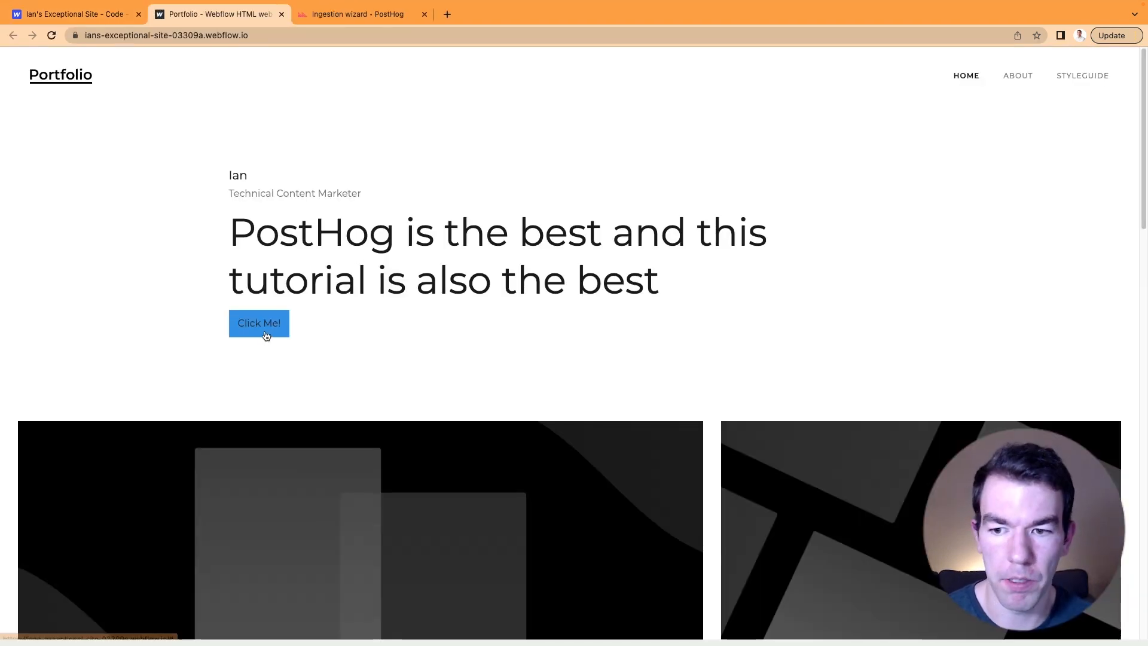
mouse_move(527, 333)
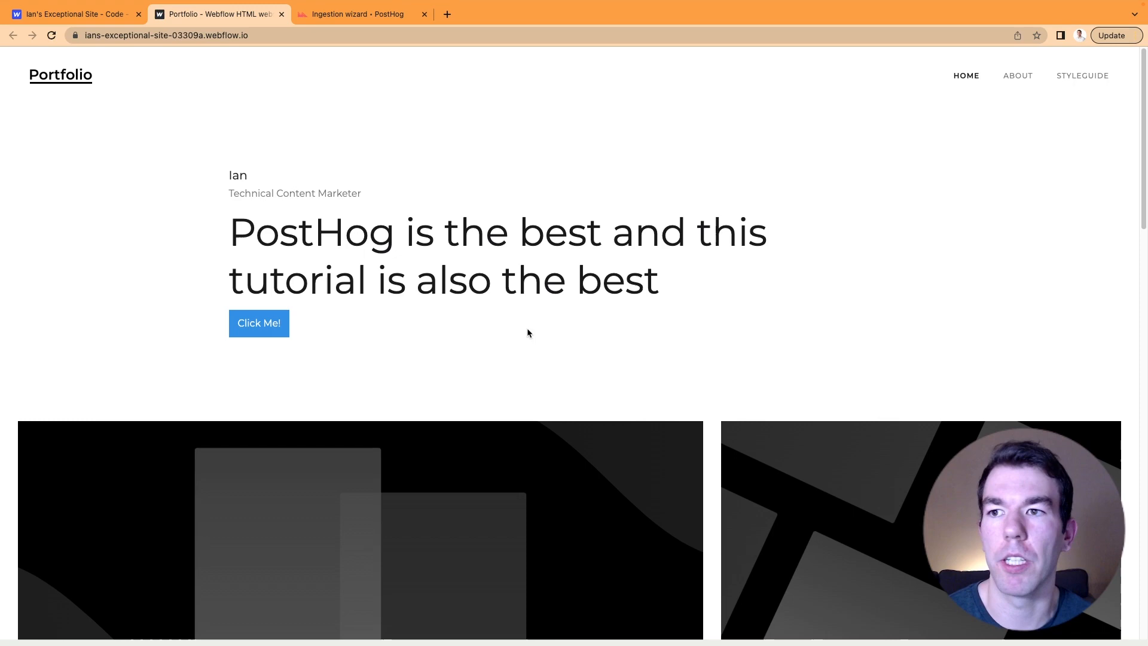
click(358, 14)
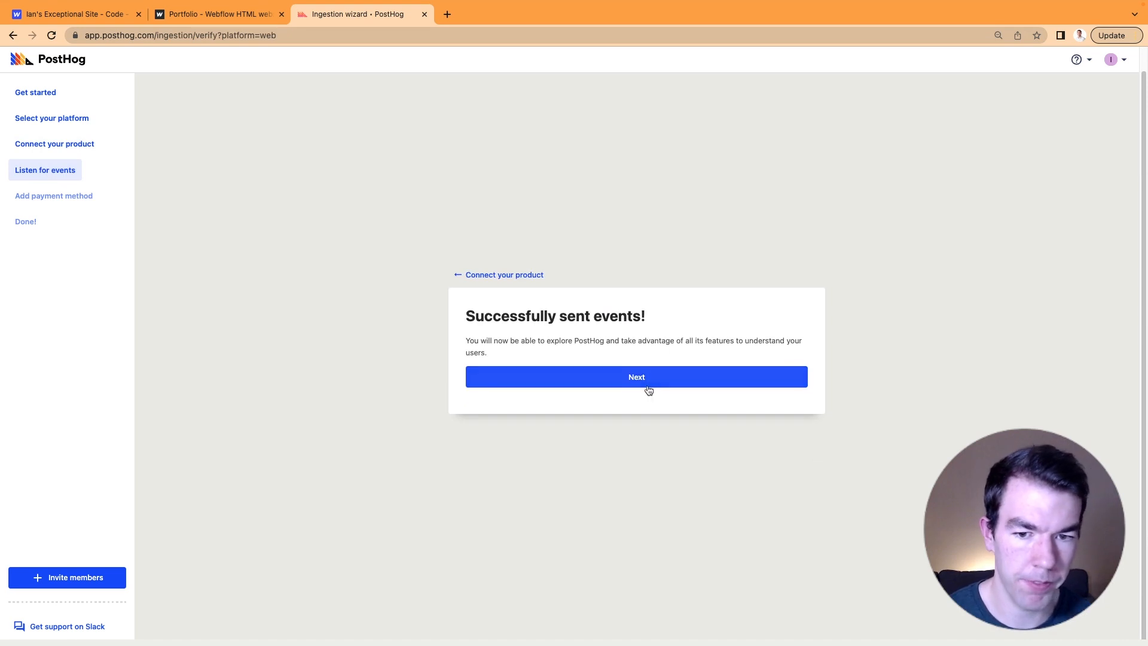
Step: Continue past 'Successfully sent events', complete PostHog onboarding, and close Quick Start
click(635, 376)
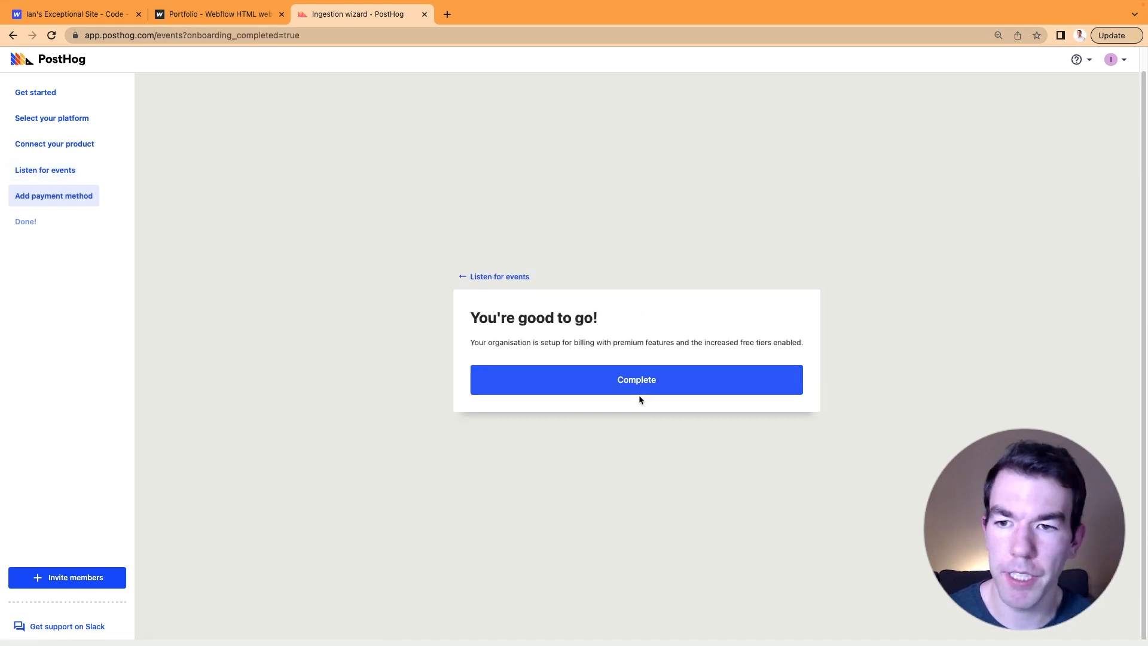
click(636, 379)
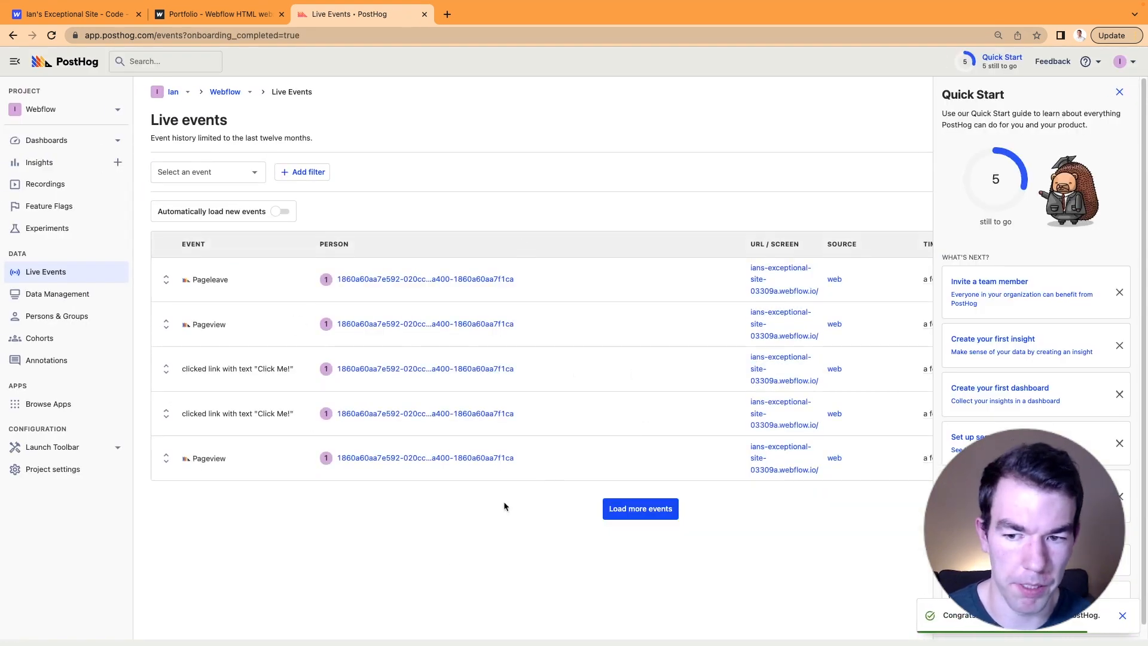
click(1118, 91)
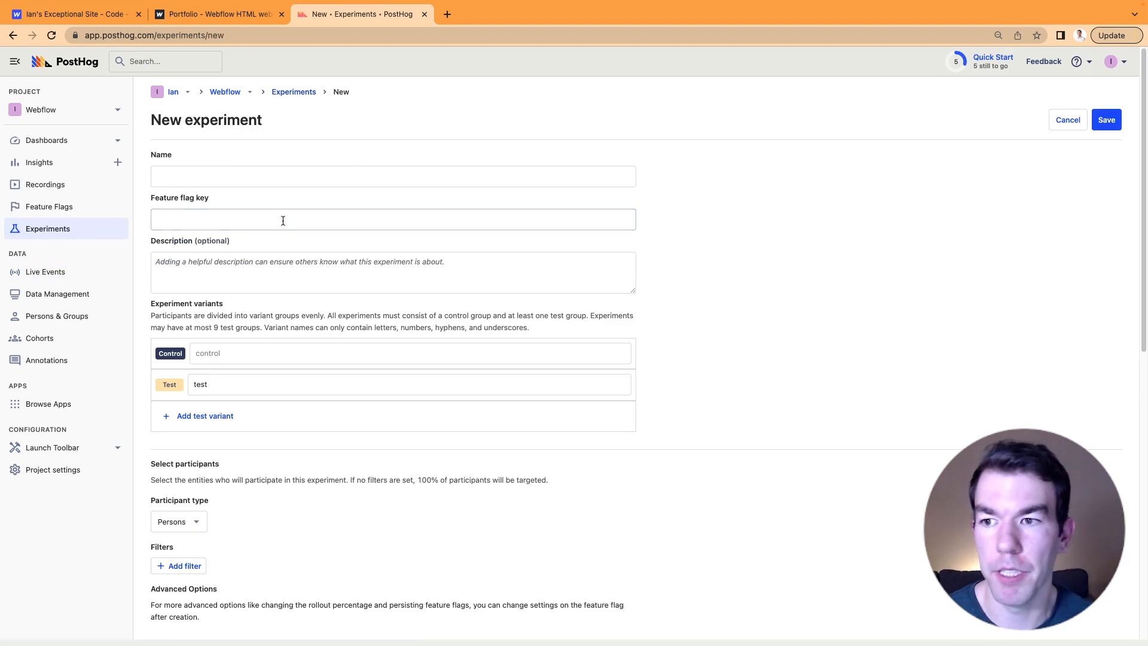
Step: Name the experiment 'Webflow CTA' with flag key cta and description 'Webflow CTA'
text(Webflow CTA)
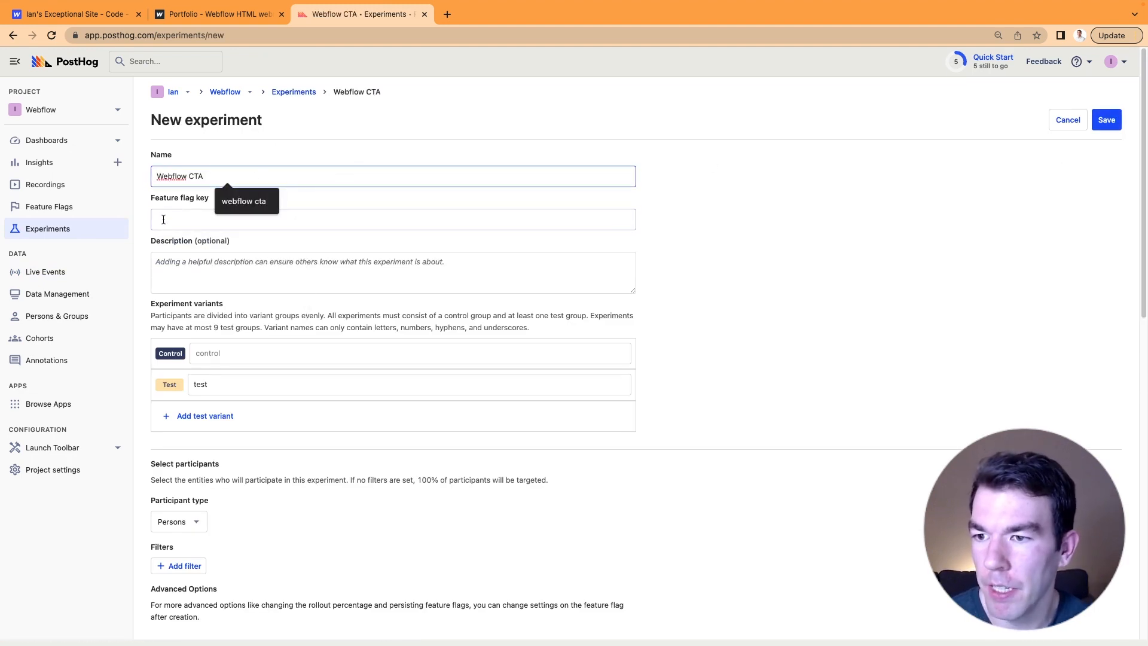
click(393, 219)
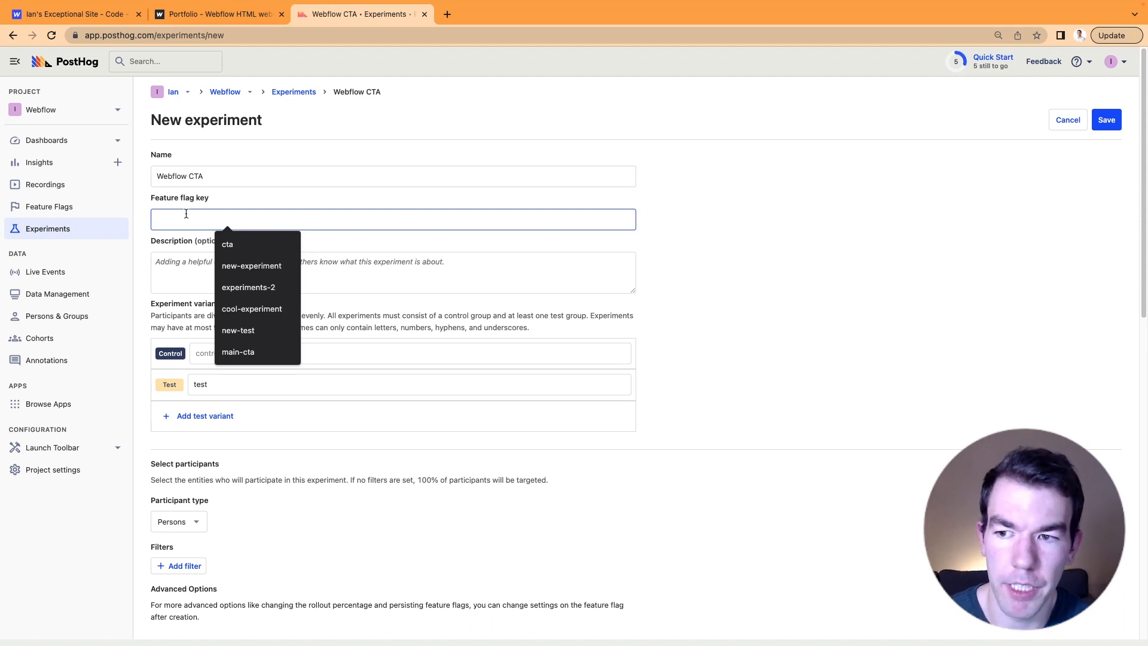
text(ma)
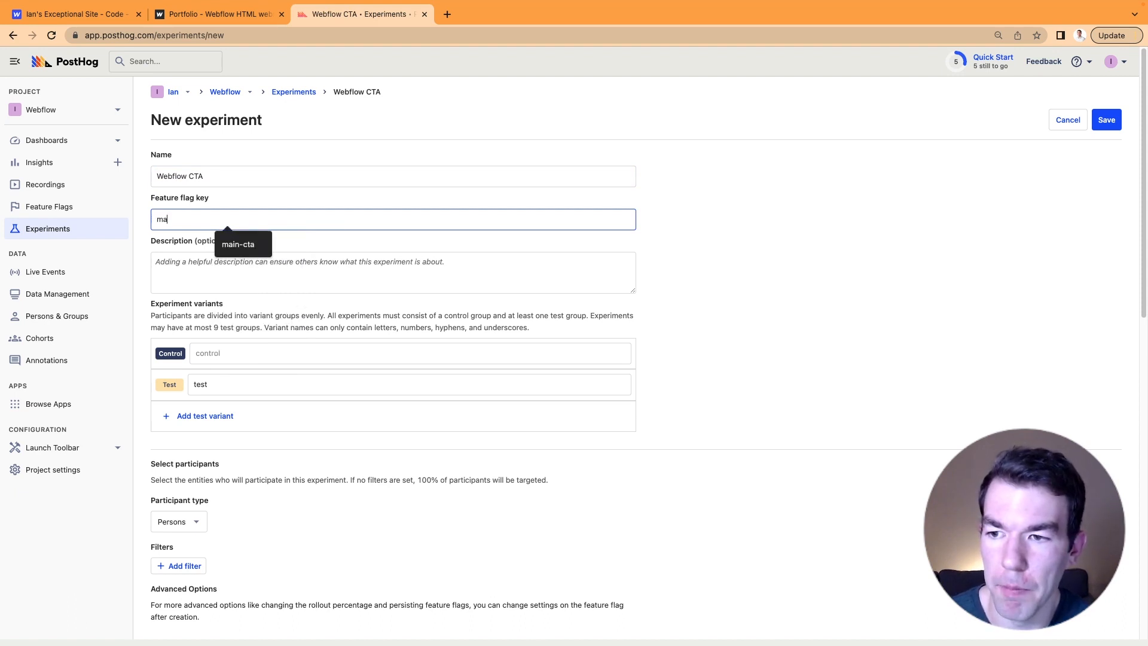
text(c)
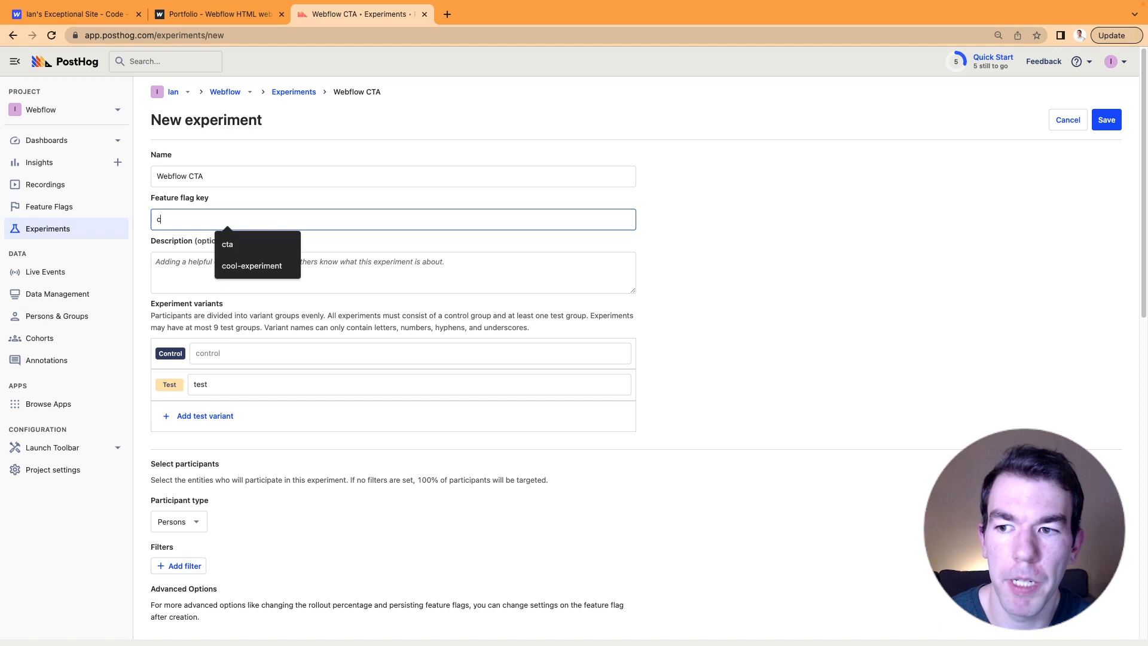
click(227, 244)
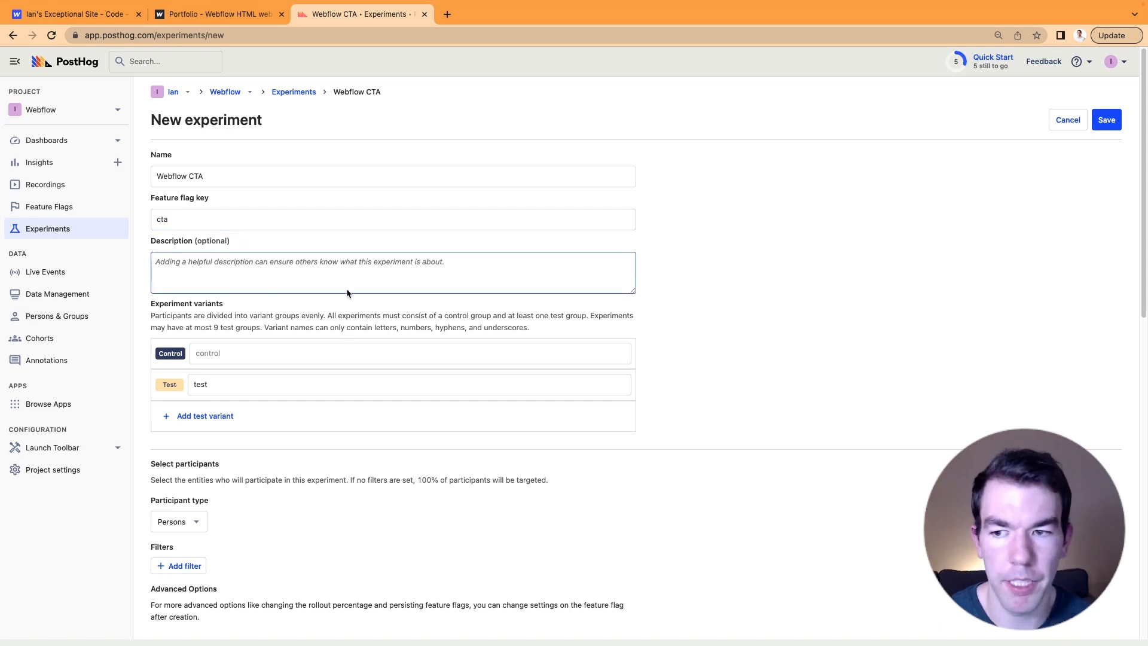
triple_click(179, 176)
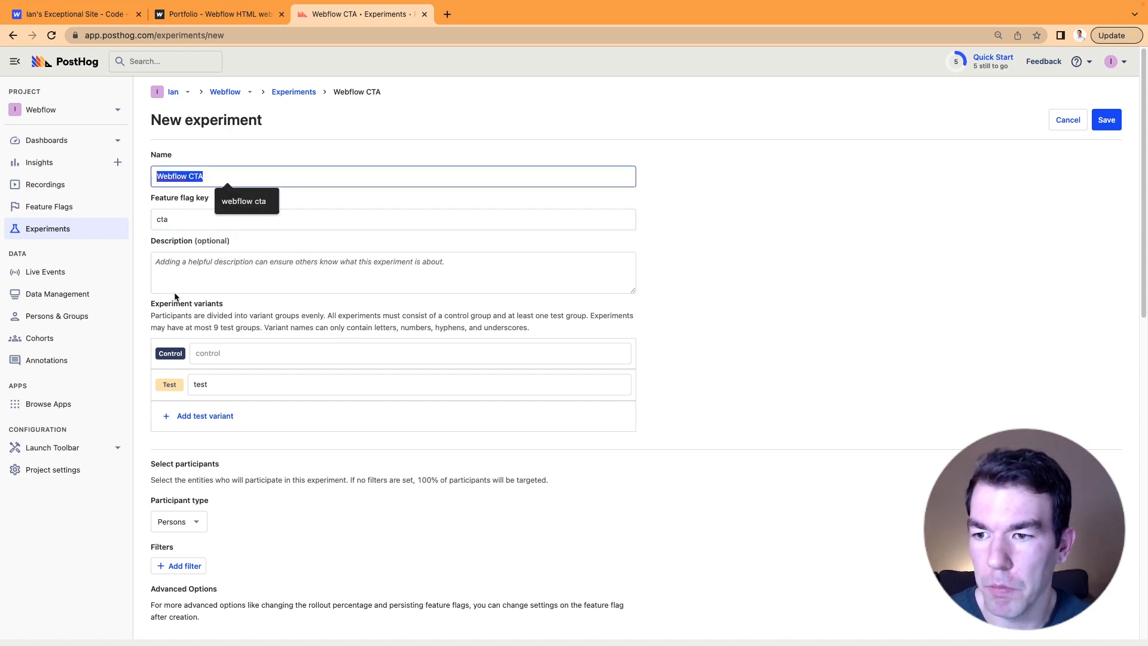
text(Webflow CTA)
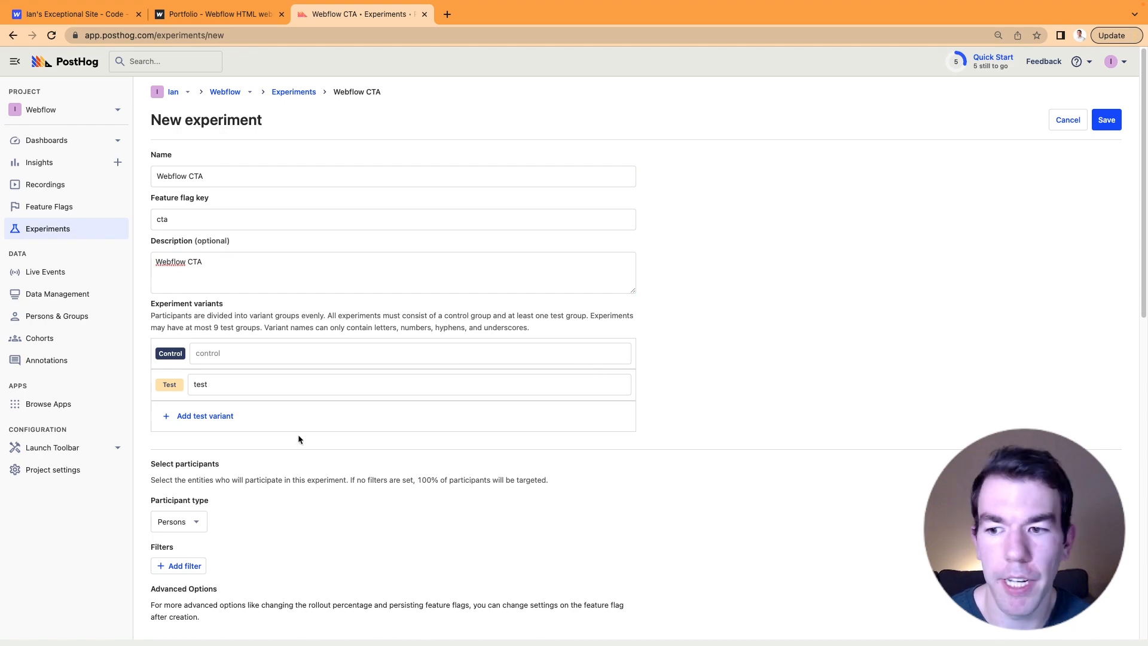
click(408, 384)
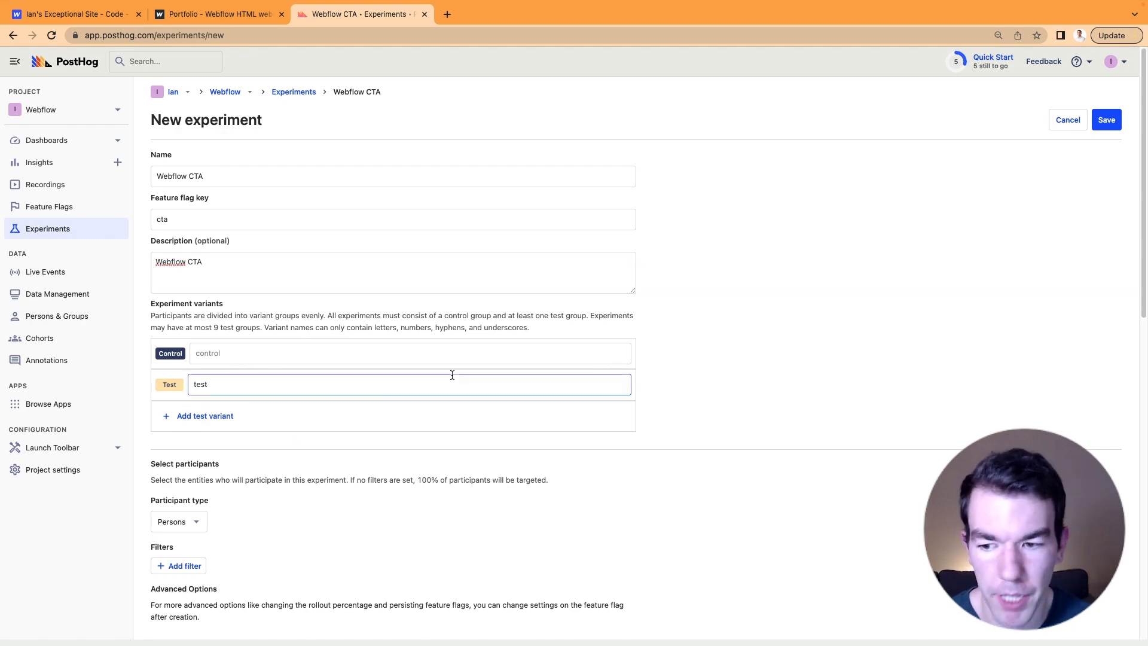
scroll(down, 3)
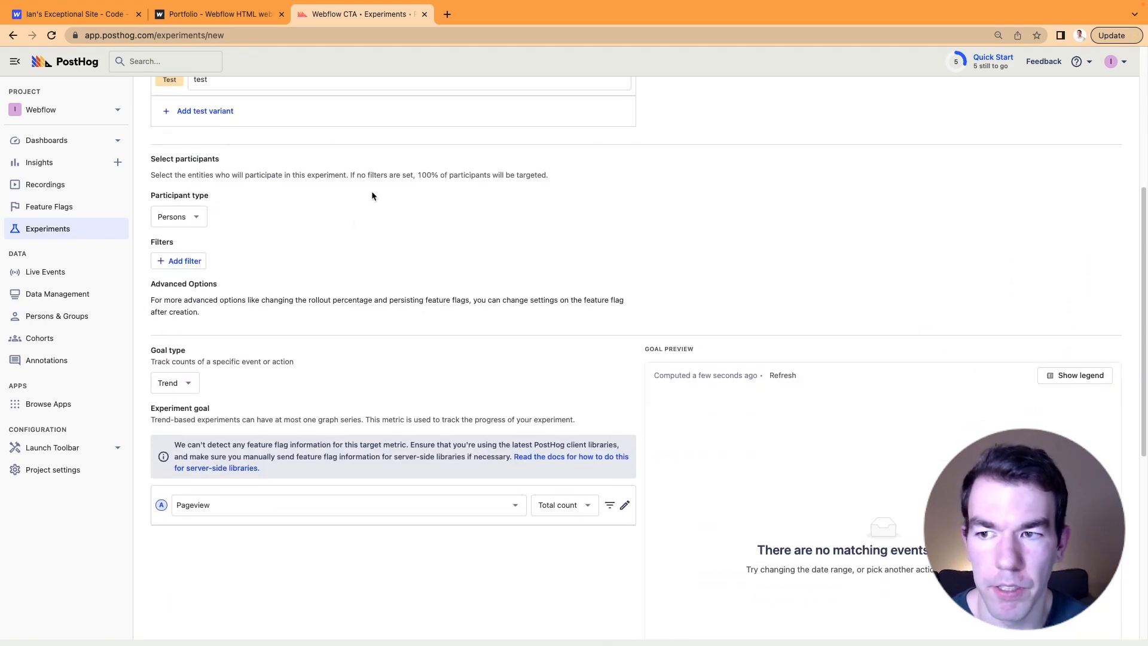
mouse_move(251, 229)
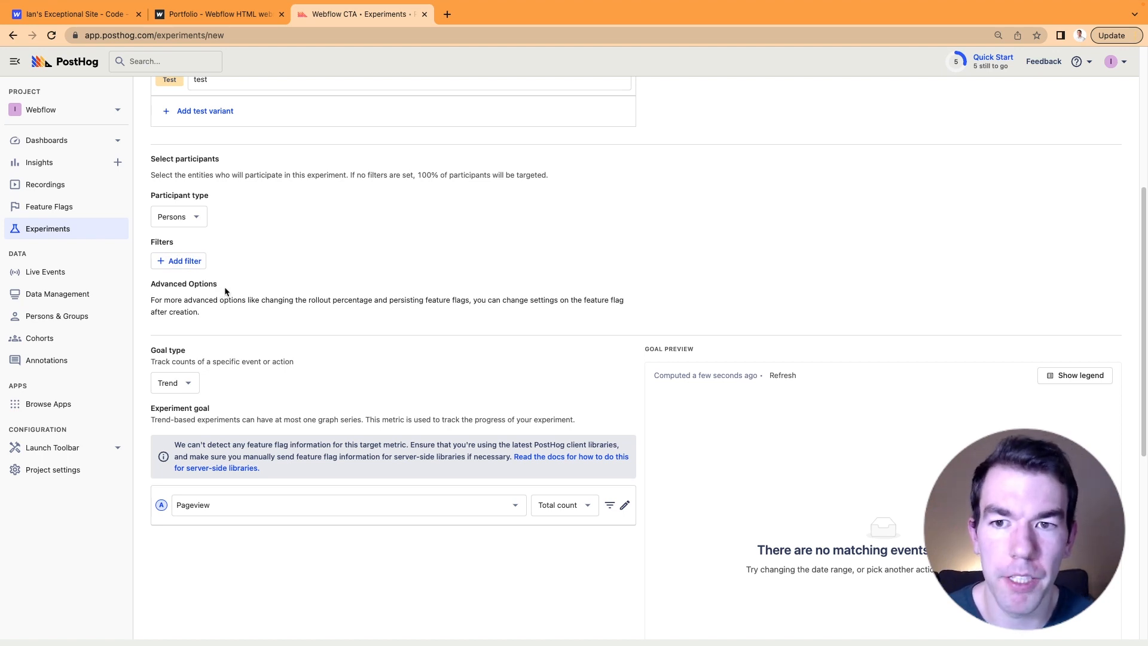
mouse_move(299, 332)
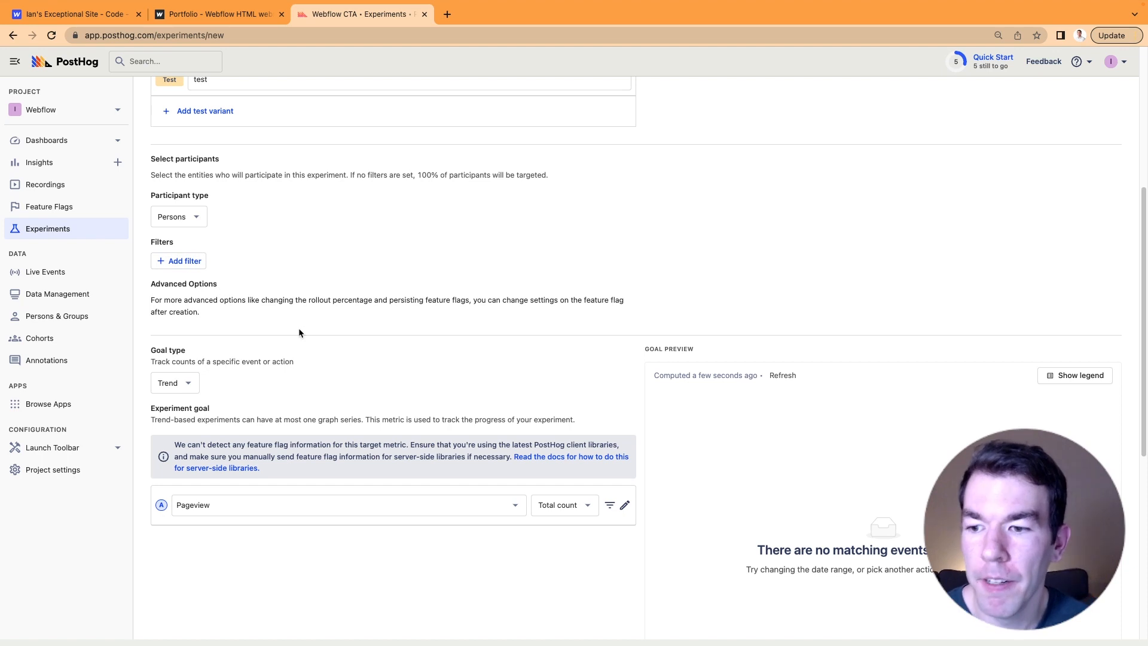
Step: Switch the experiment goal event from Pageview to Autocapture
scroll(down, 3)
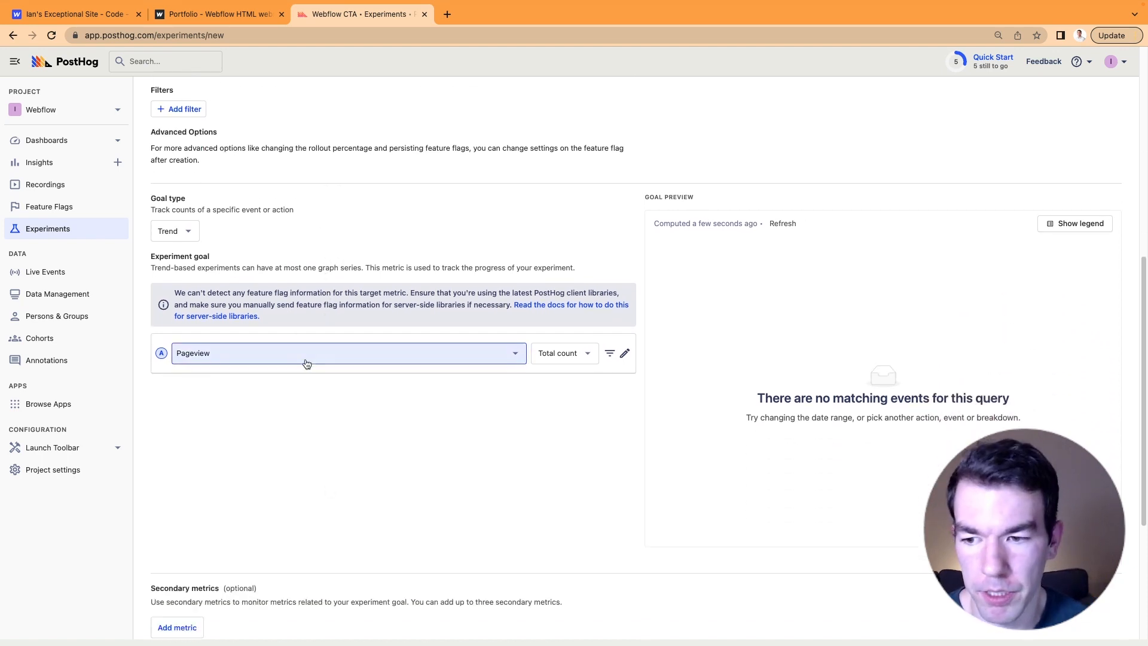
click(347, 352)
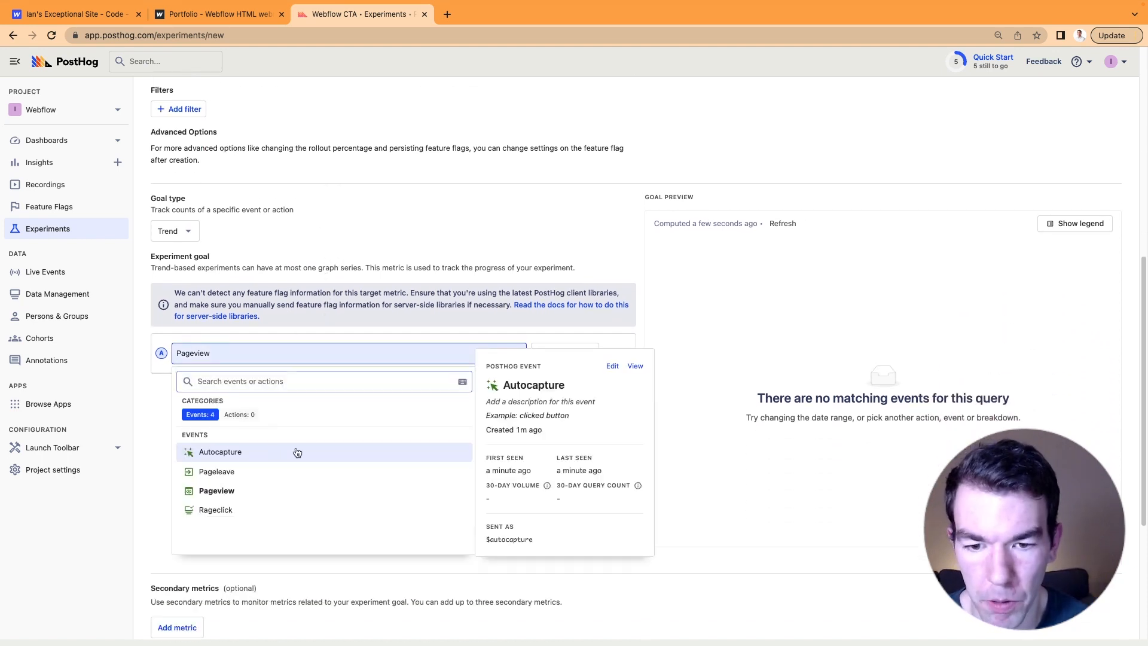
click(219, 452)
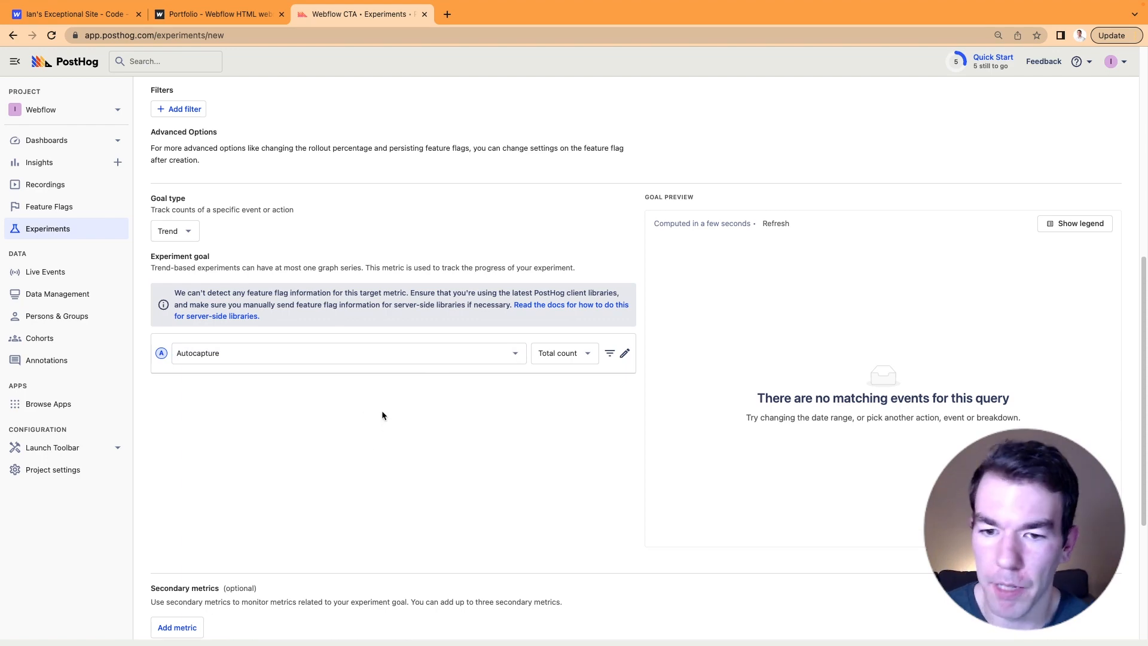
scroll(down, 3)
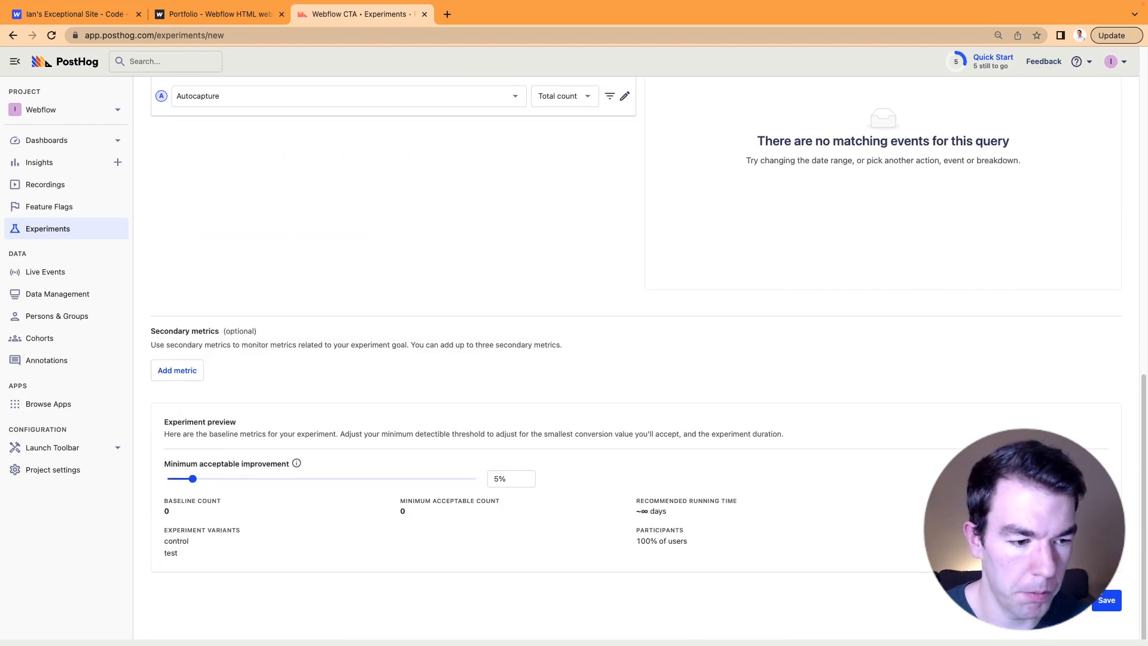
Step: Save the Webflow CTA experiment as a draft and scroll through its page
click(1106, 600)
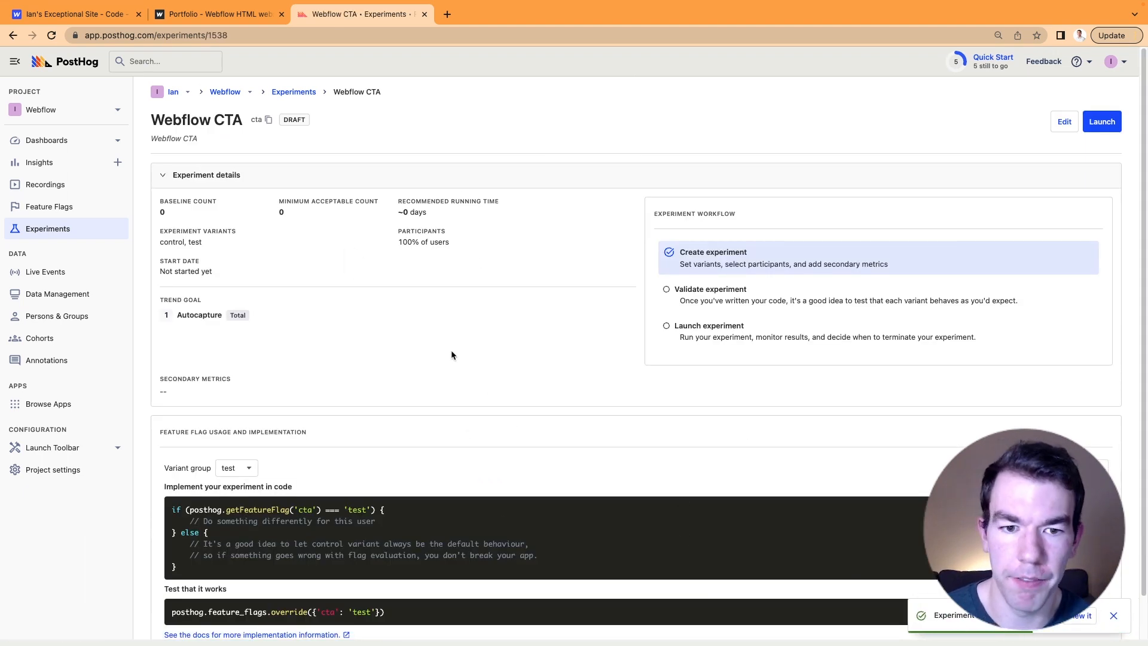
scroll(down, 3)
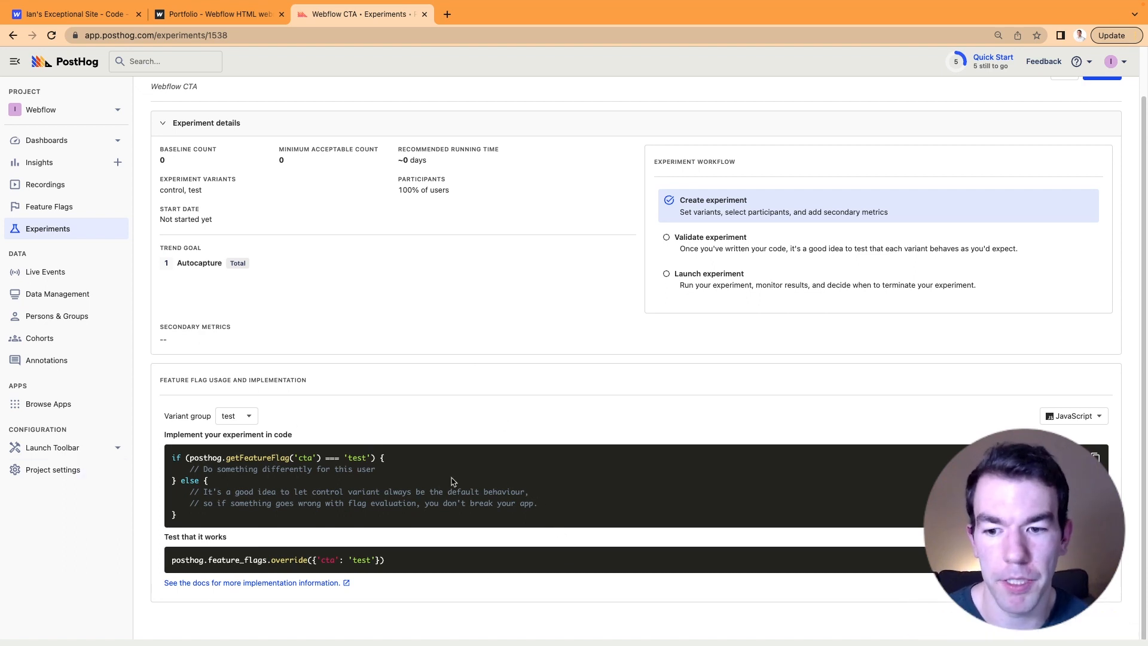
mouse_move(377, 457)
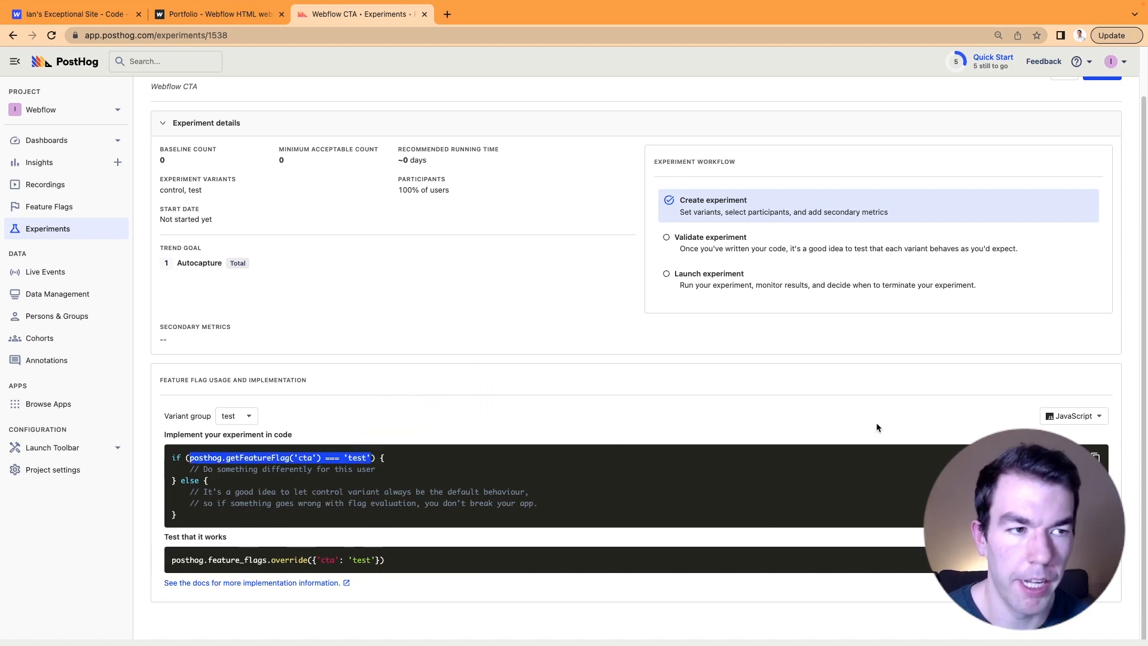
mouse_move(642, 343)
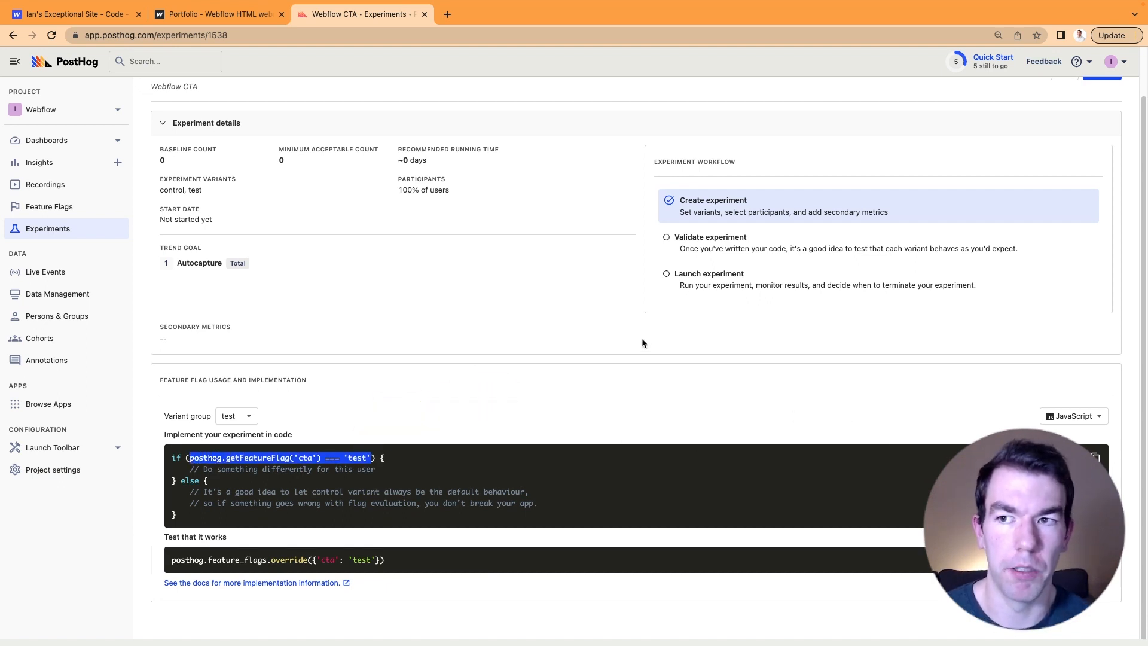
mouse_move(617, 316)
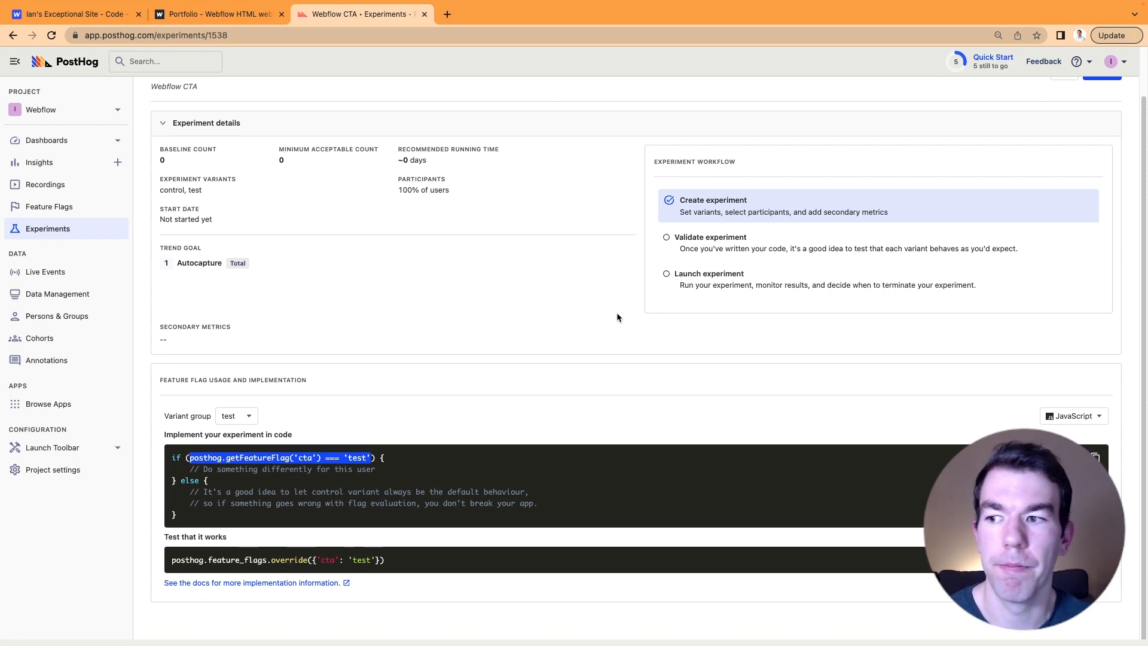
click(69, 14)
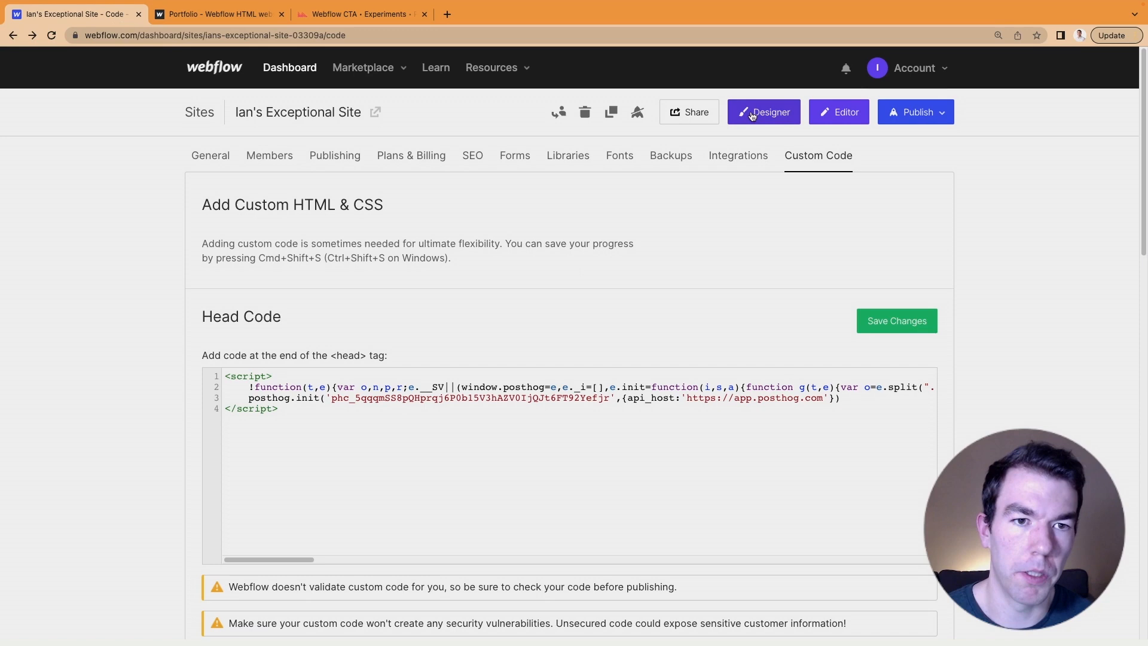
Step: Open the site in the Webflow Designer and open the Home page settings
click(762, 111)
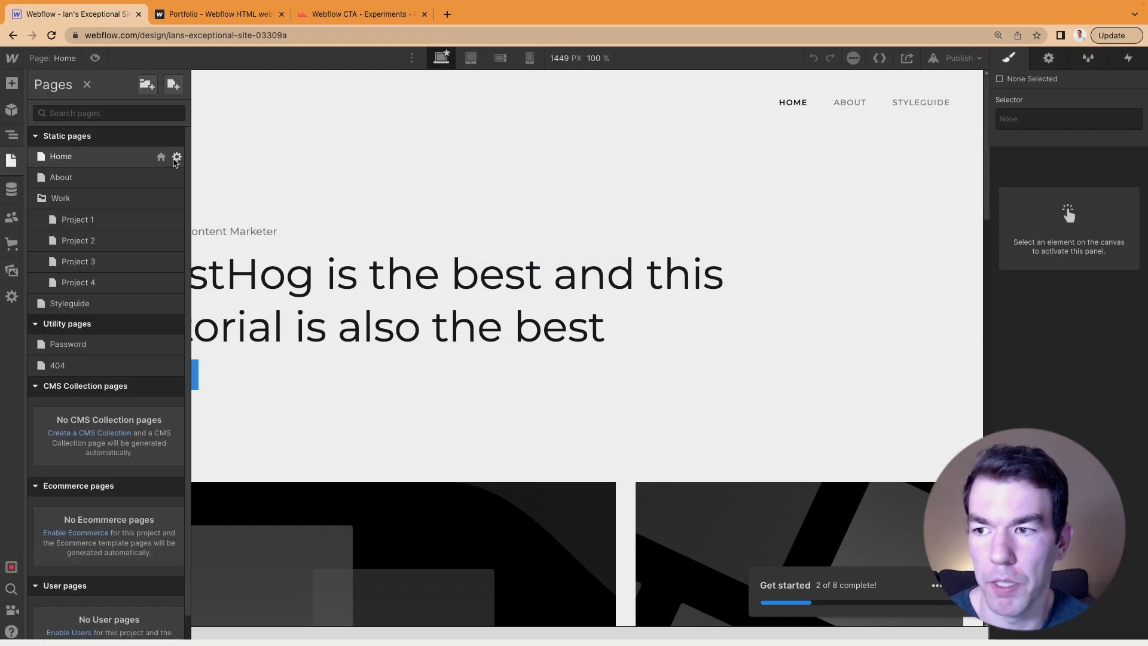
click(176, 157)
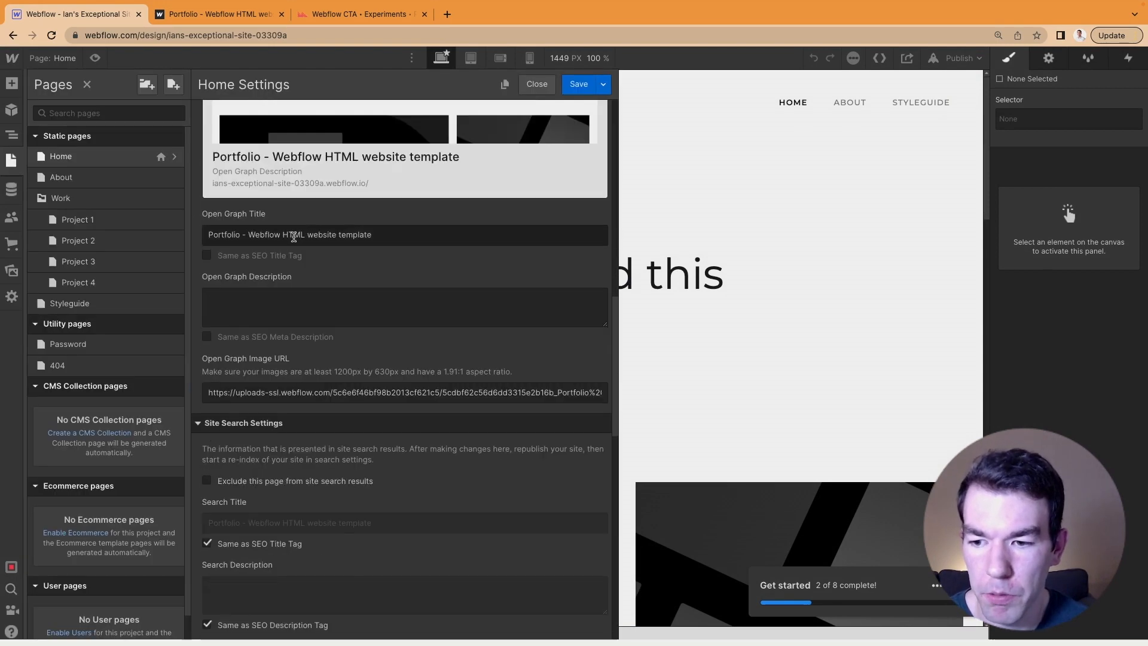
scroll(down, 3)
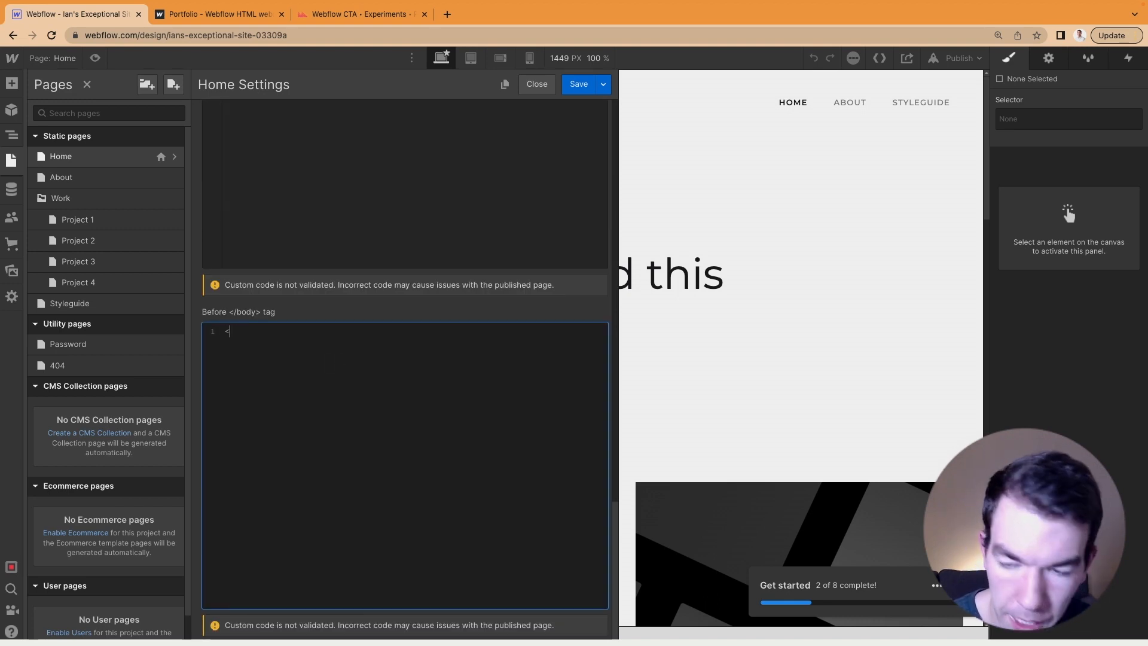
Step: Type a <script> with posthog.onFeatureFlags checking getFeatureFlag('cta') === 'test' into Before </body>
text(<script>)
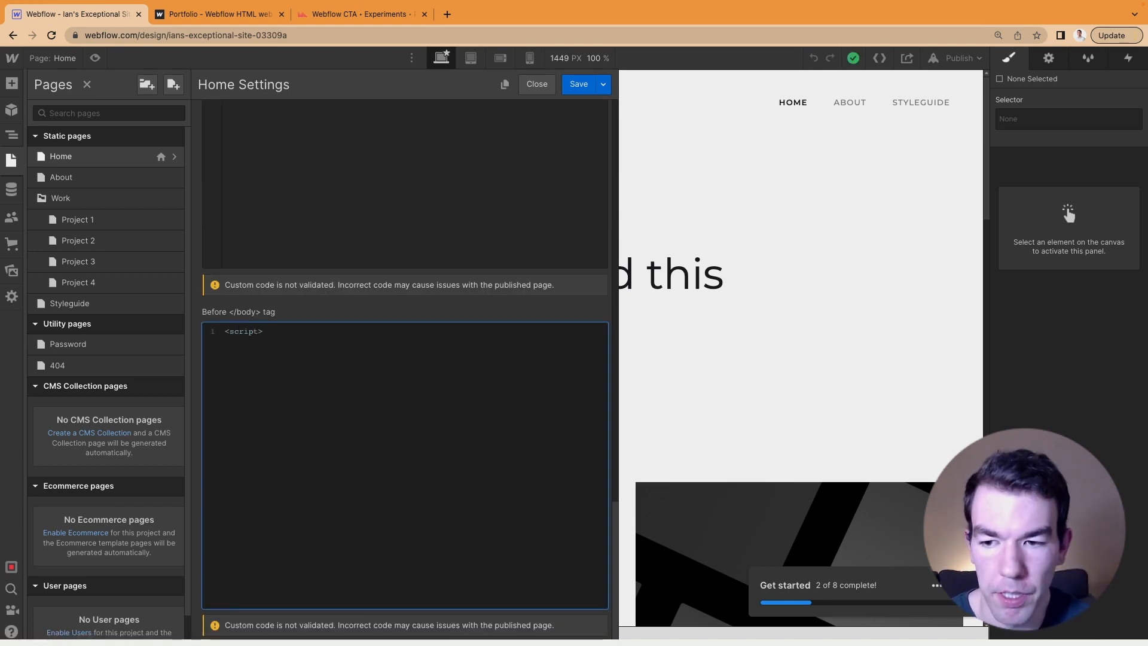
text(p)
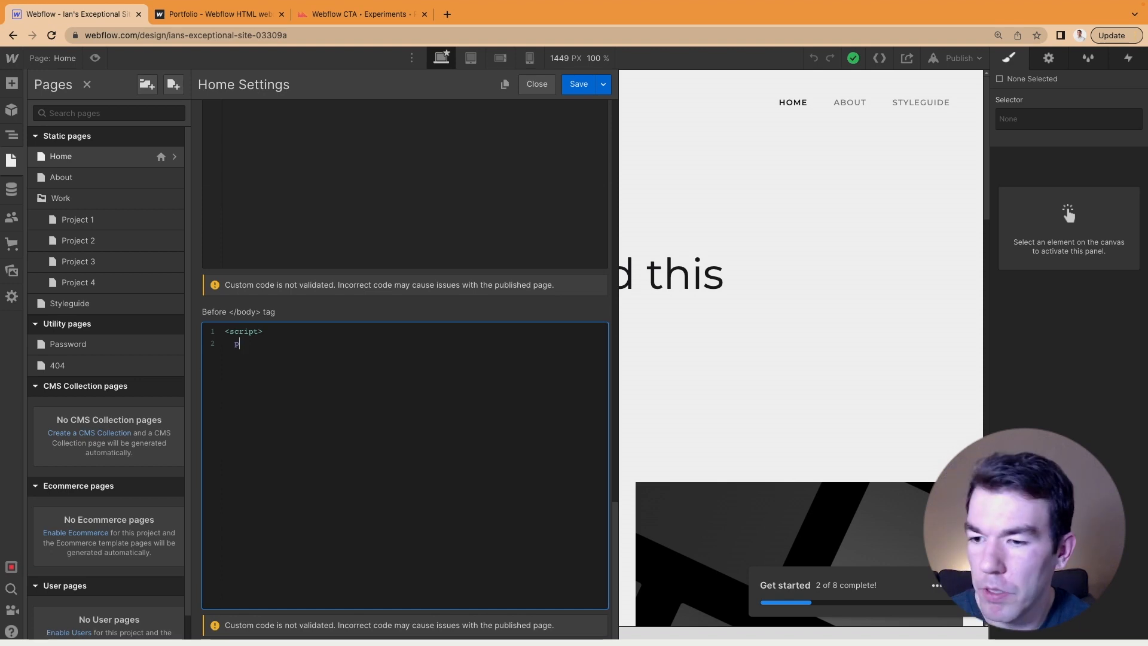
text(osthog.)
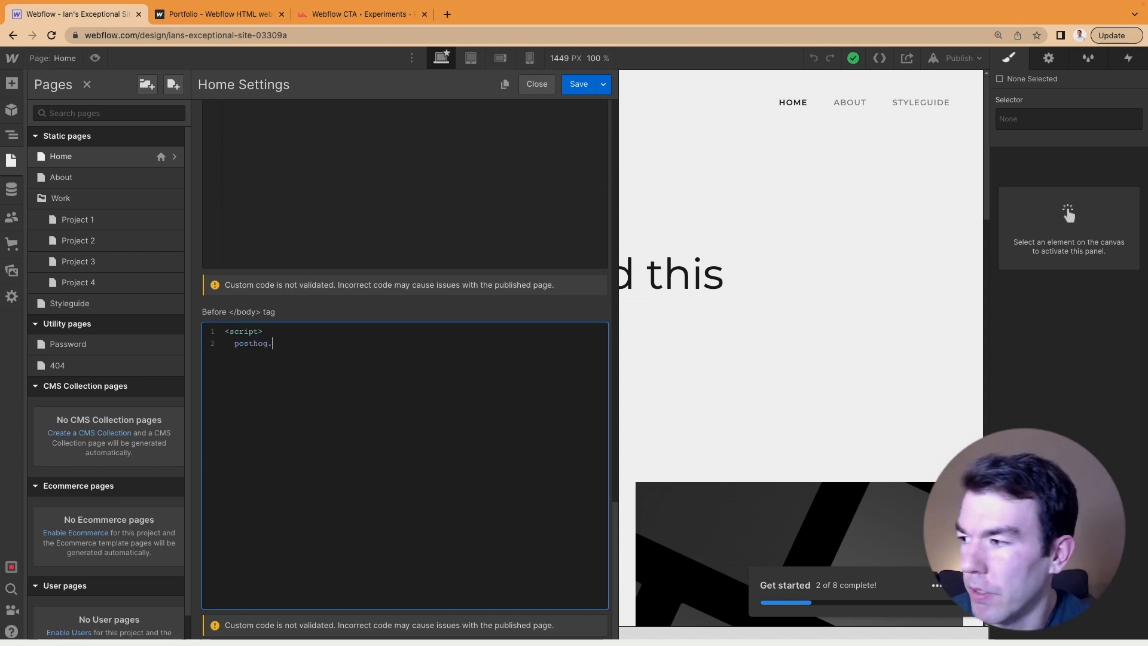
text(onFeatureFl)
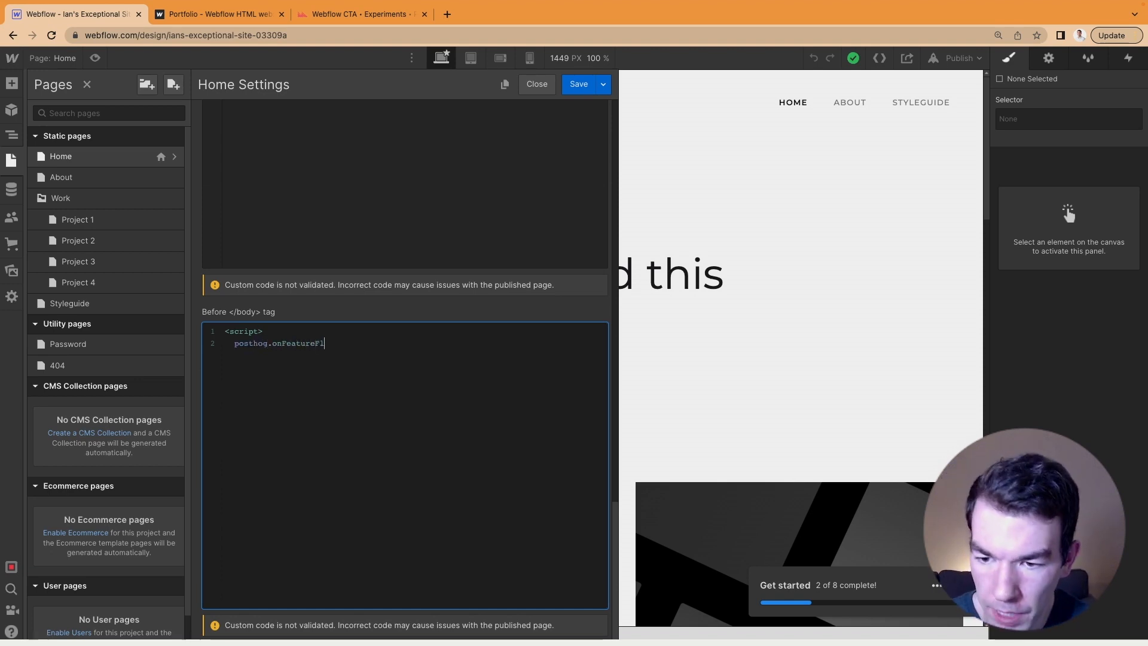
text(lags(() =>)
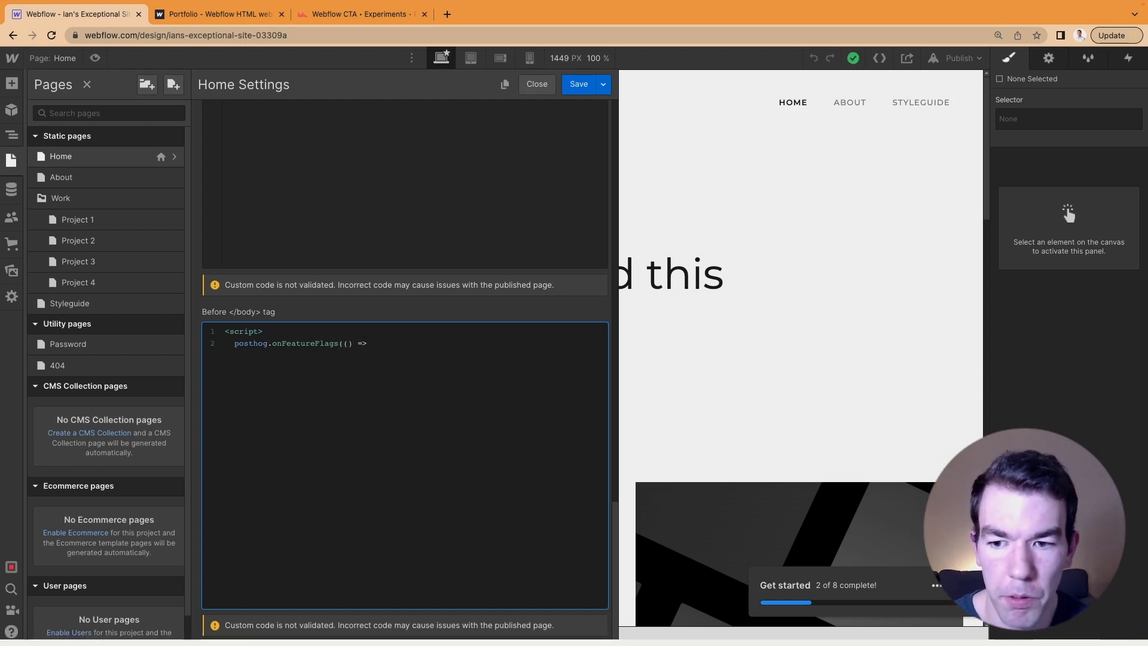
text({)
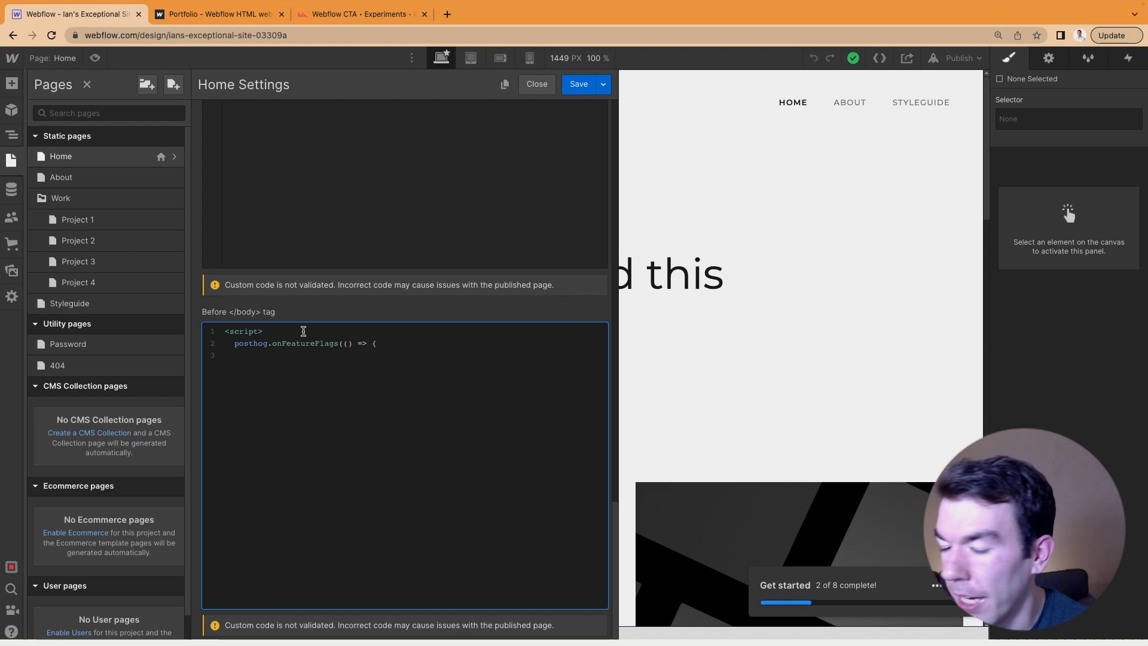
text(if ()
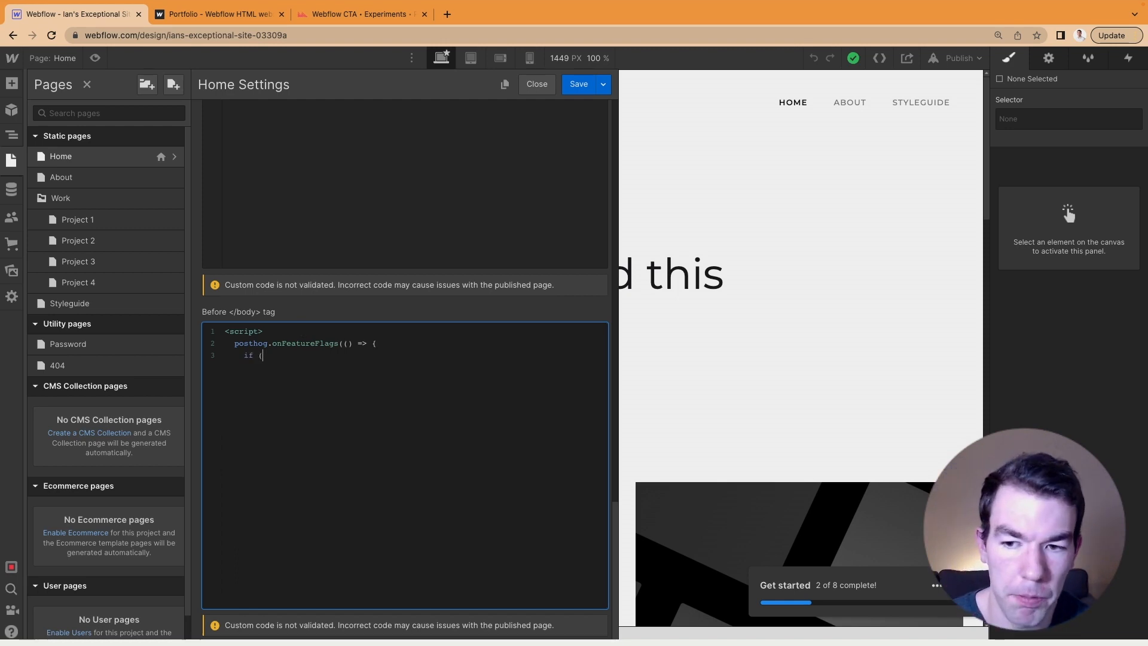
text(posthog.getFeatureFlag('cta') === 'test')
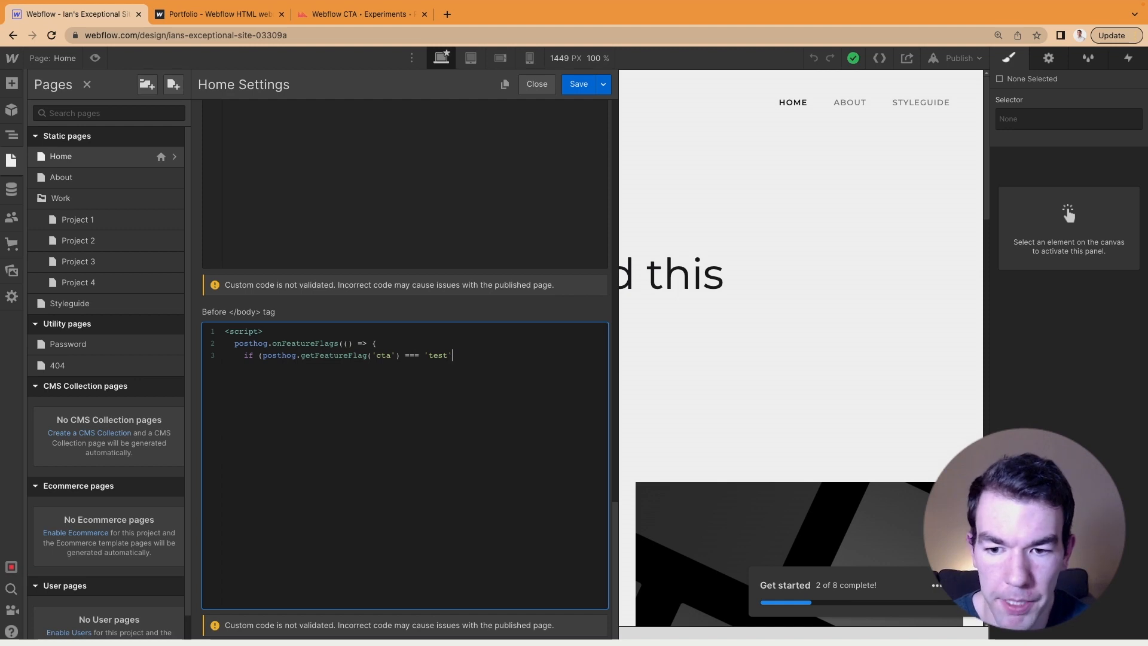
text())
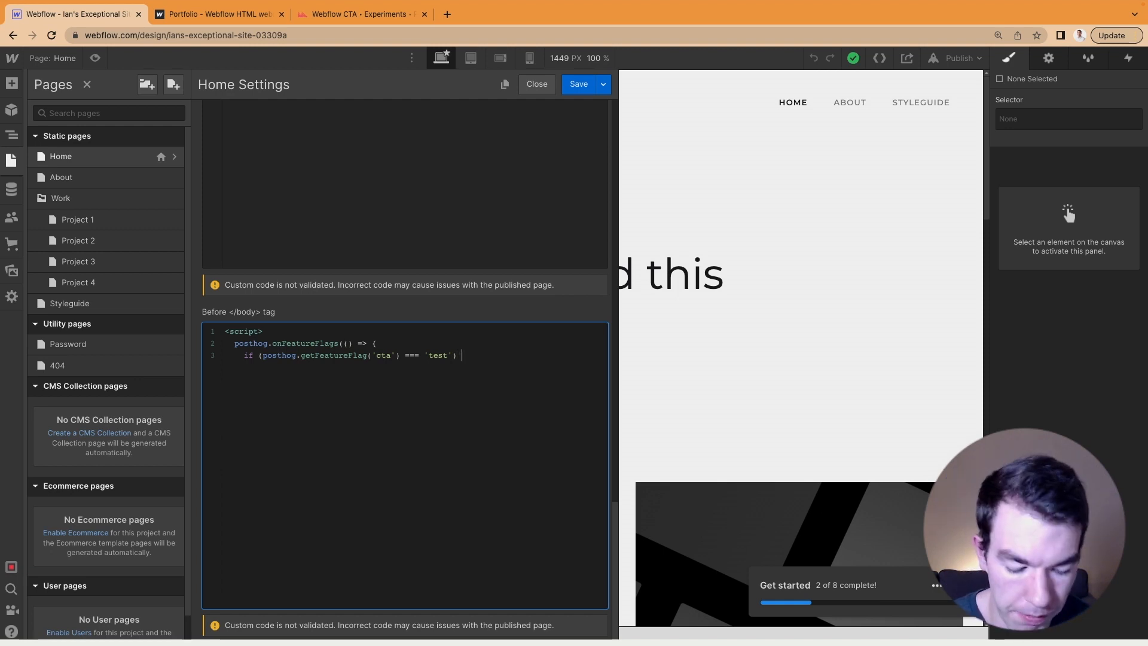
Step: Declare const button = document.getElementById('main-cta') in the Home before-body script
text({)
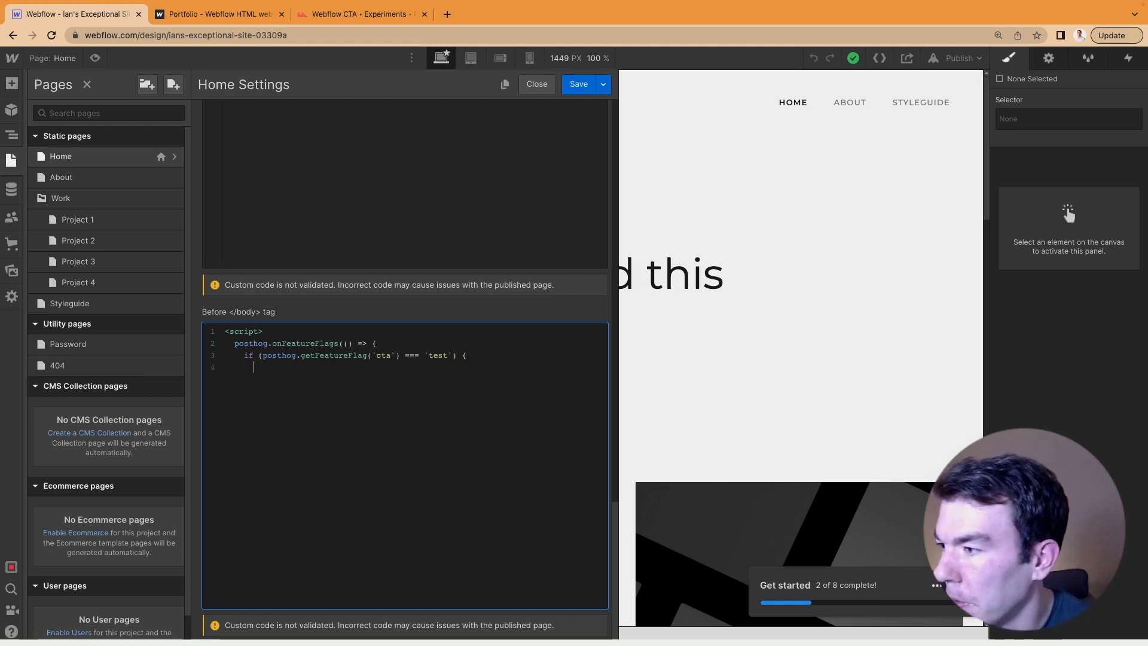
text(const butto)
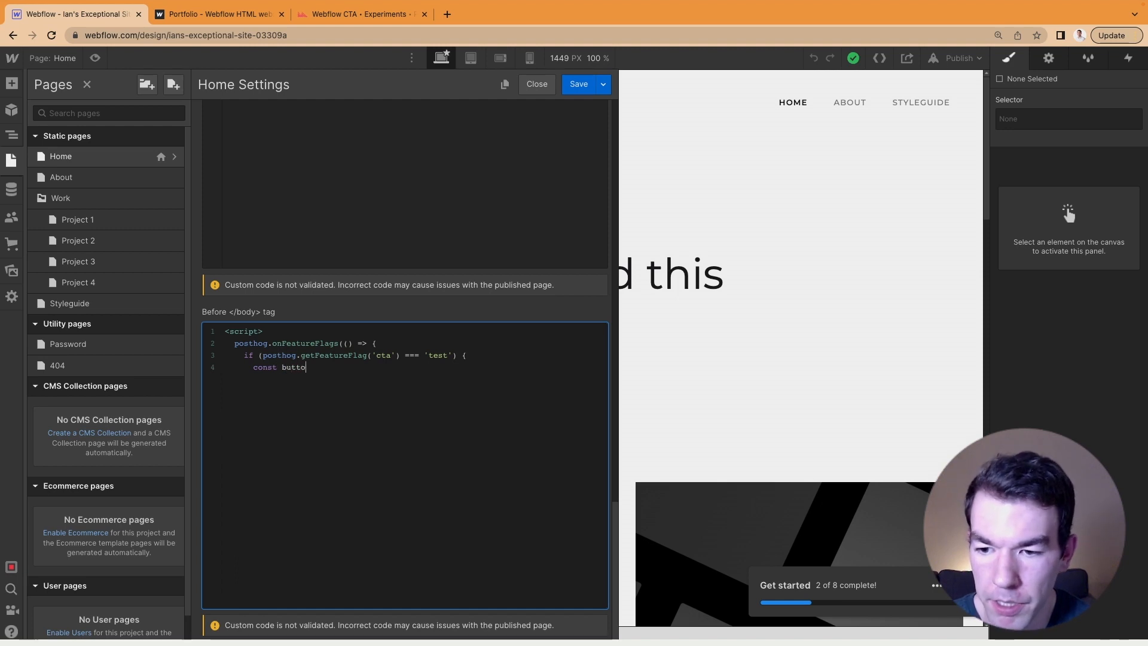
text(n = c)
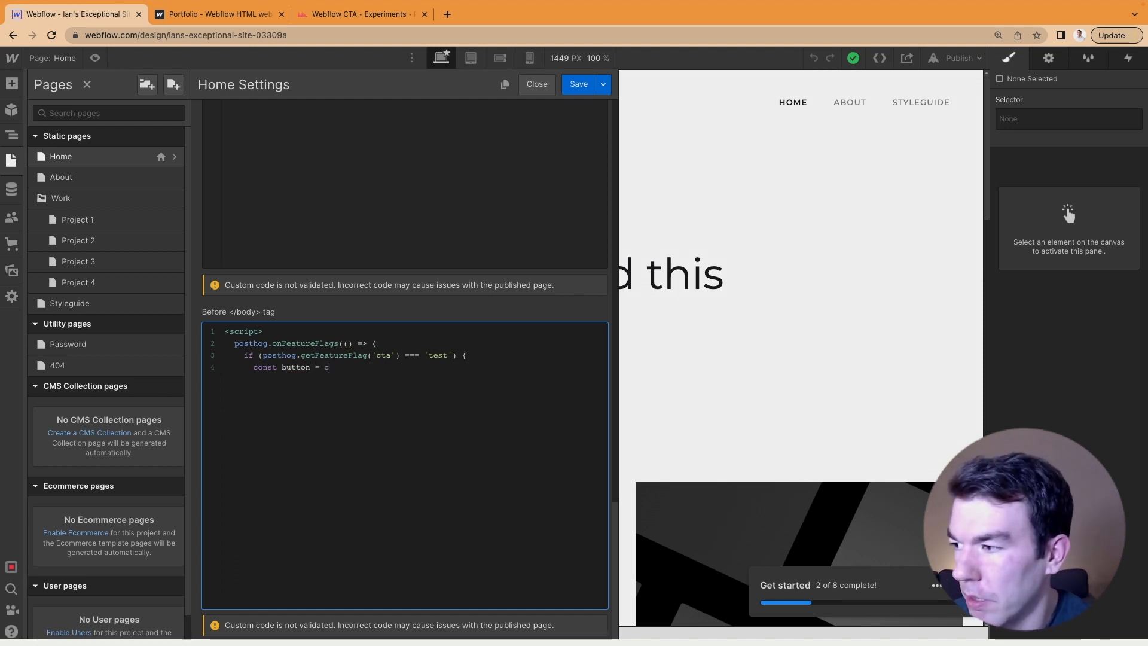
text(document.)
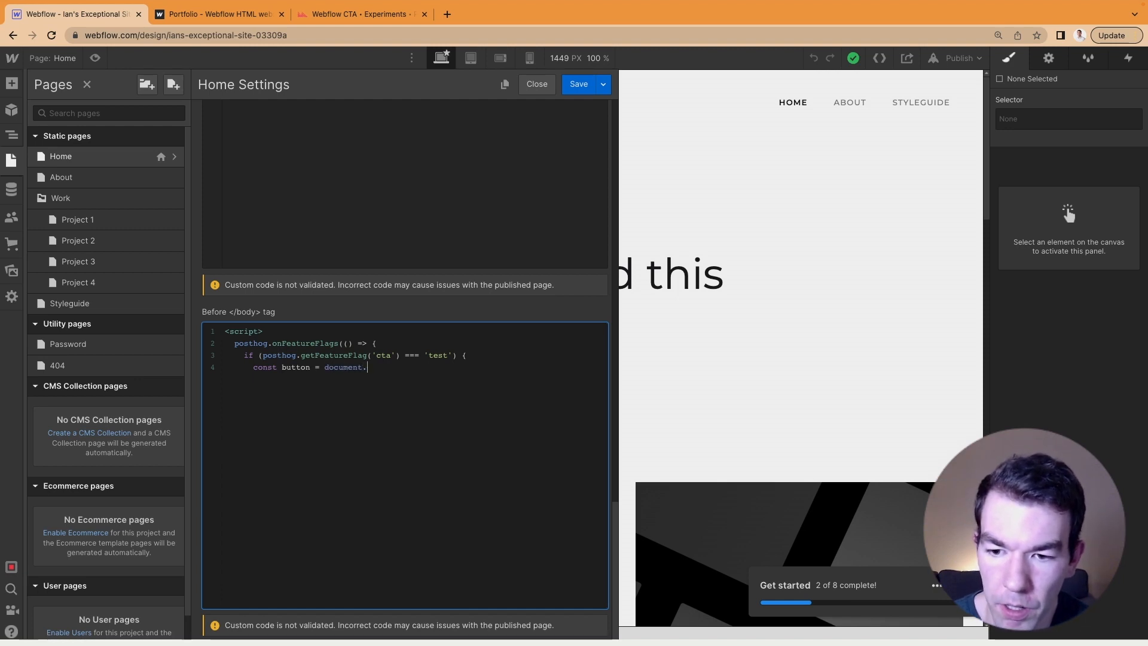
text(getElementById)
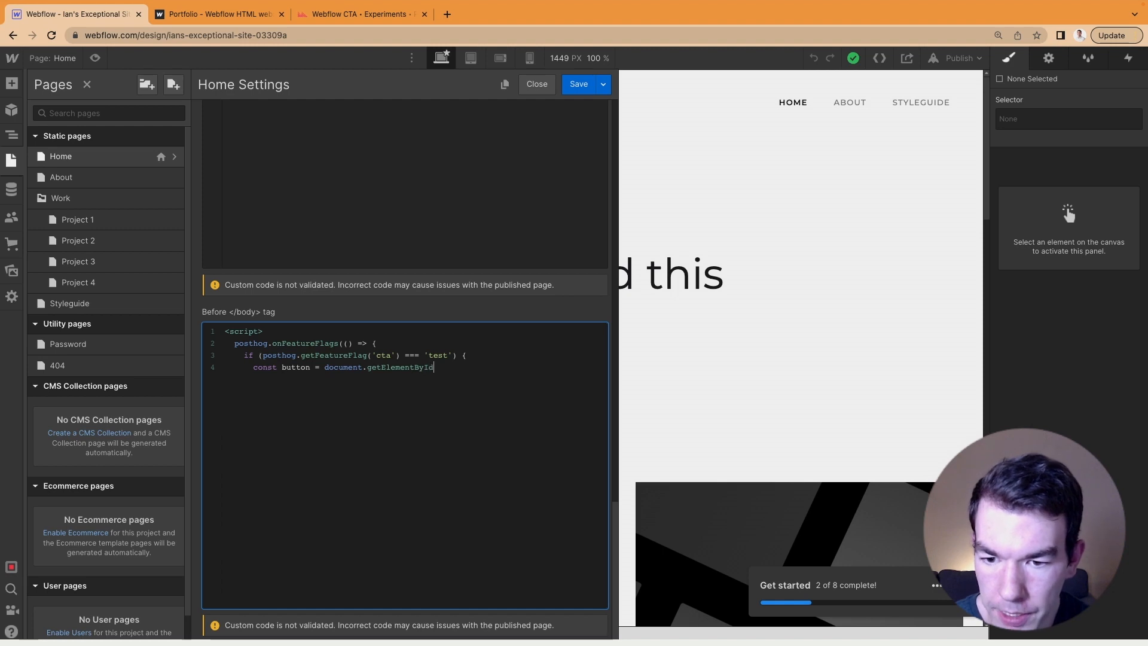
text((')
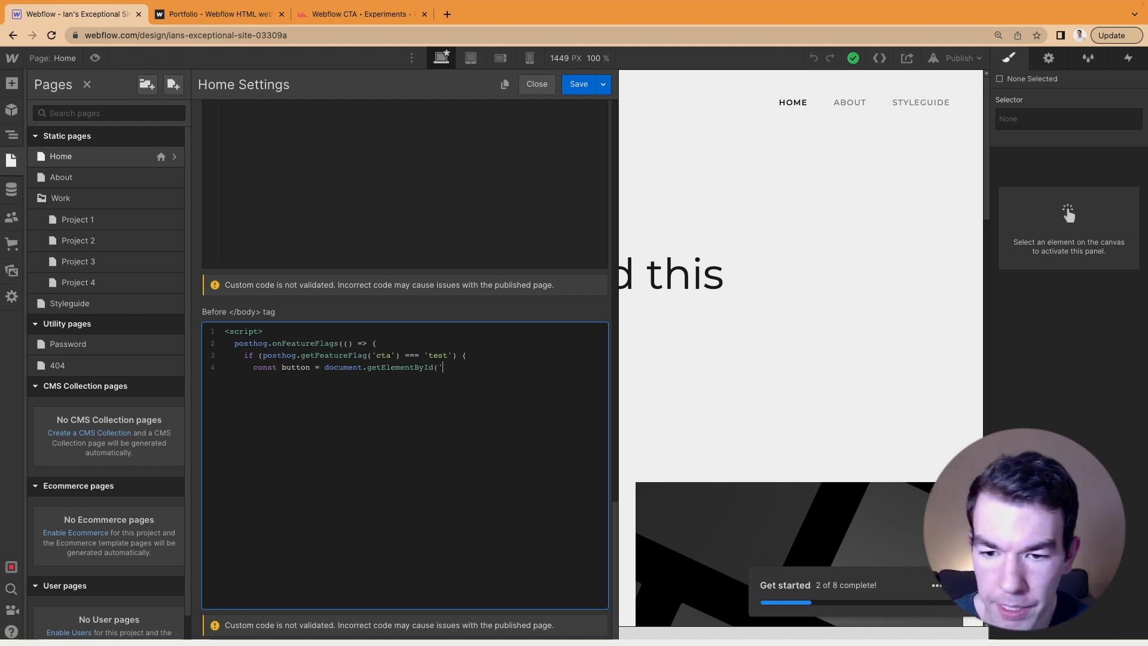
text(main-cta;)
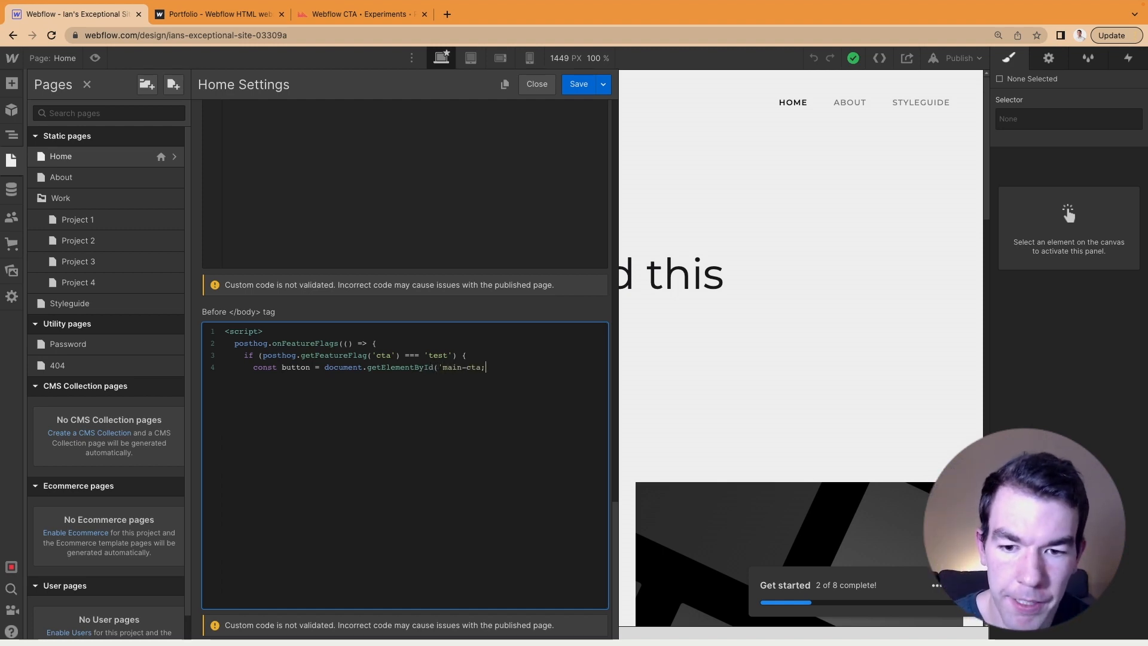
text())
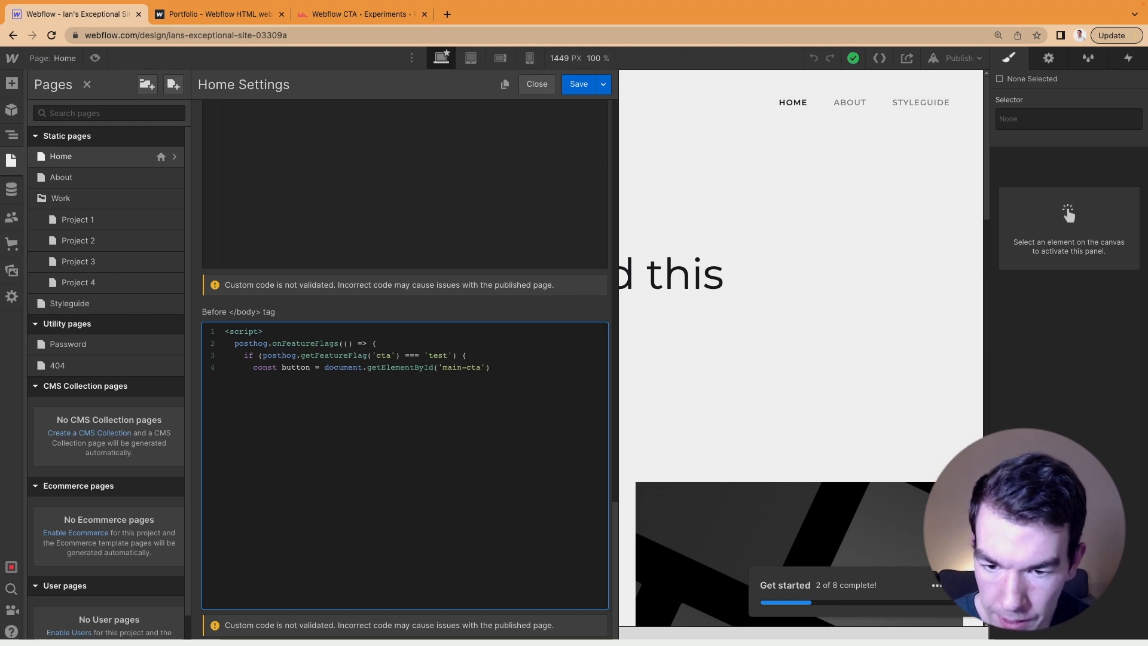
Step: If the button exists, set its text to "Sign up for free", then close the braces and </script>
text(if (b)
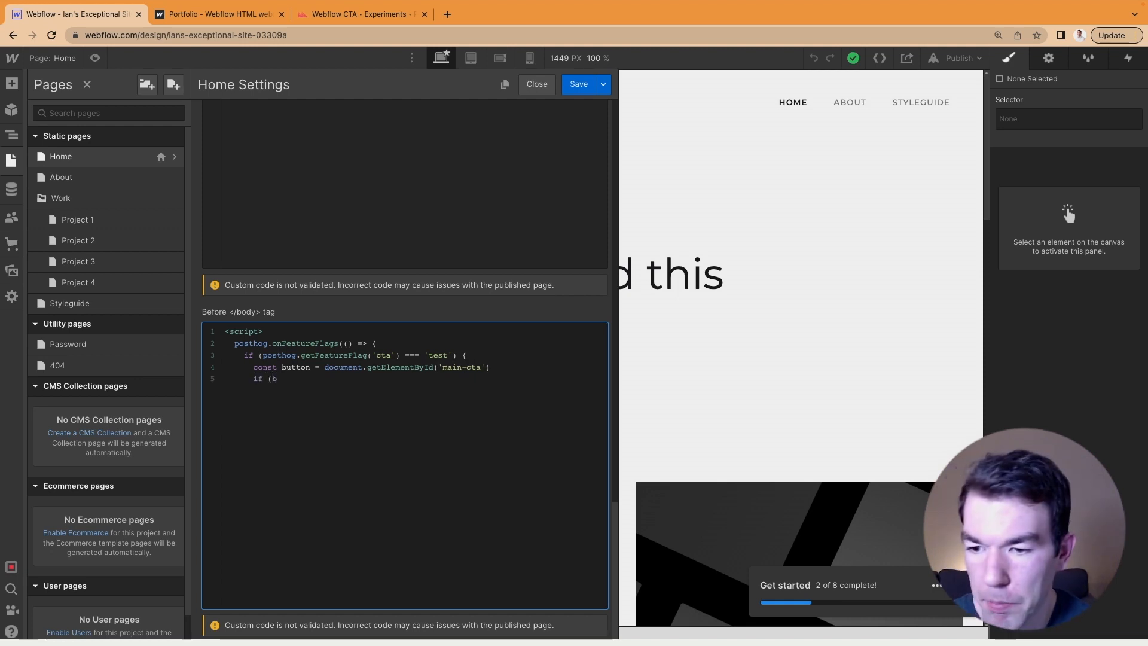
text(utton))
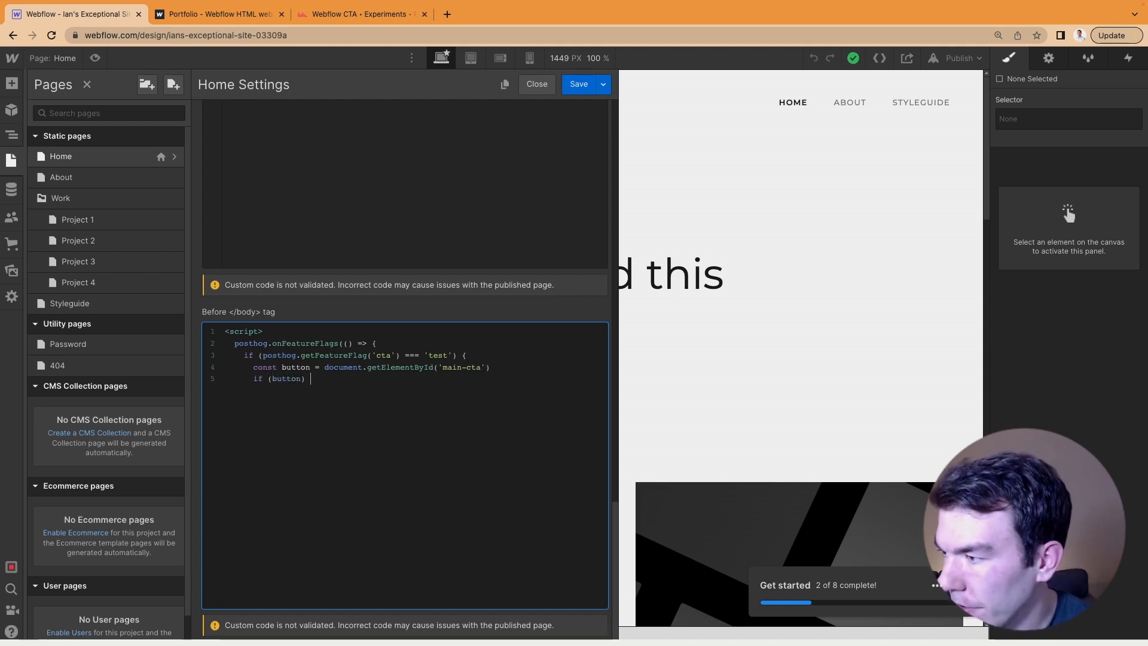
text({)
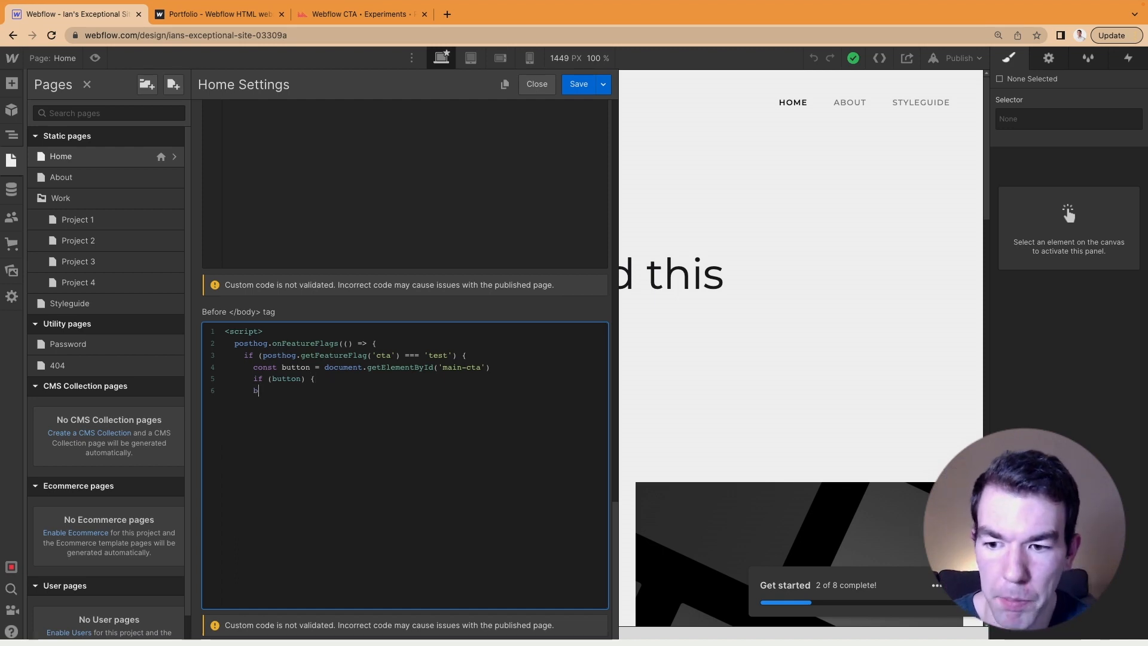
text(utton)
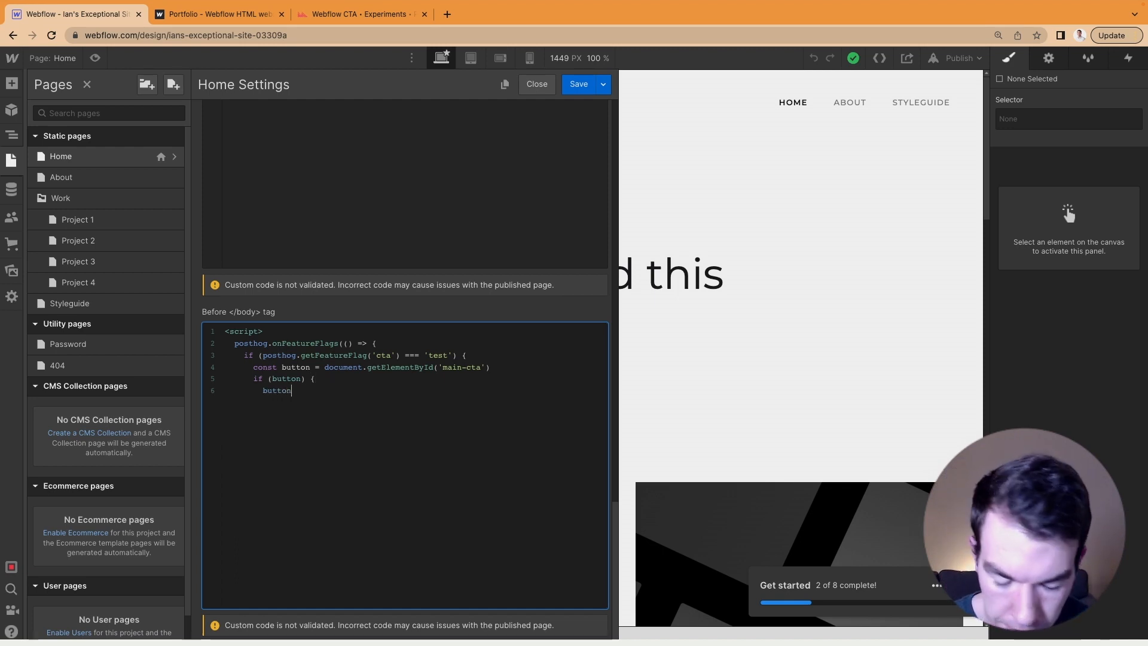
text(.text)
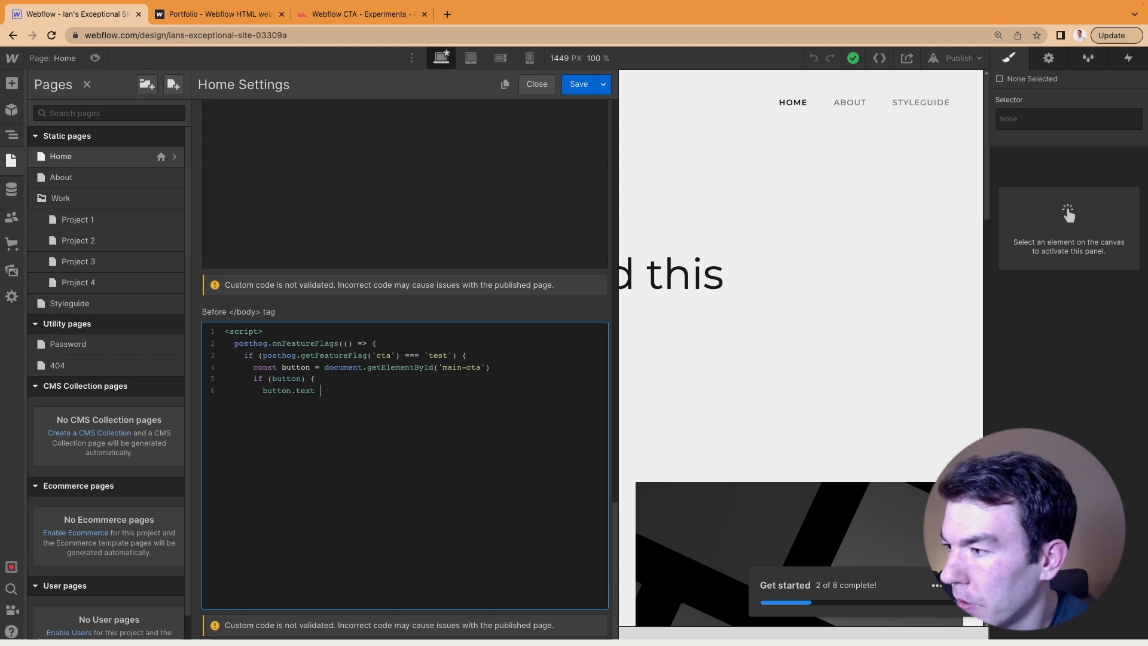
text(= s)
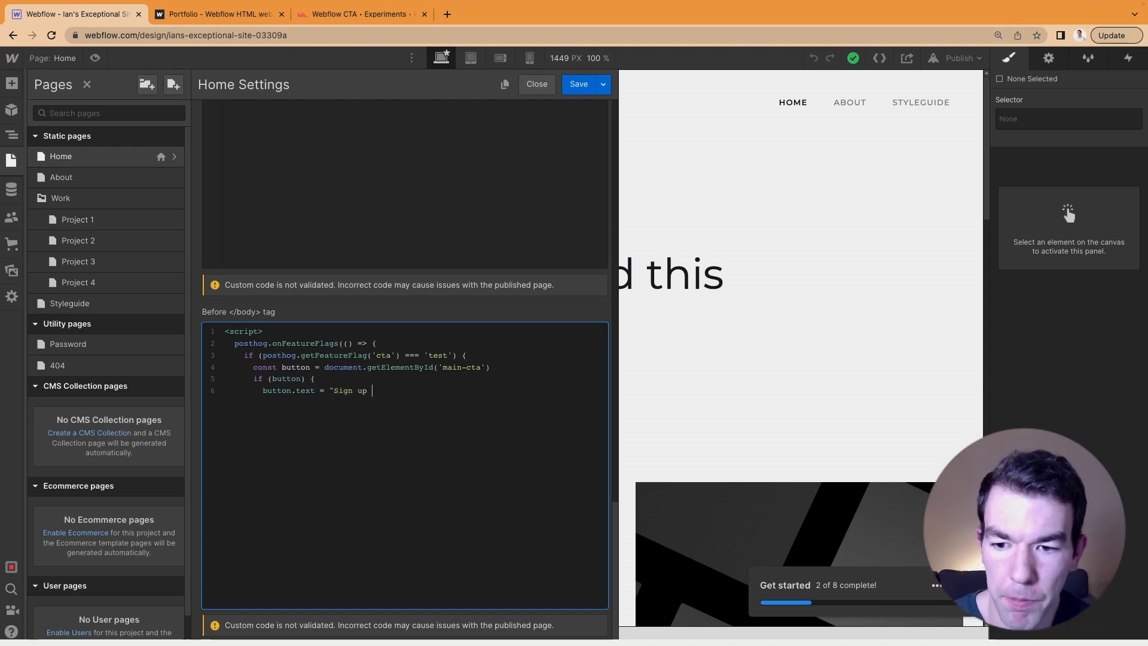
text(for free")
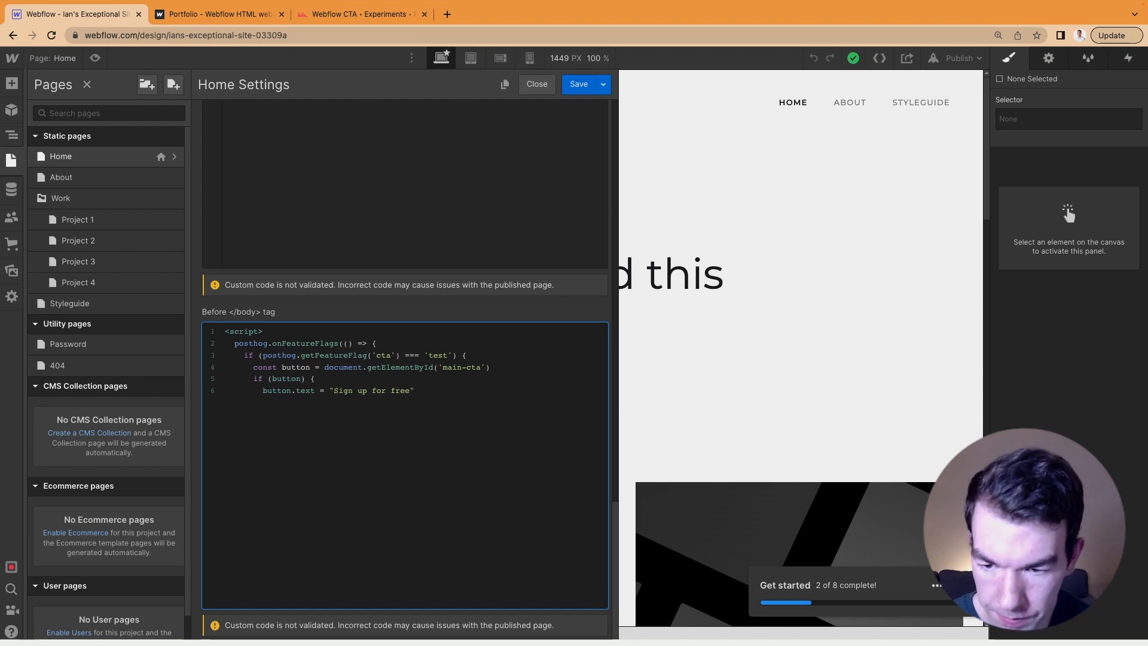
text(})
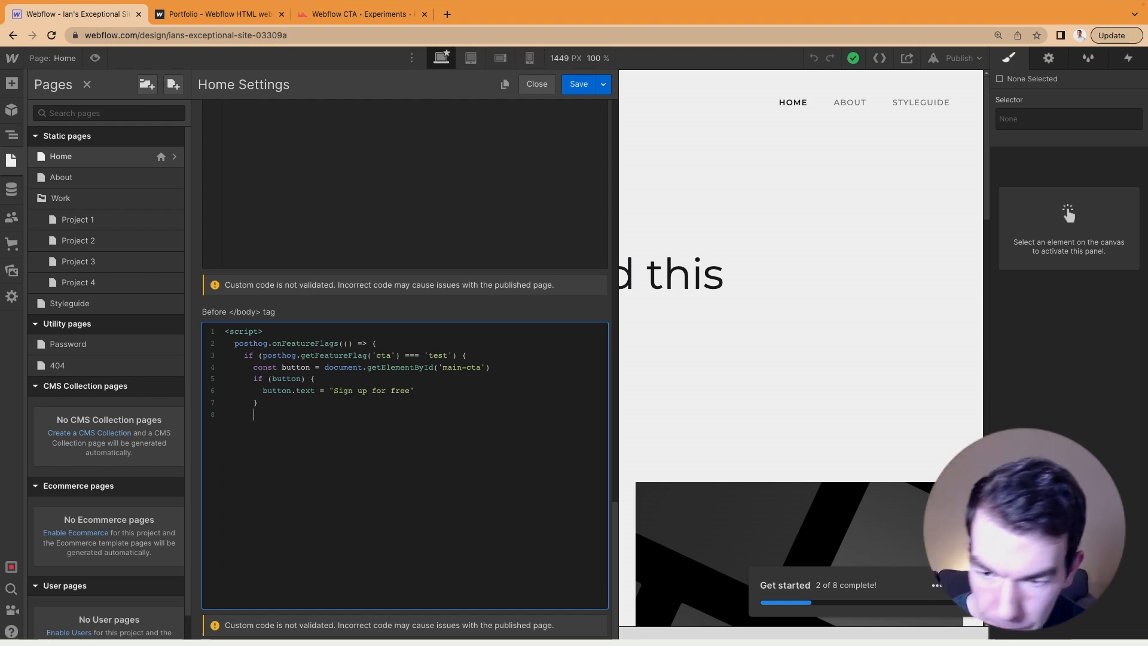
text(})
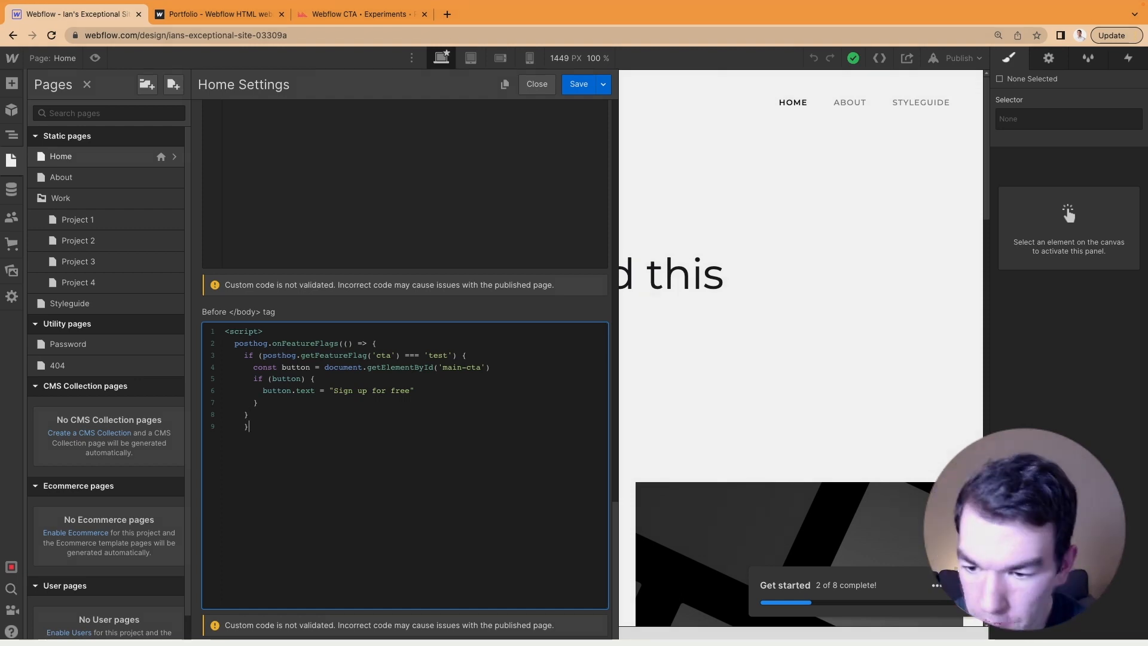
text())
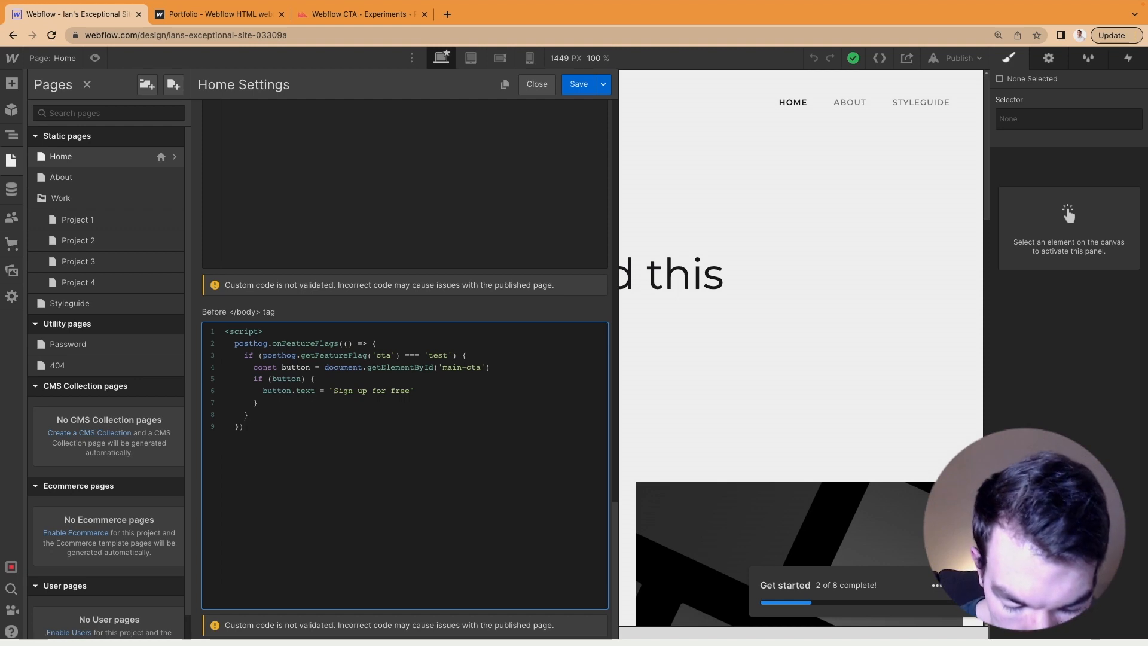
text(;)
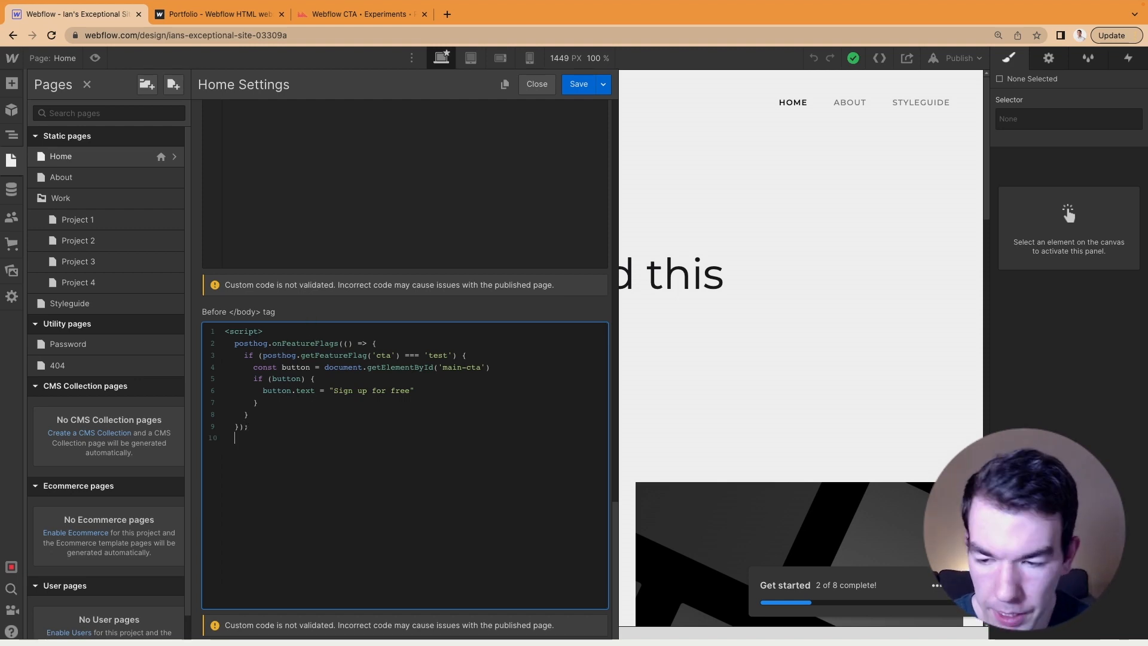
text(<script)
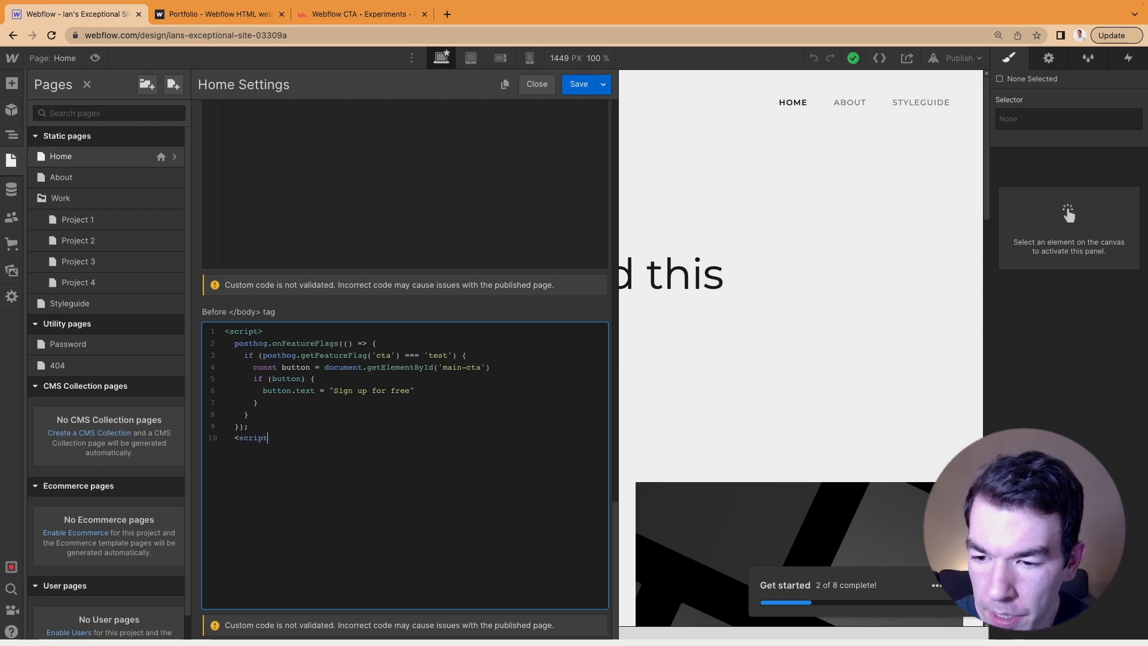
text(</scr)
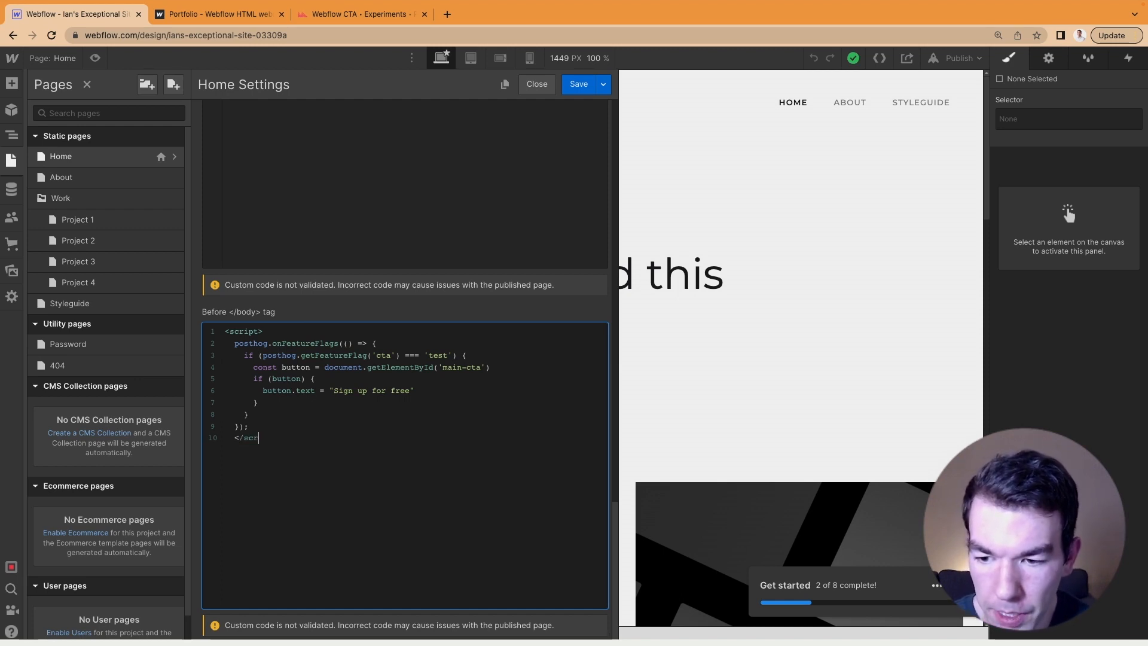
text(ipt>)
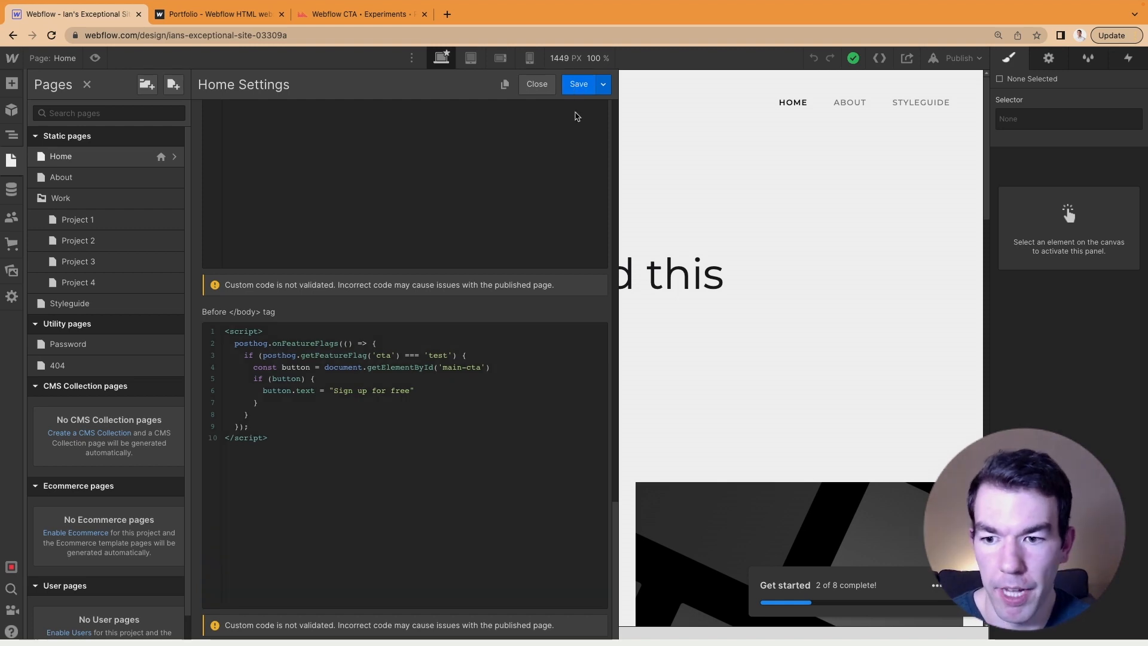
Step: Save the Home page custom code and publish the site with the new script
click(536, 84)
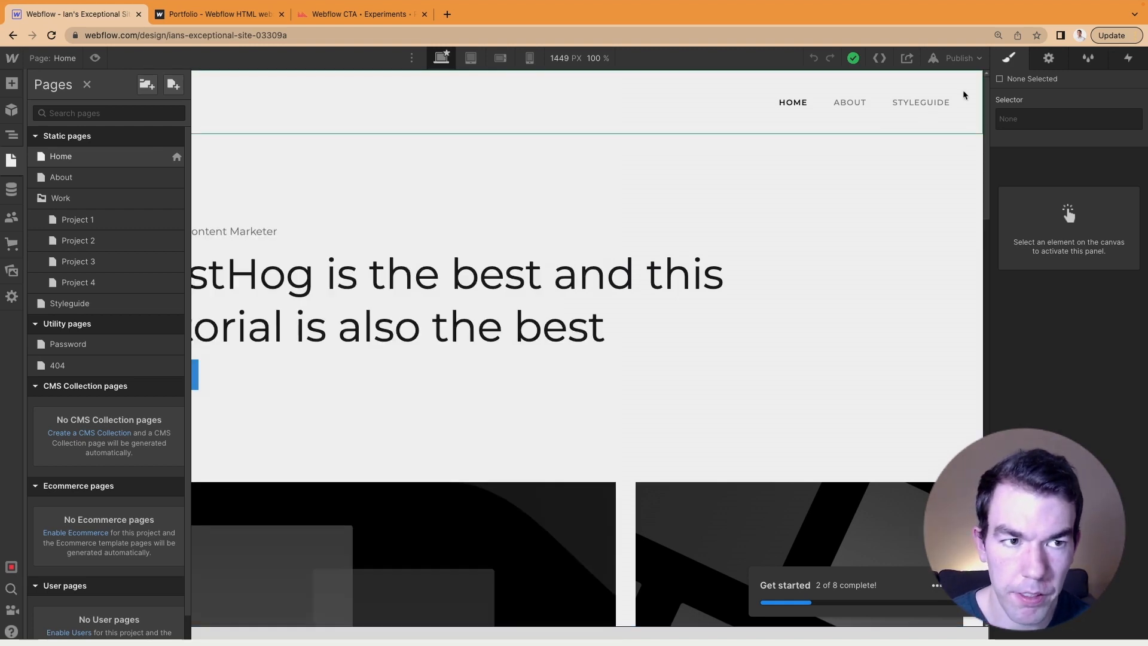
click(959, 58)
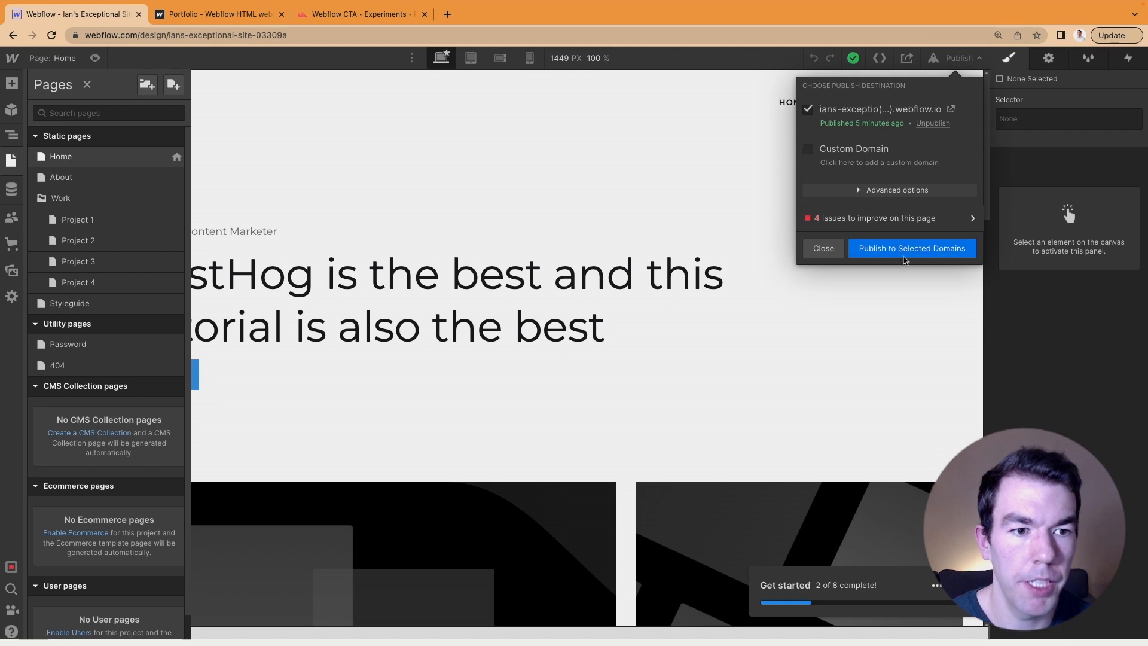
click(911, 248)
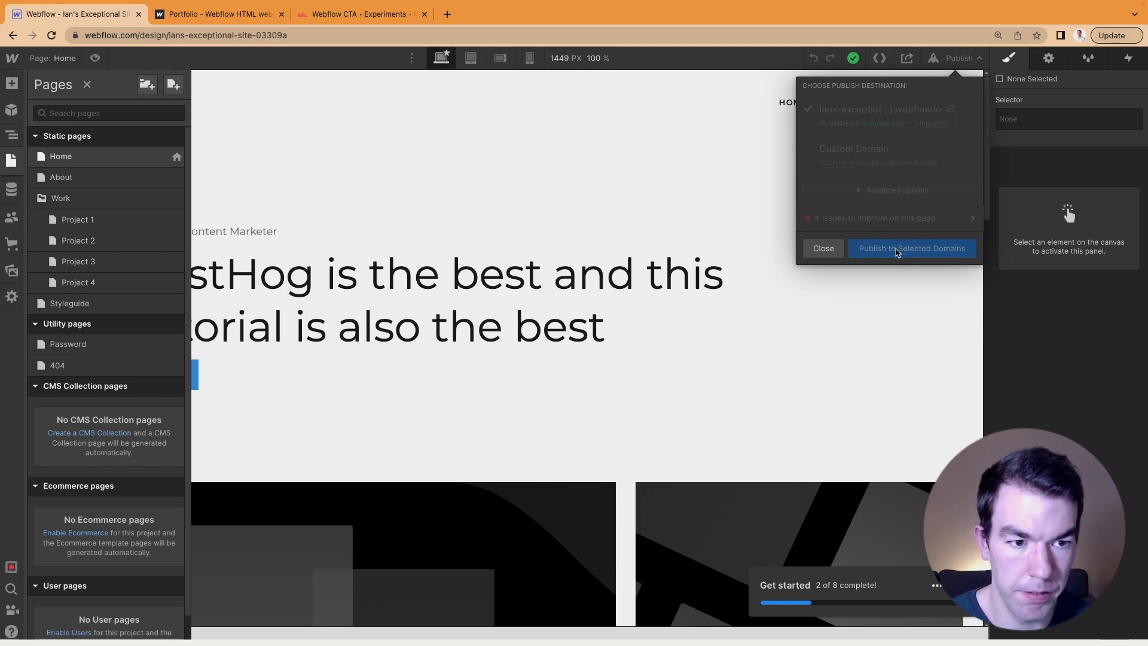
click(912, 248)
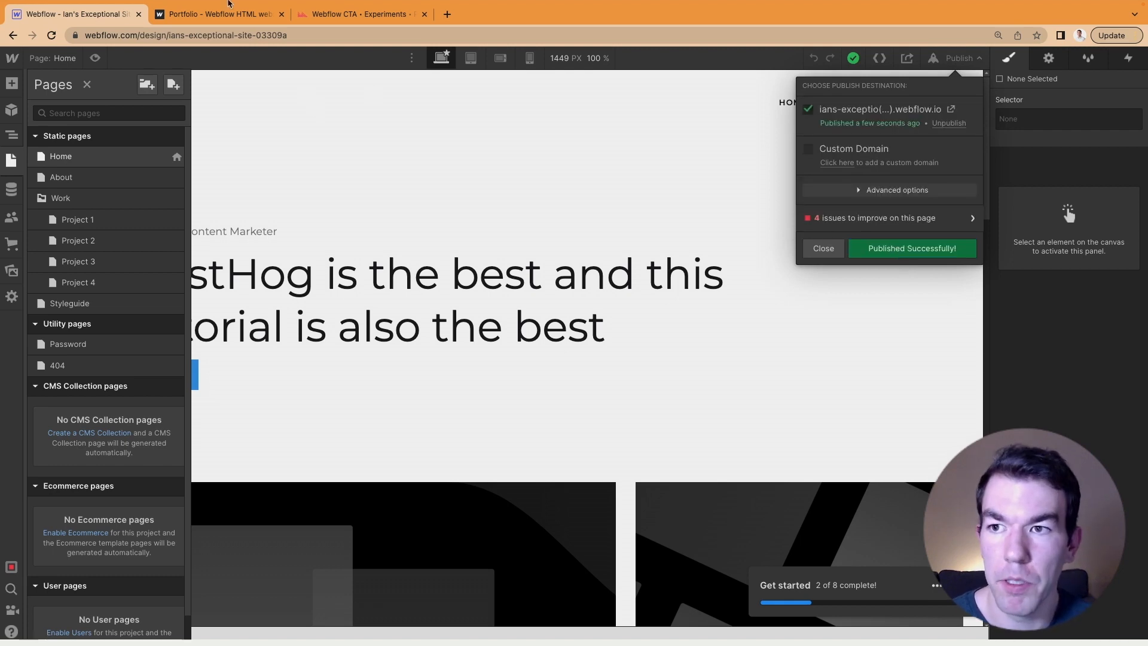
Step: Check the live webflow.io site still shows 'Click Me!', then go to PostHog's Webflow CTA experiment
click(822, 248)
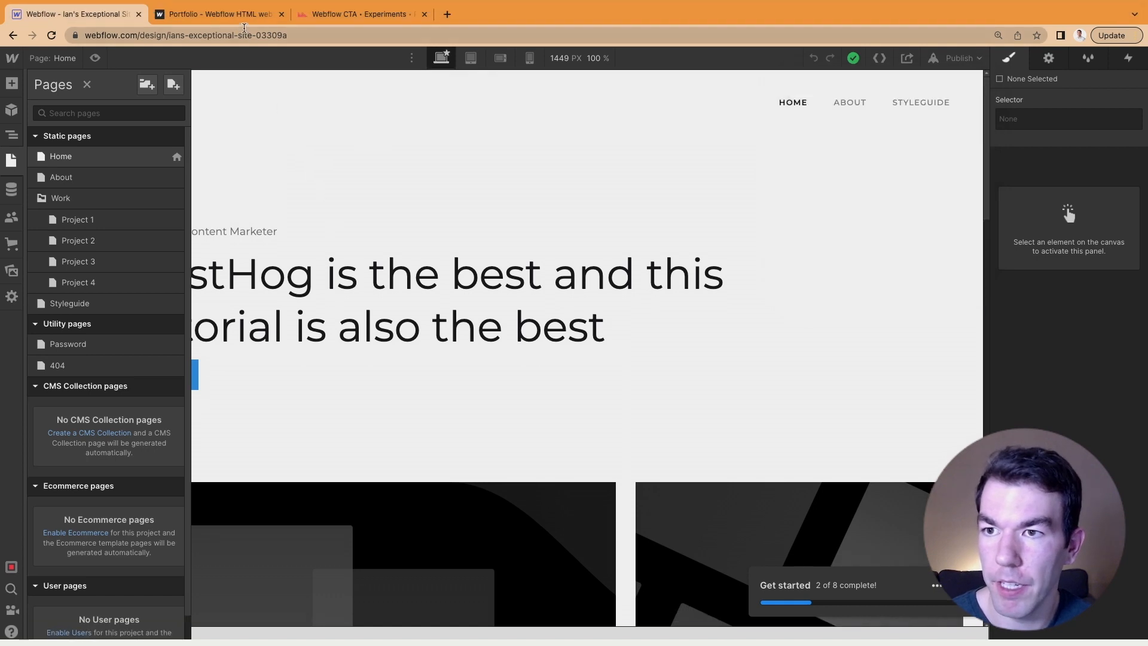
click(215, 14)
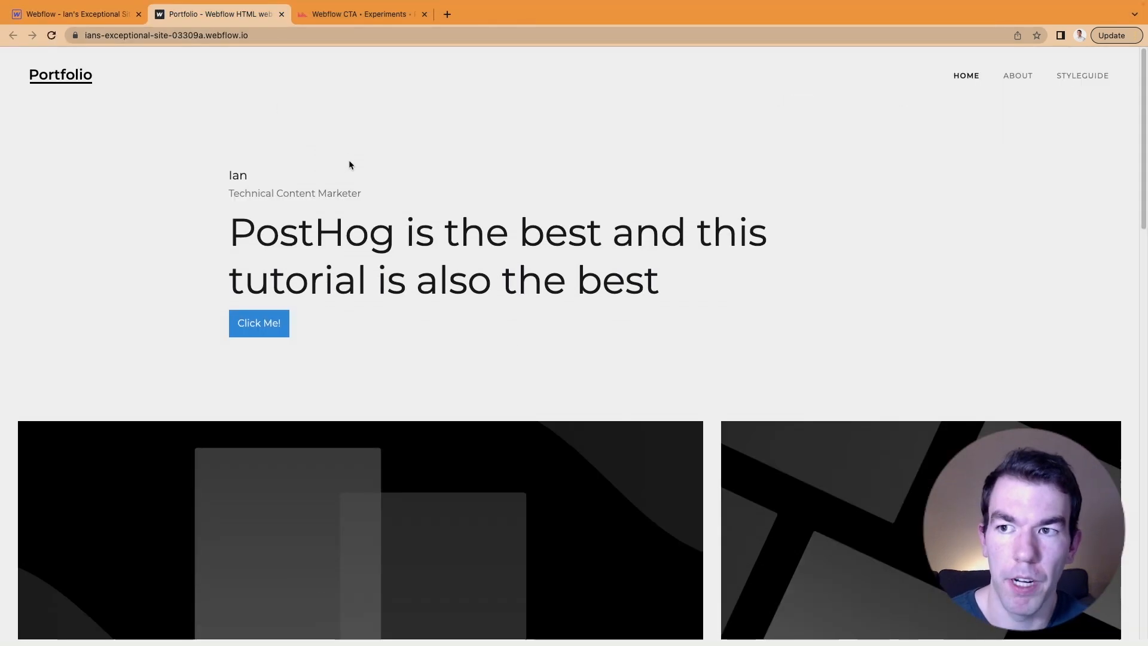
mouse_move(202, 278)
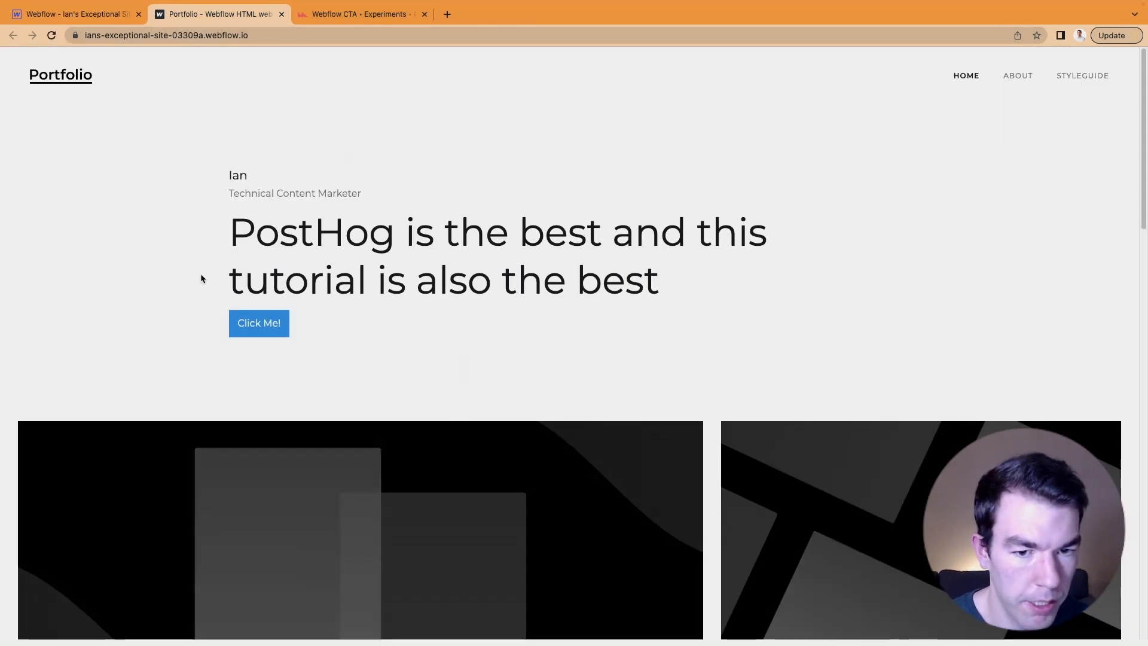
click(360, 14)
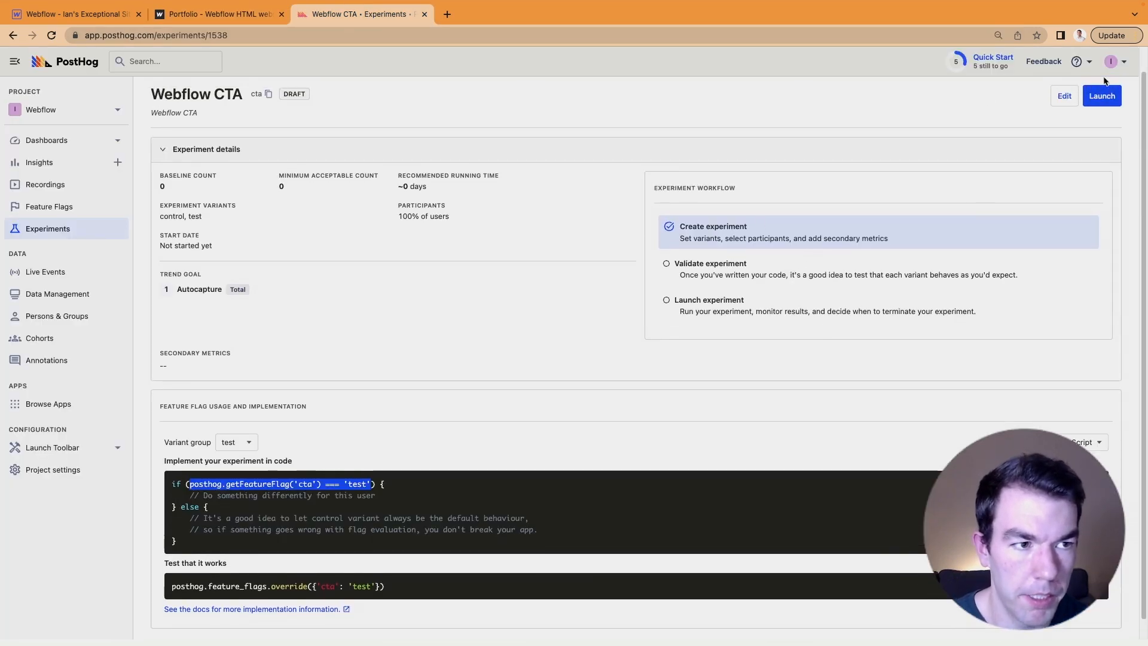
Step: Copy the cta flag override snippet from 'Test that it works' and return to the Webflow designer
scroll(down, 3)
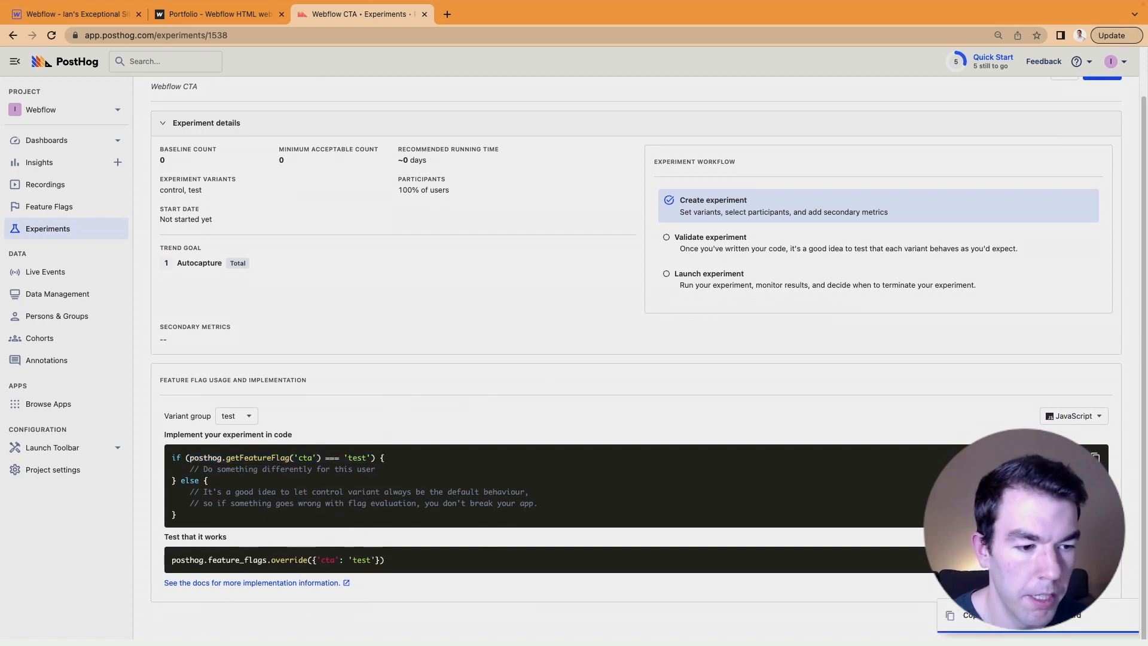
click(216, 14)
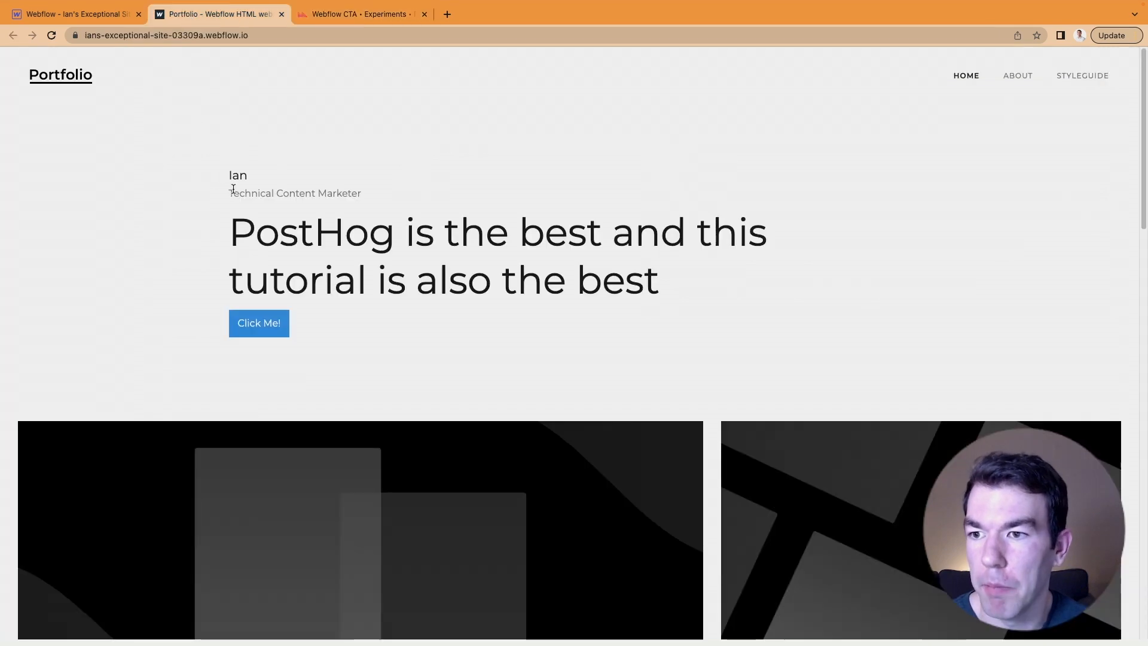
click(76, 14)
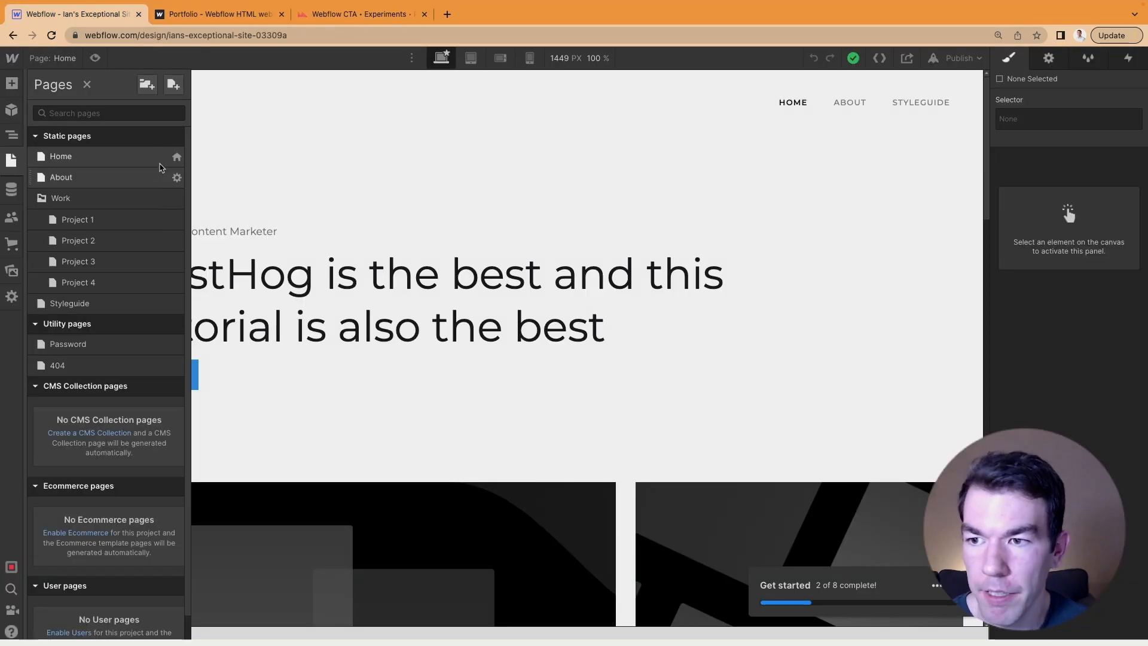
Step: Add posthog.feature_flags.override({'cta': 'test'}) to the Home before-body script and save
click(176, 156)
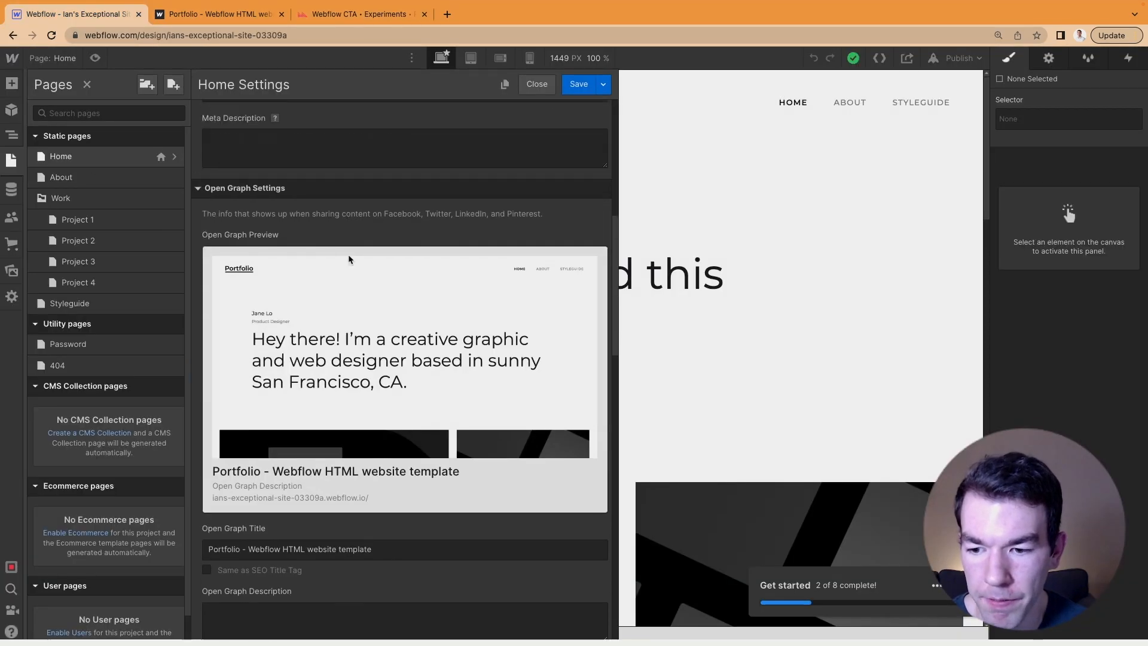
scroll(down, 3)
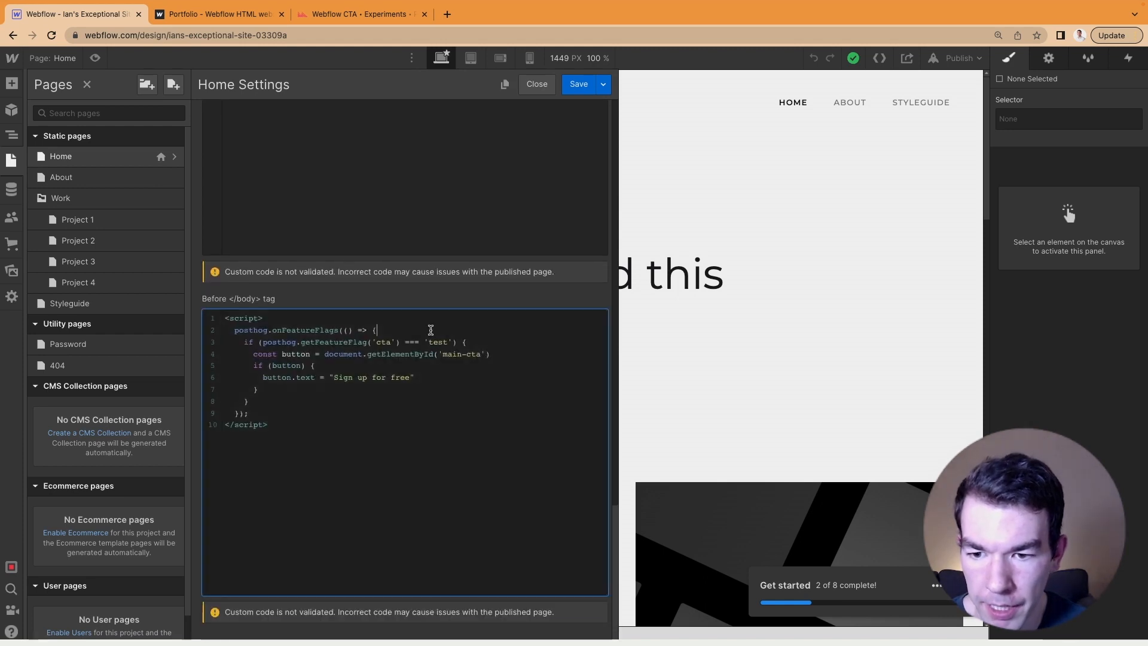
text(posthog.feature_flags.override({'cta': 'test'}))
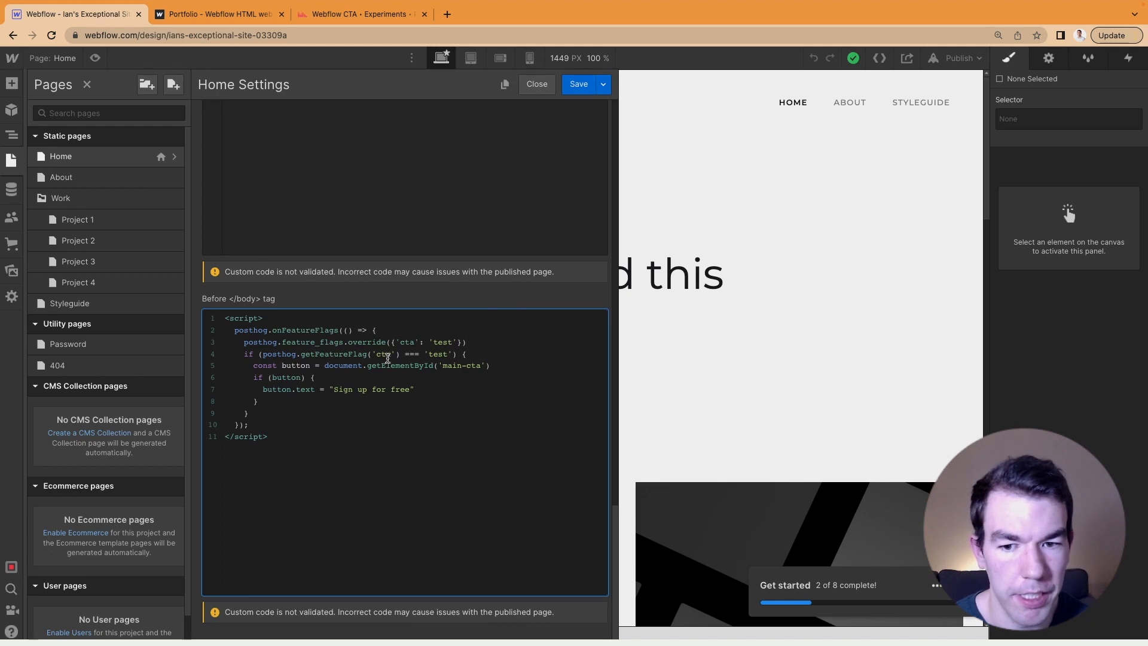
click(535, 84)
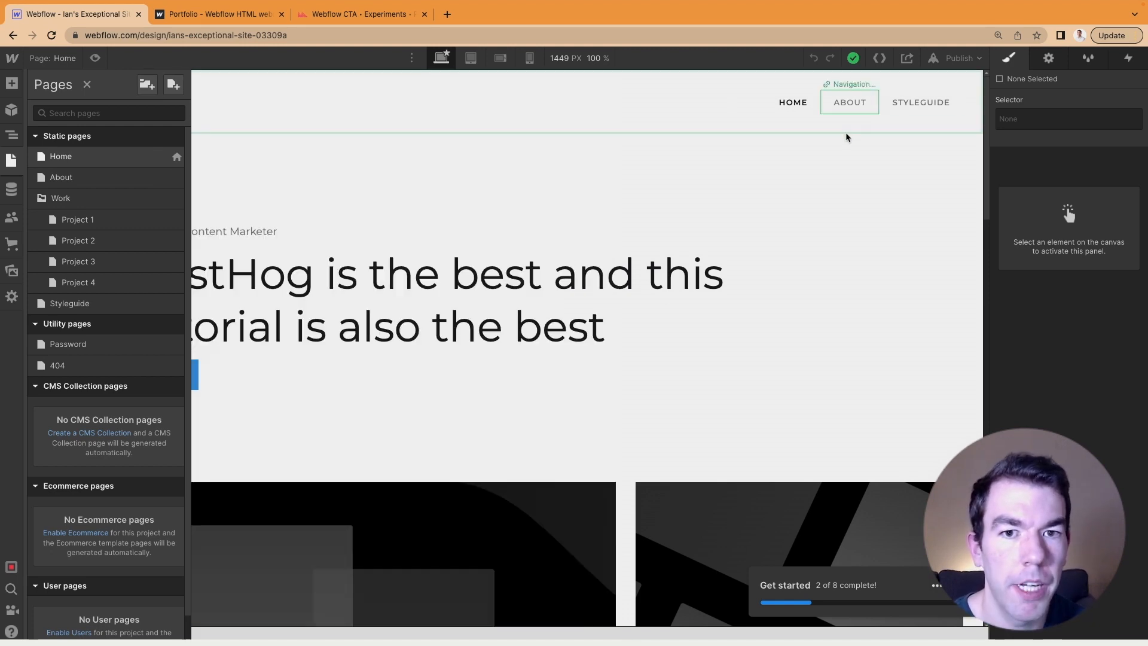
Step: Publish the site to the webflow.io domain and switch to the live site
click(958, 58)
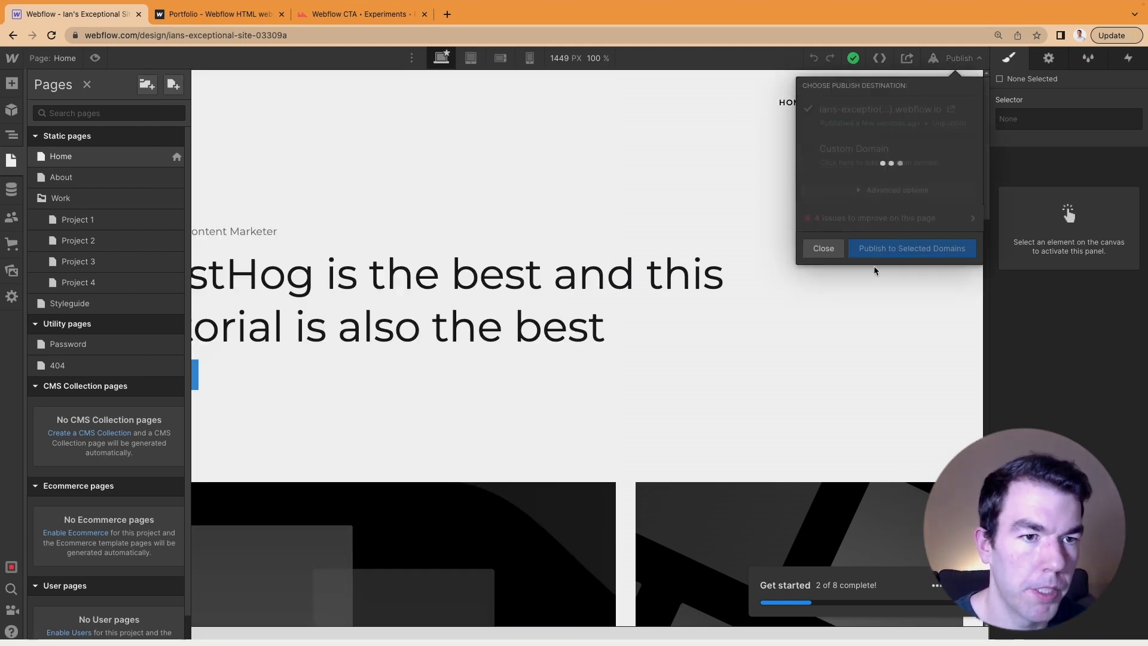
click(911, 248)
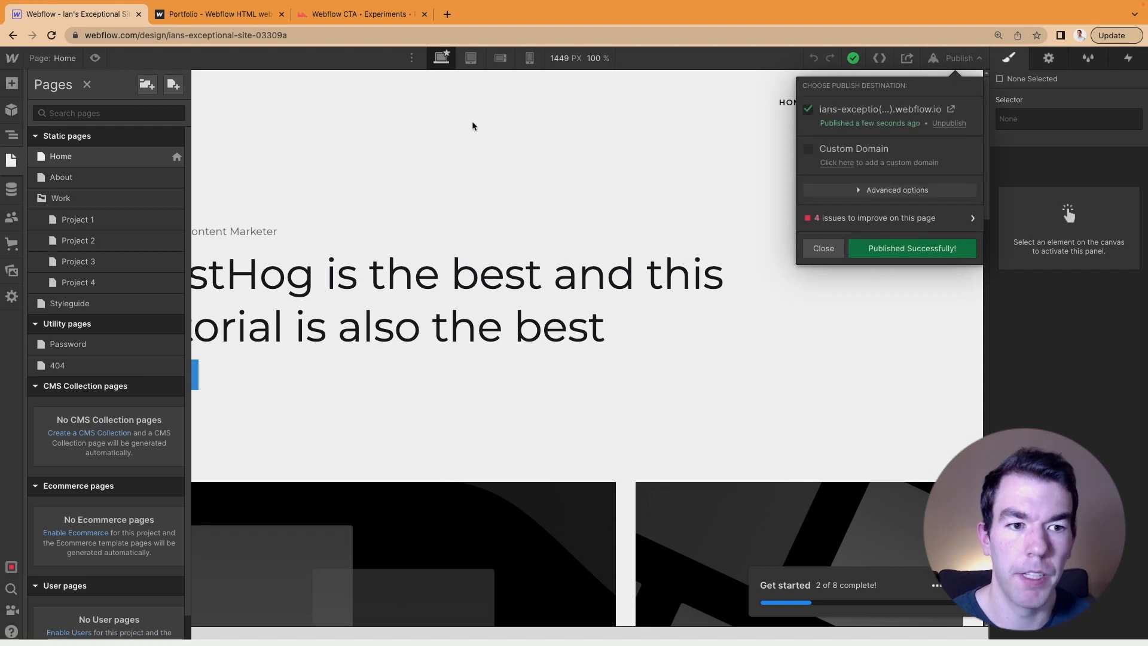
click(218, 14)
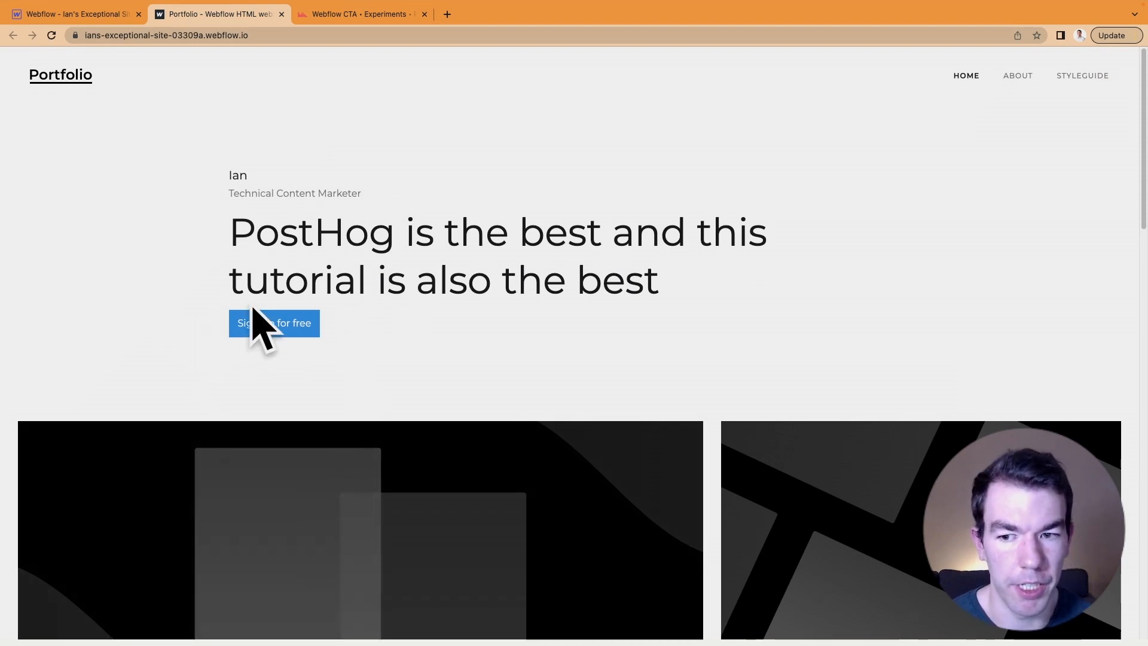
mouse_move(165, 341)
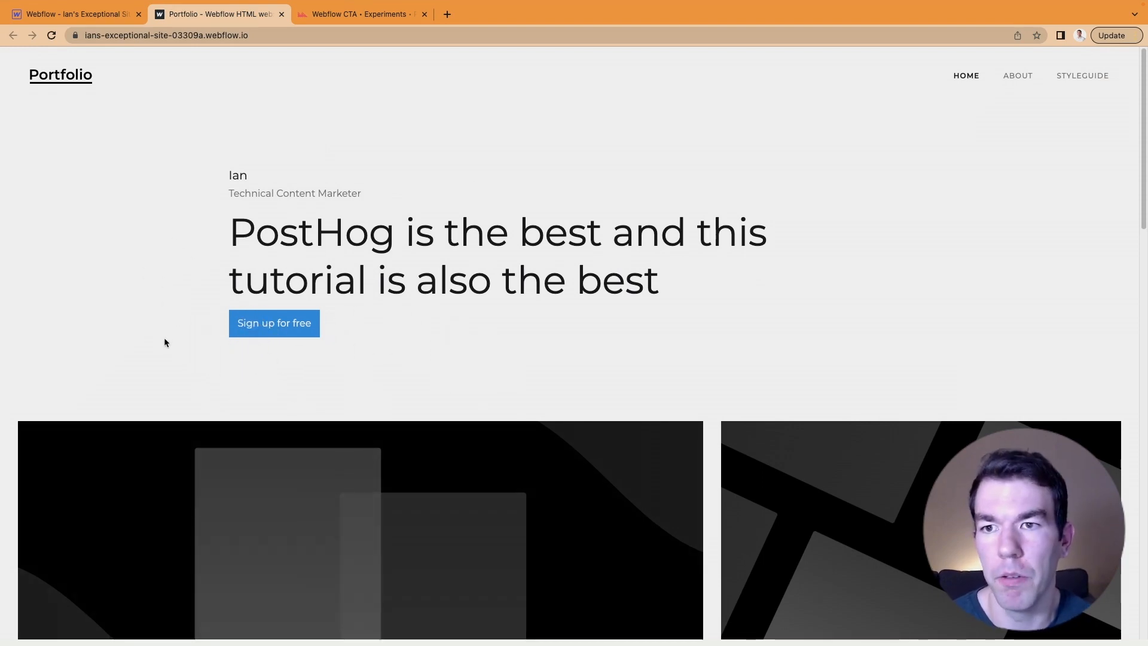
mouse_move(179, 280)
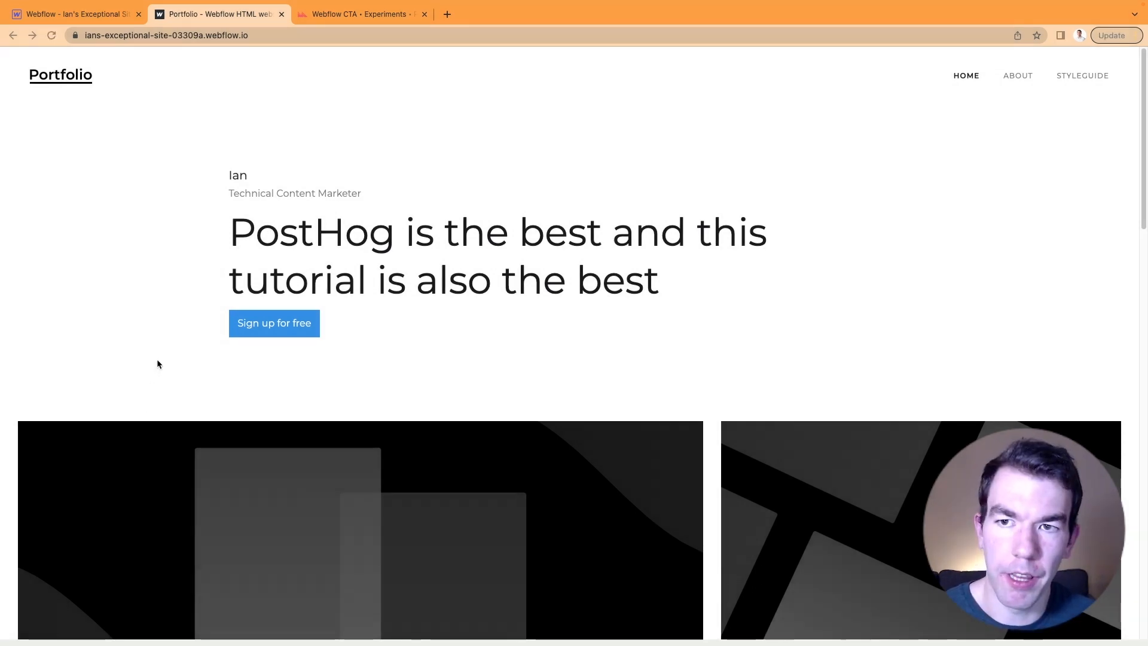
Step: Reload the live Home page to see 'Sign up for free', then return to PostHog's experiment
click(358, 14)
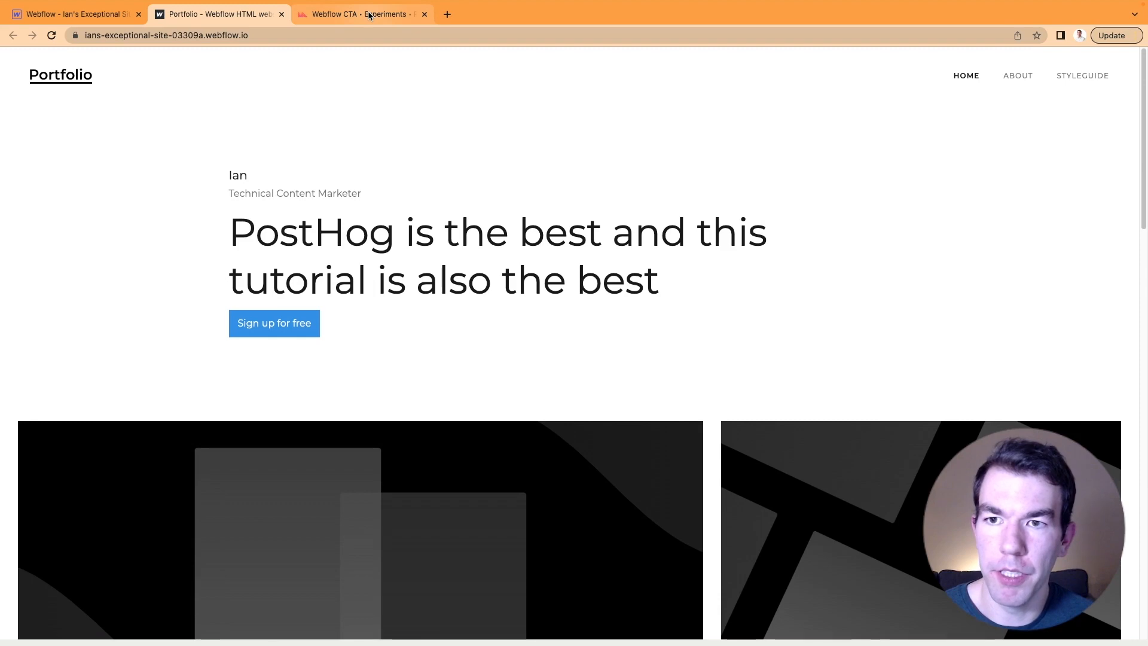
click(359, 13)
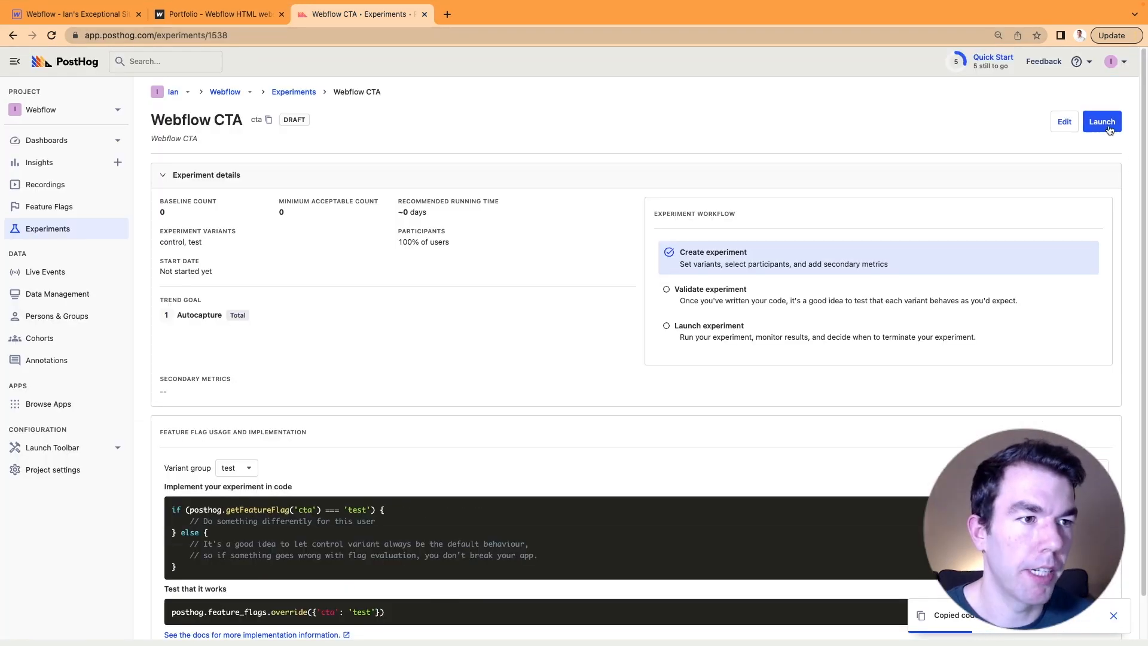
Step: Launch the Webflow CTA experiment in PostHog
click(1101, 122)
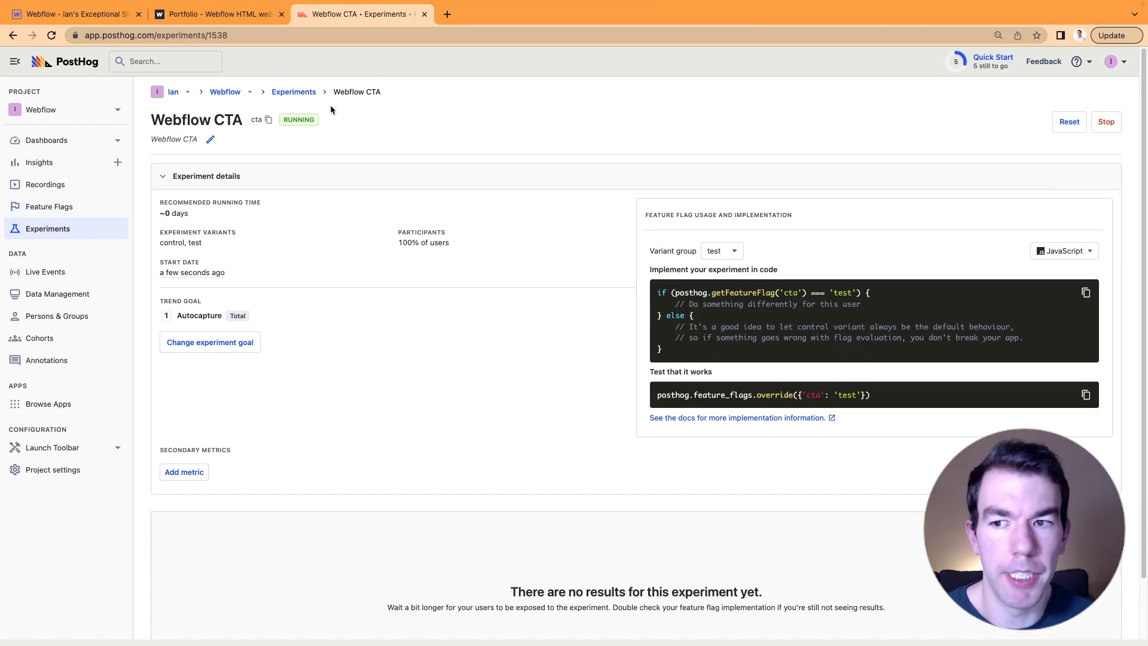
mouse_move(699, 174)
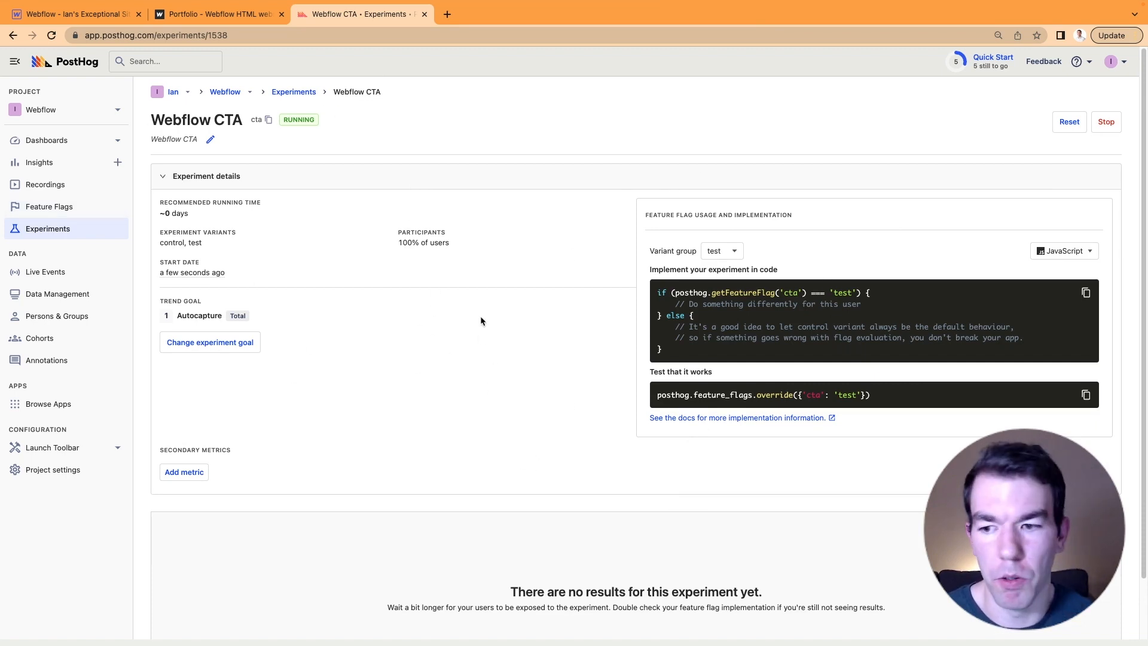
mouse_move(438, 388)
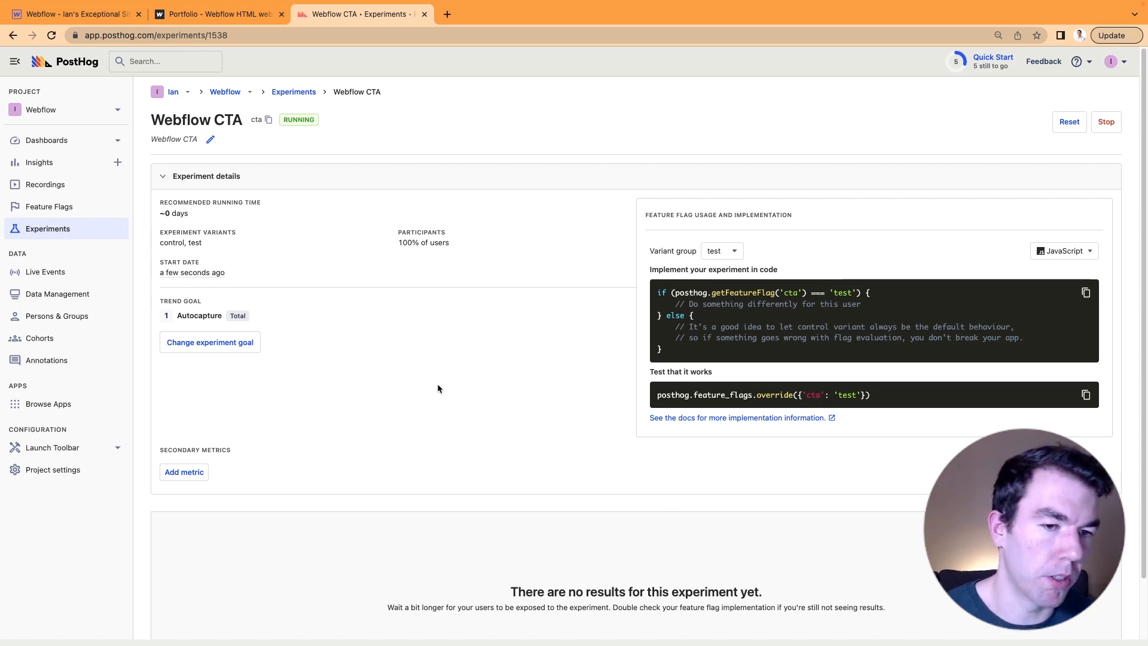
mouse_move(401, 400)
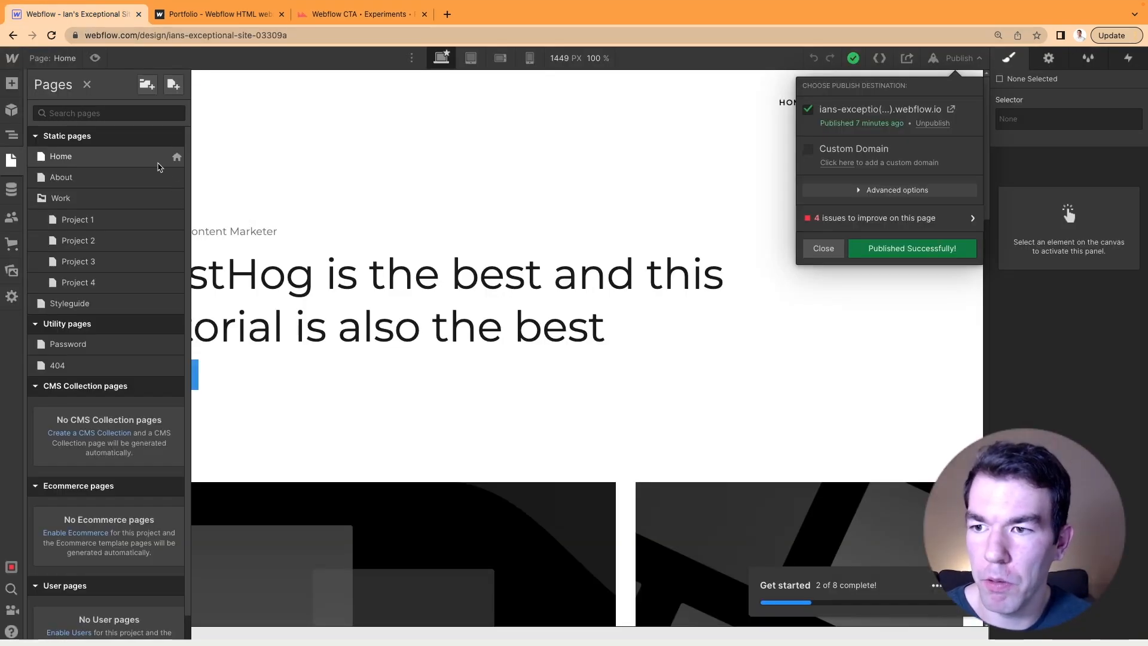
Step: Delete the feature_flags.override line from the Home before-body code and save
click(174, 156)
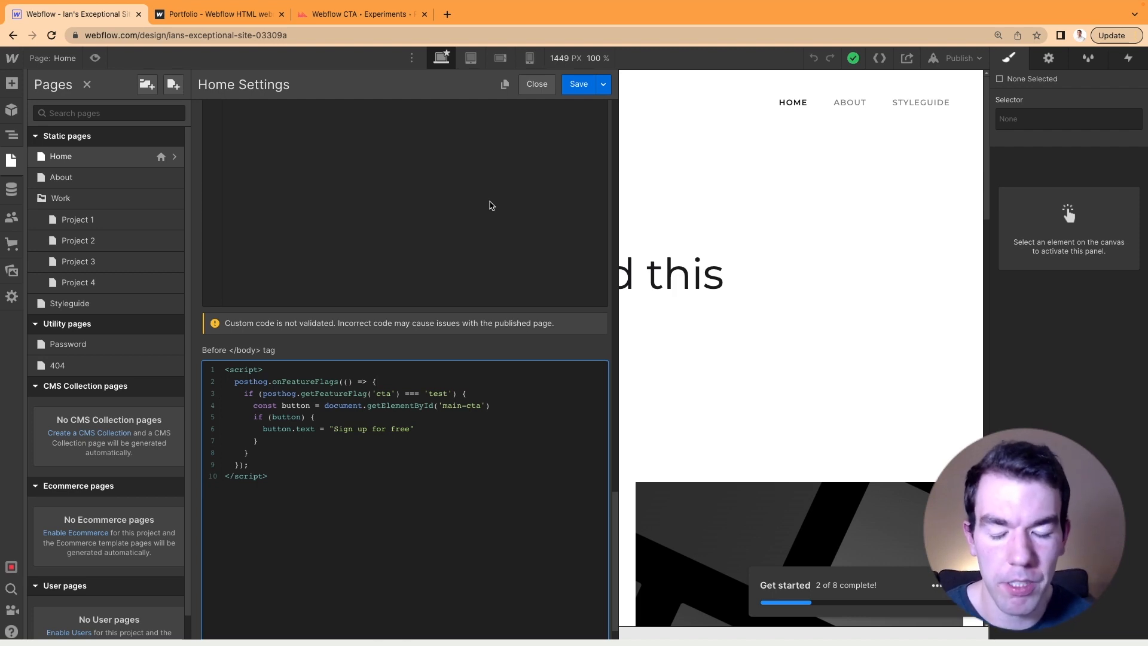
click(536, 84)
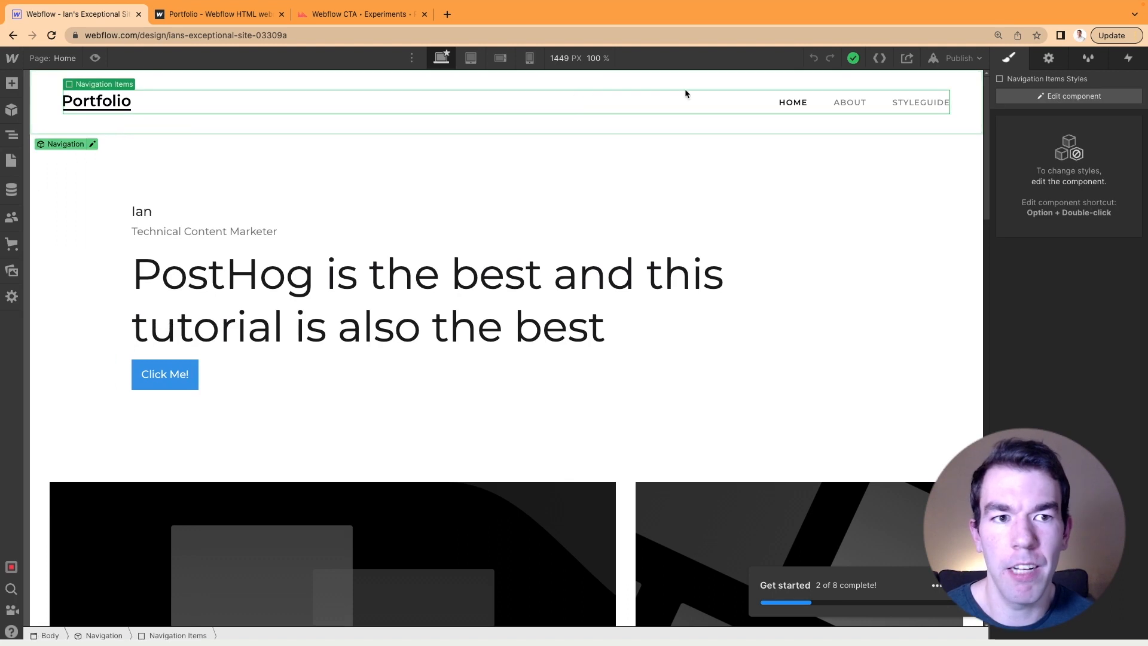
Step: Publish the site to the webflow.io domain without the override line
click(957, 58)
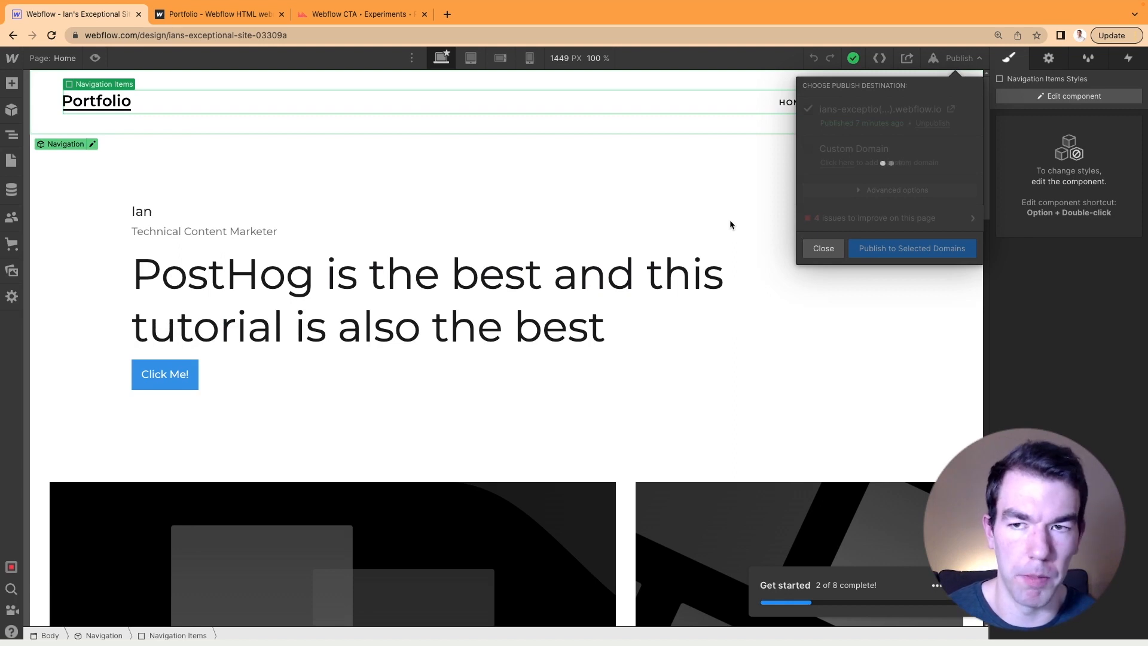
click(911, 248)
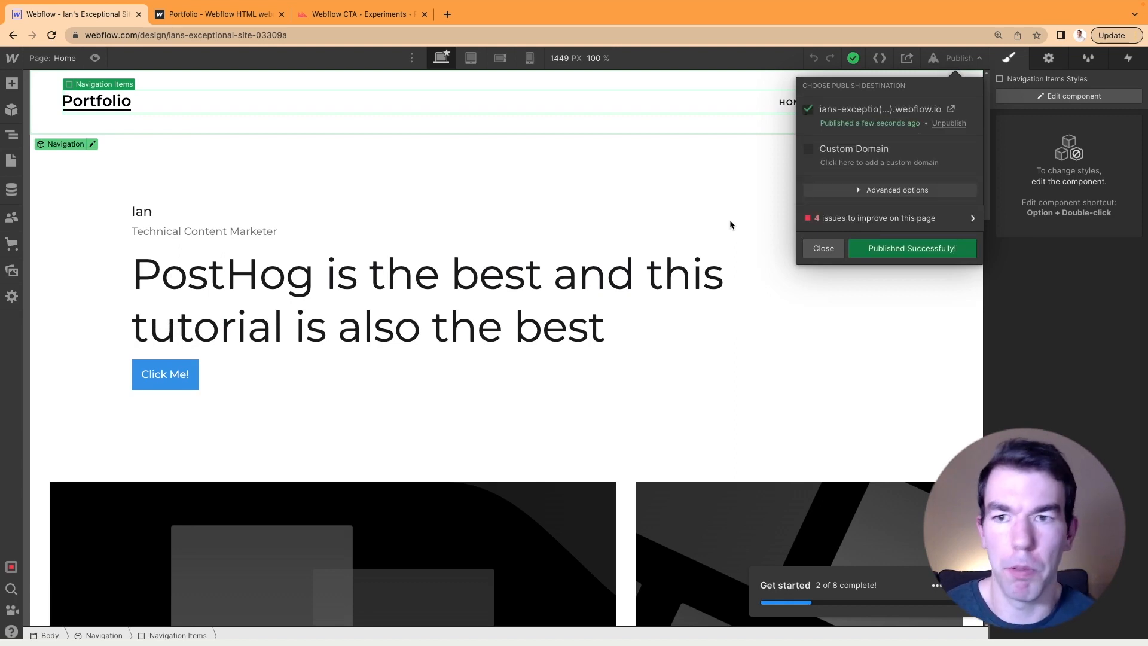
mouse_move(692, 257)
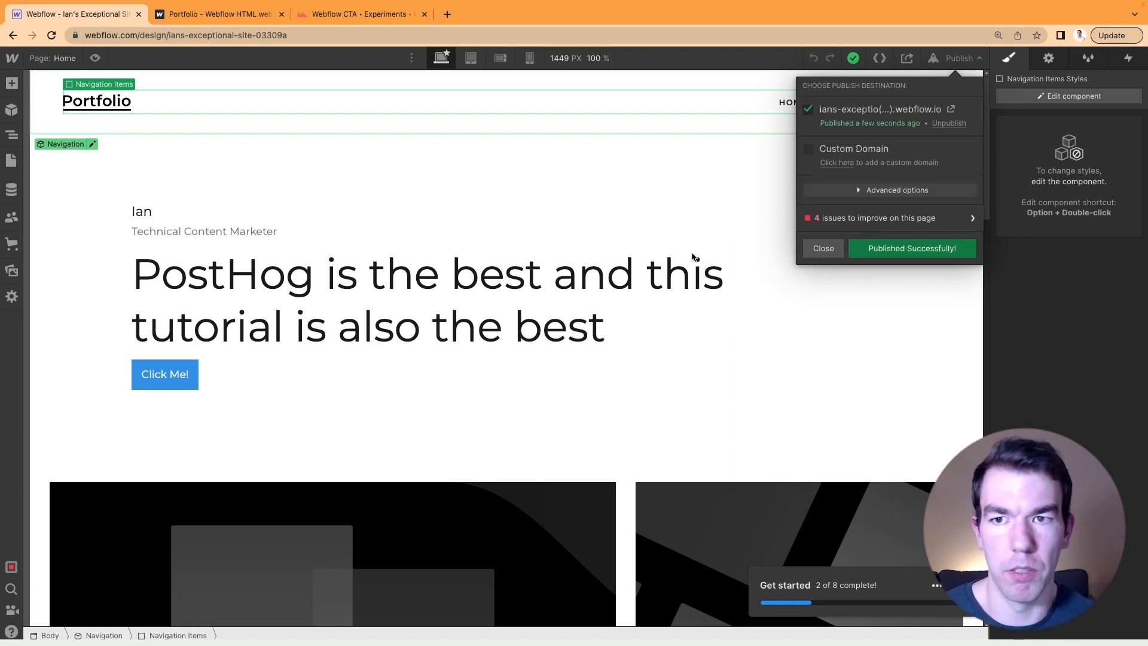
mouse_move(681, 254)
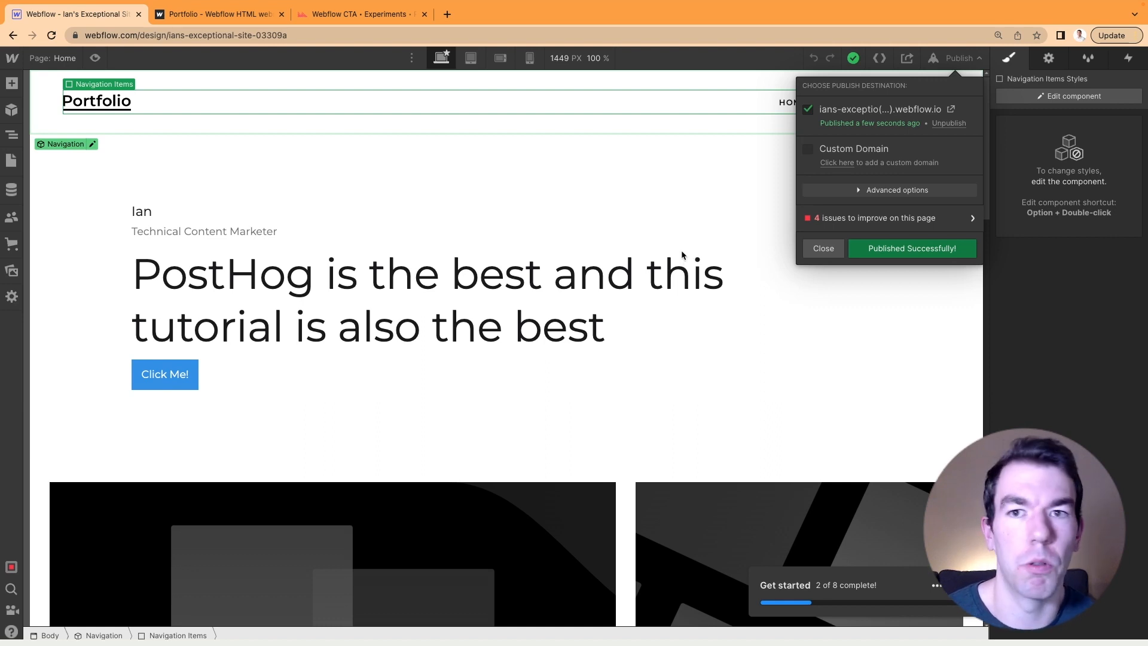